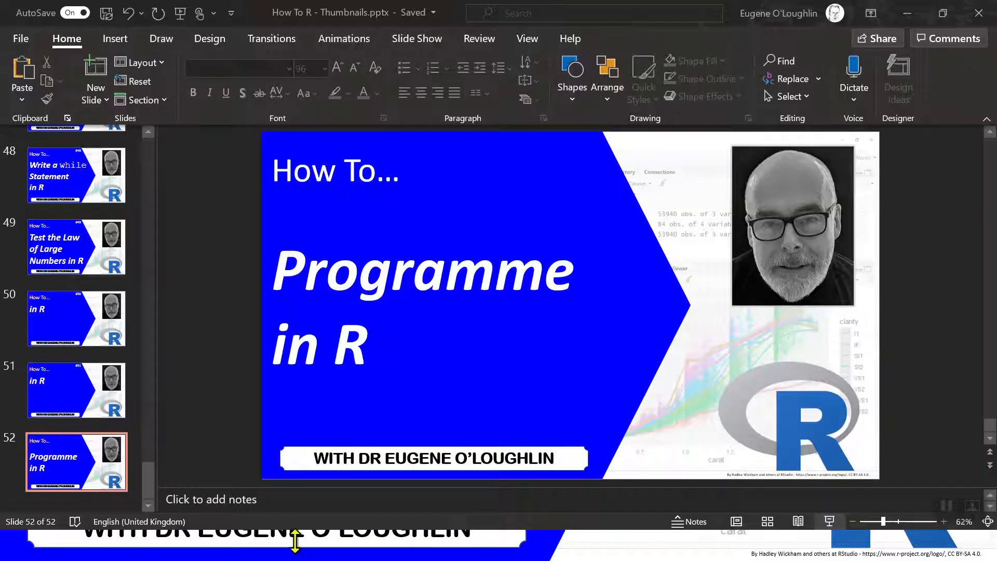
- Bring the Untitled1 Law of Large Numbers script in front of PowerPoint
left_click(292, 545)
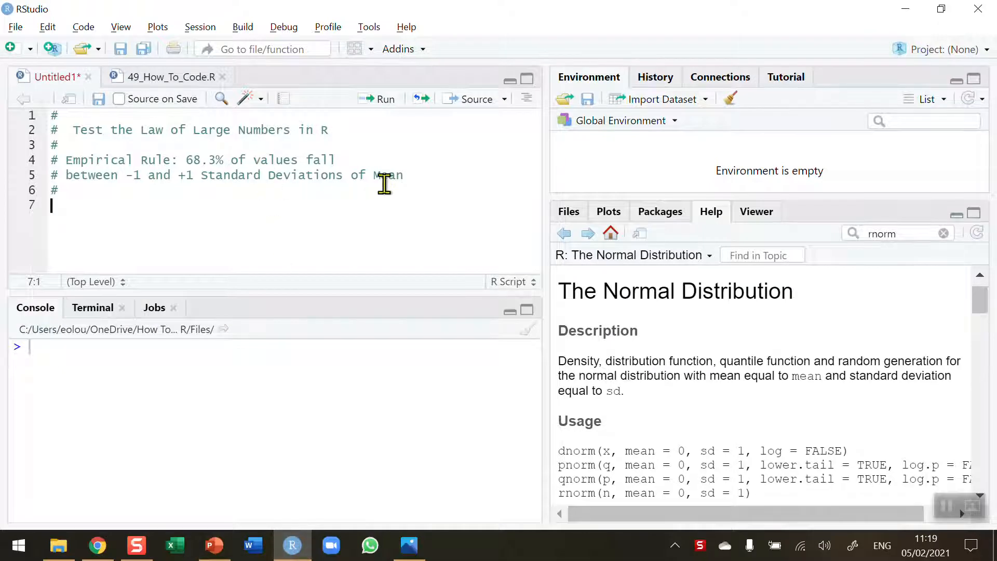
mouse_move(430, 196)
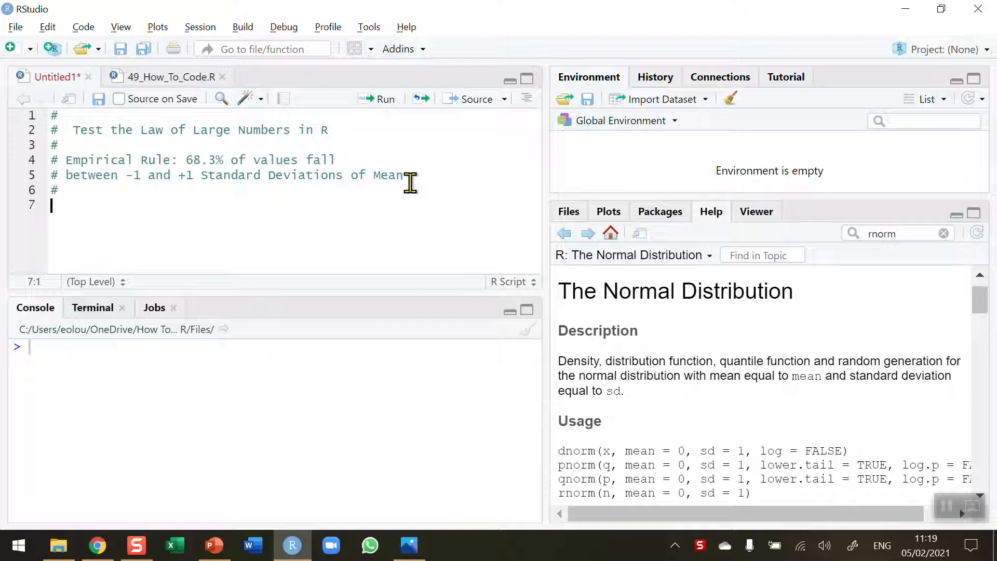
mouse_move(409, 545)
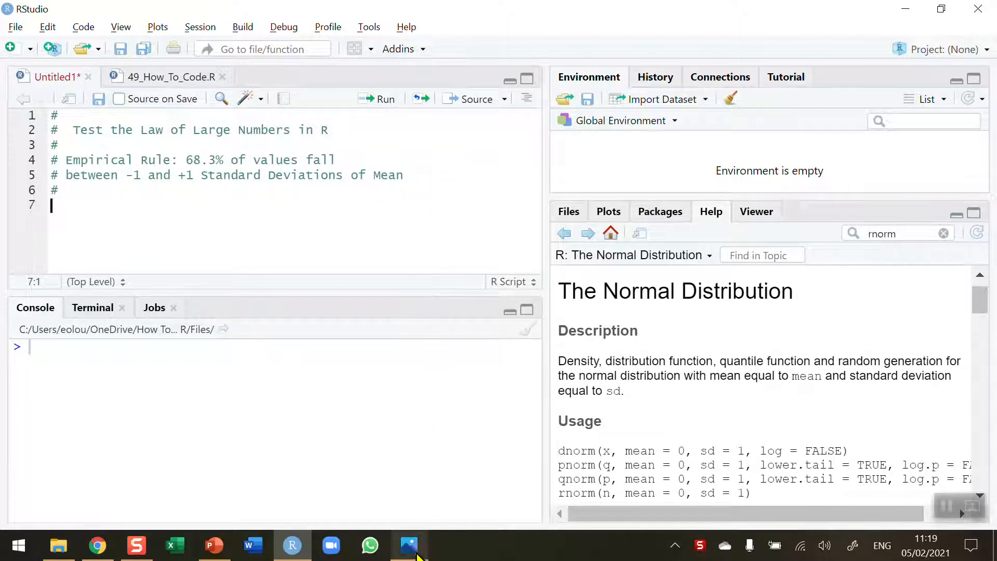
- Open 49_Diagram.jpg in Photos, showing 68.3% within ±1 standard deviation
left_click(409, 546)
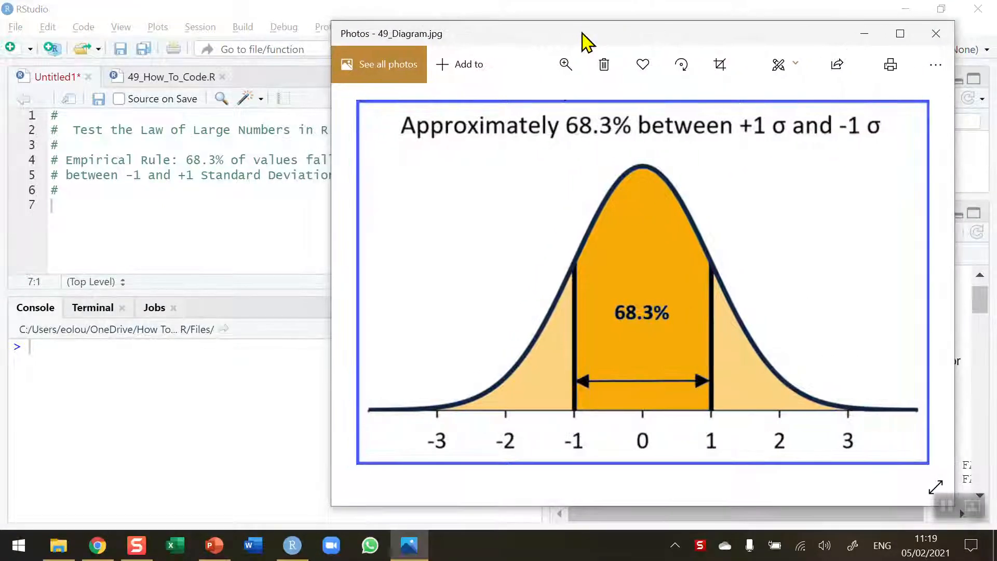
mouse_move(666, 365)
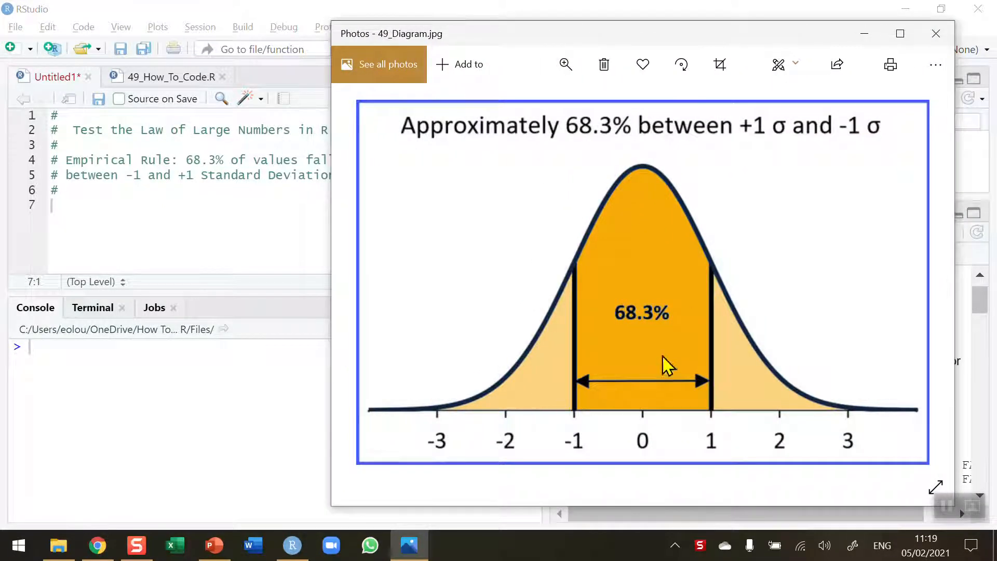
mouse_move(502, 192)
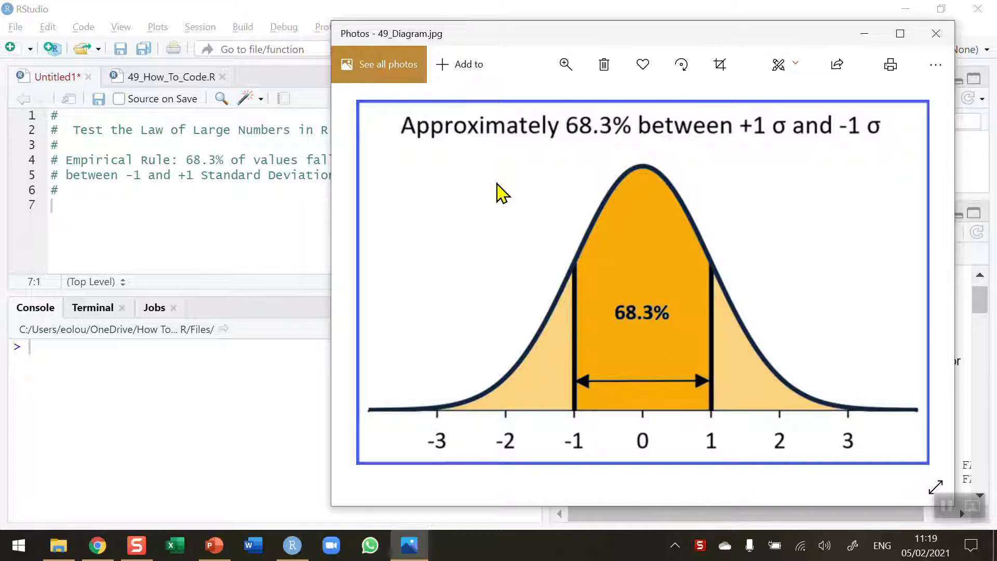
mouse_move(706, 159)
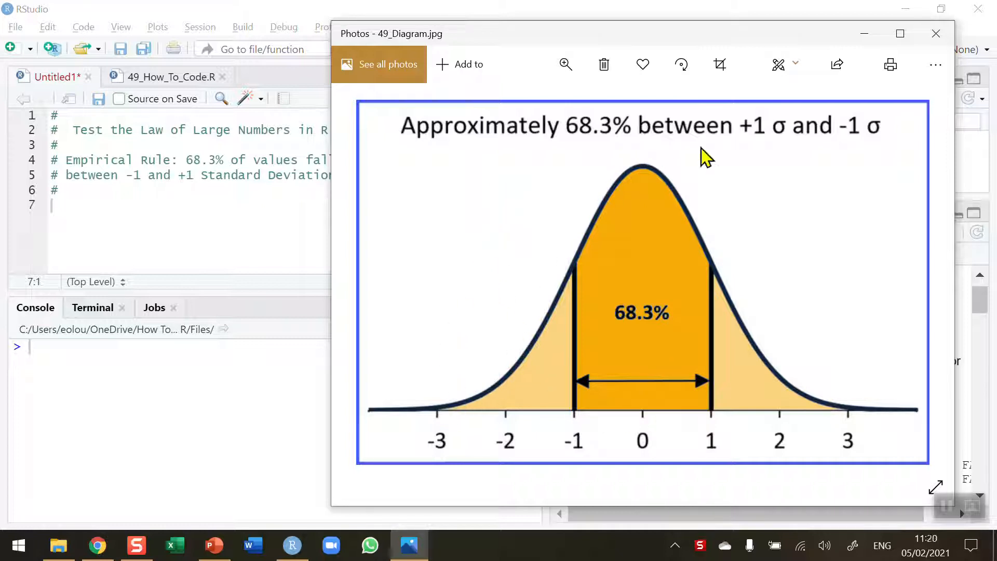
mouse_move(645, 438)
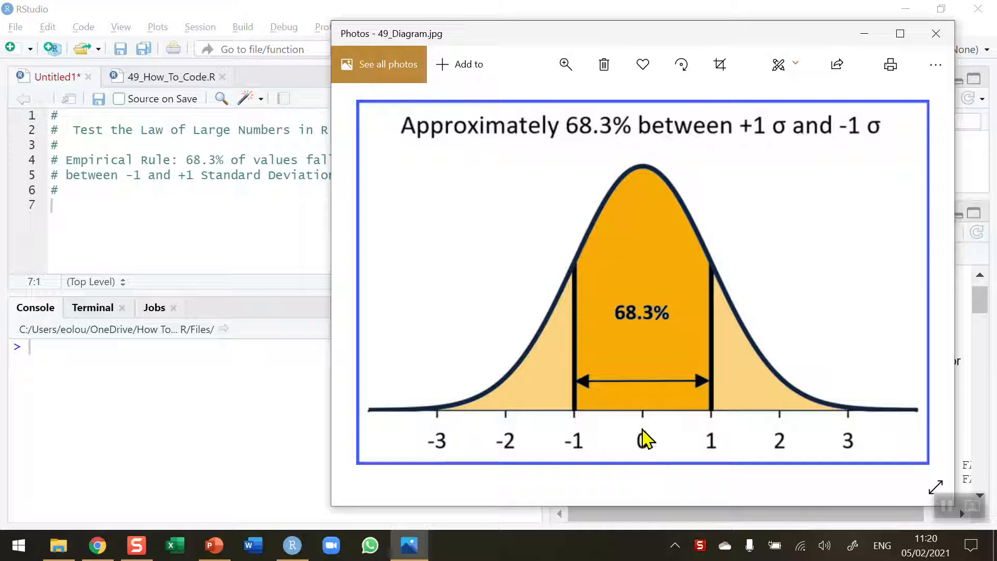
mouse_move(604, 420)
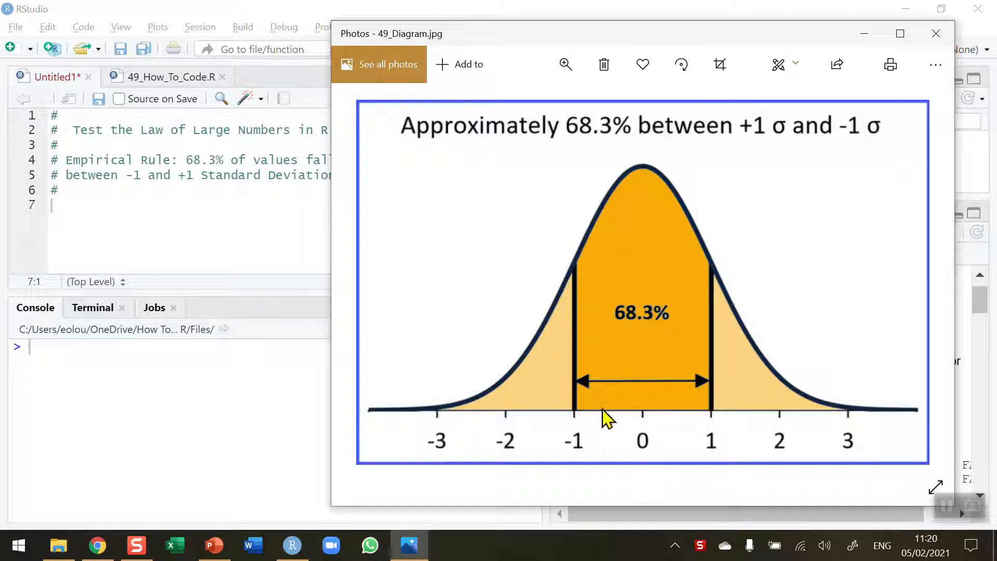
mouse_move(578, 426)
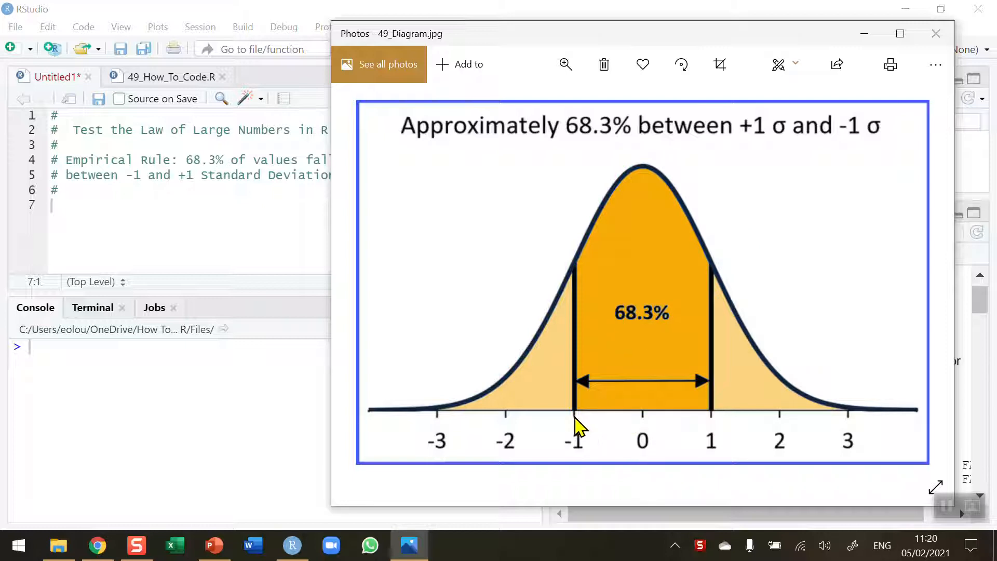
mouse_move(728, 423)
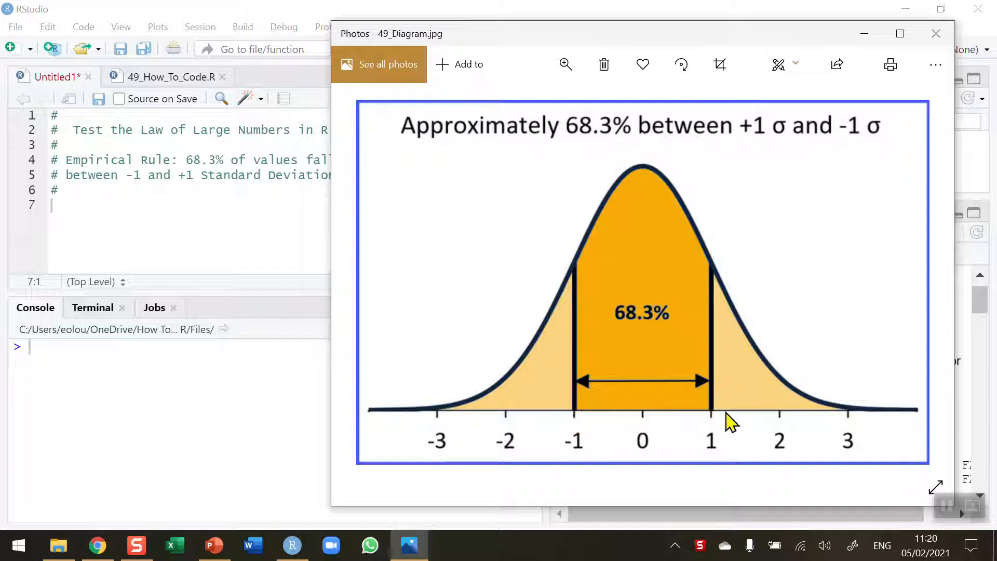
mouse_move(717, 423)
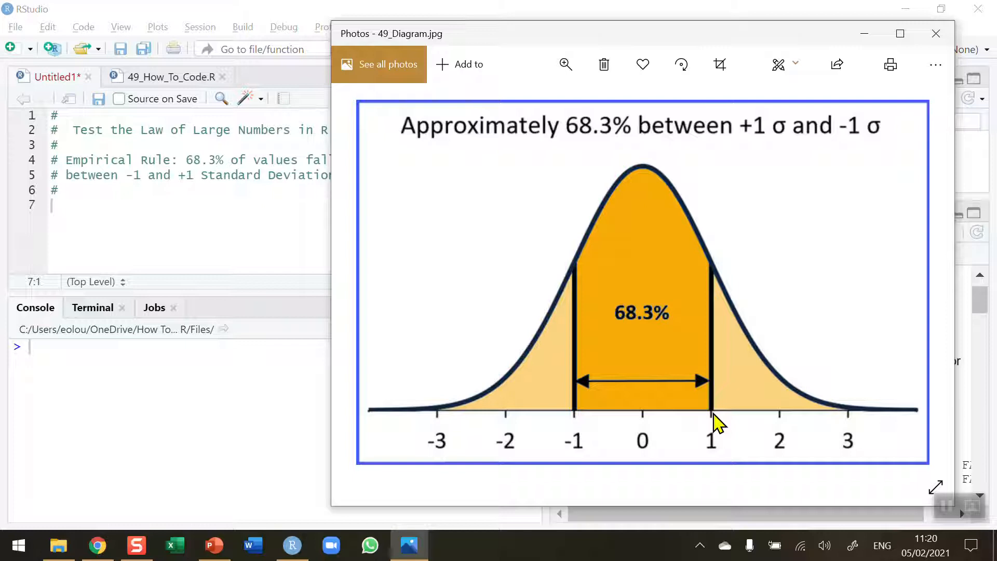
mouse_move(663, 351)
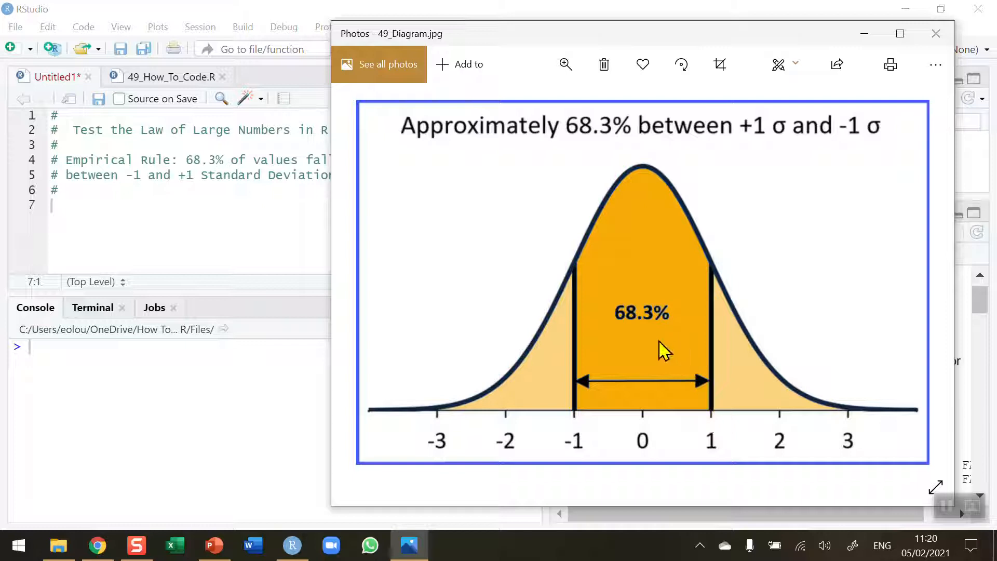
mouse_move(488, 335)
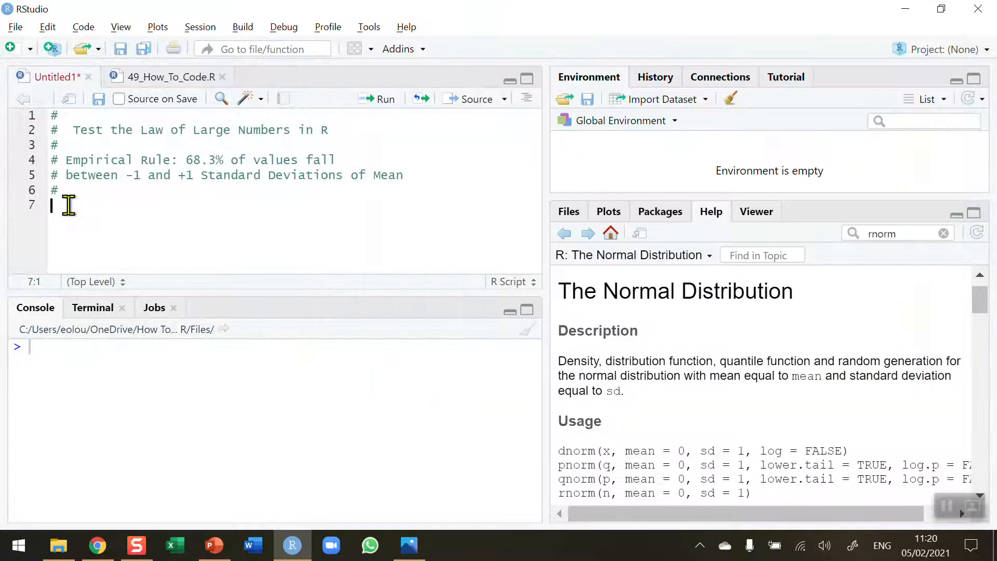
mouse_move(156, 215)
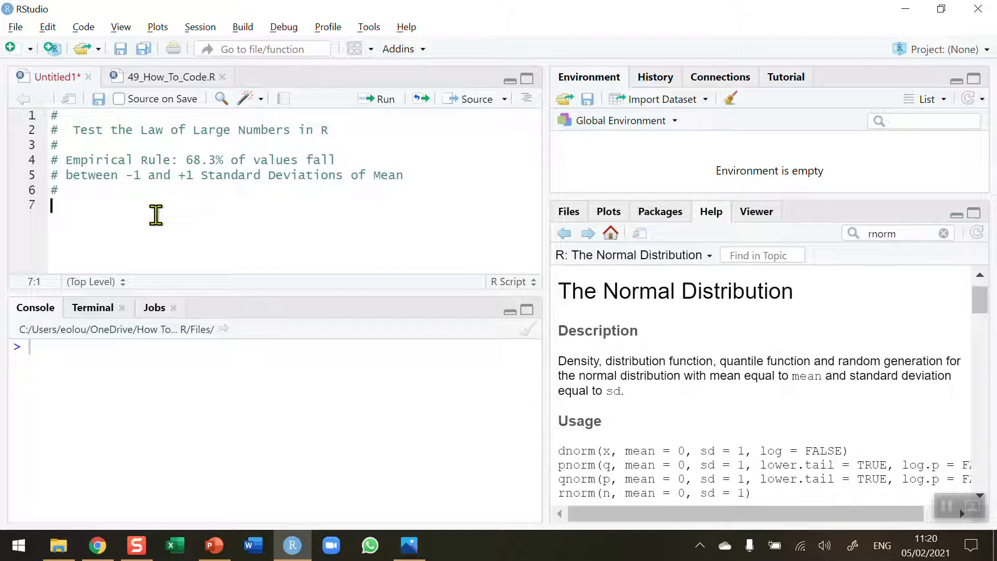
- Type counter <- 0 and randNum <- 10 on new script lines
type("coun")
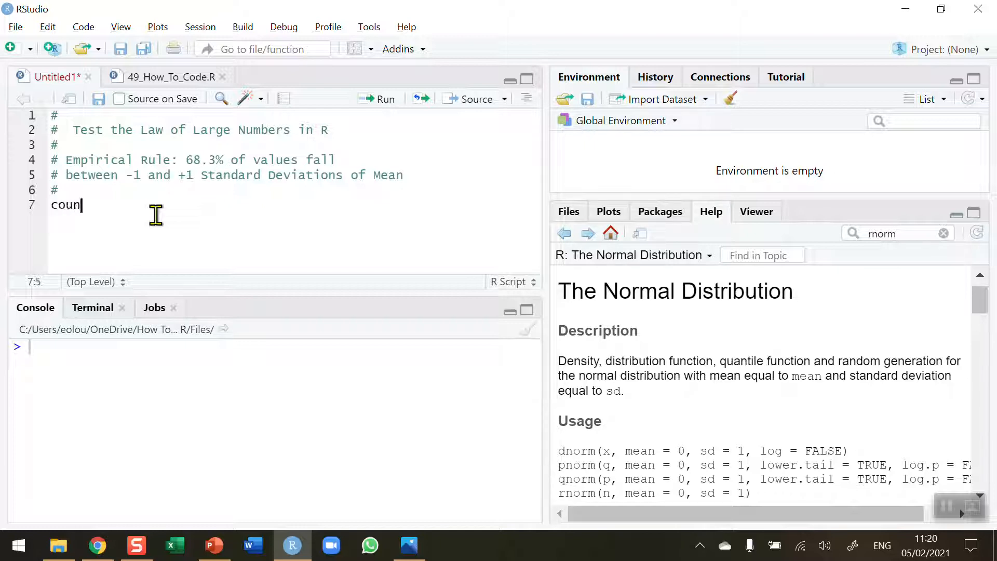
type("ter <- 0")
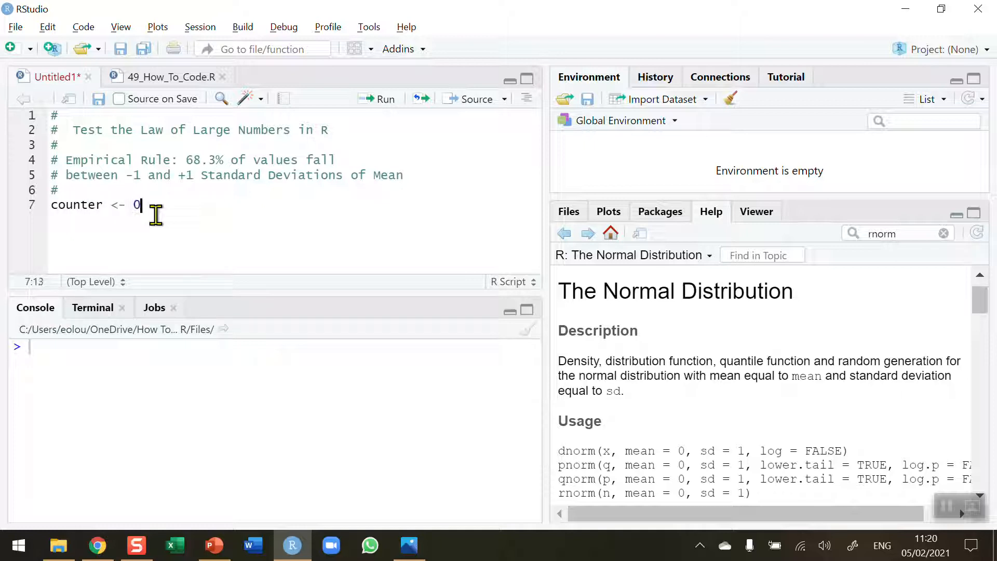
key("Return")
type("#")
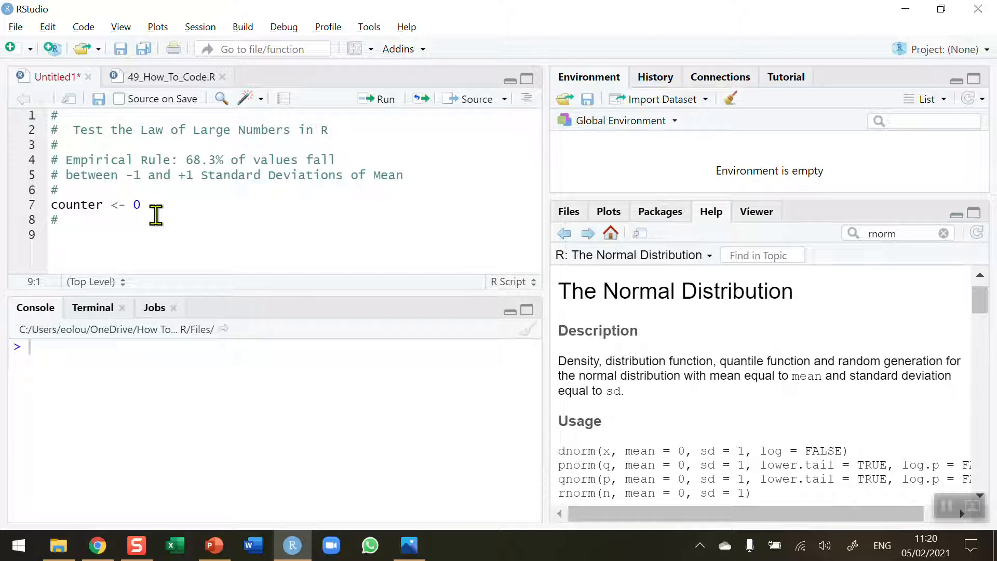
type("rand")
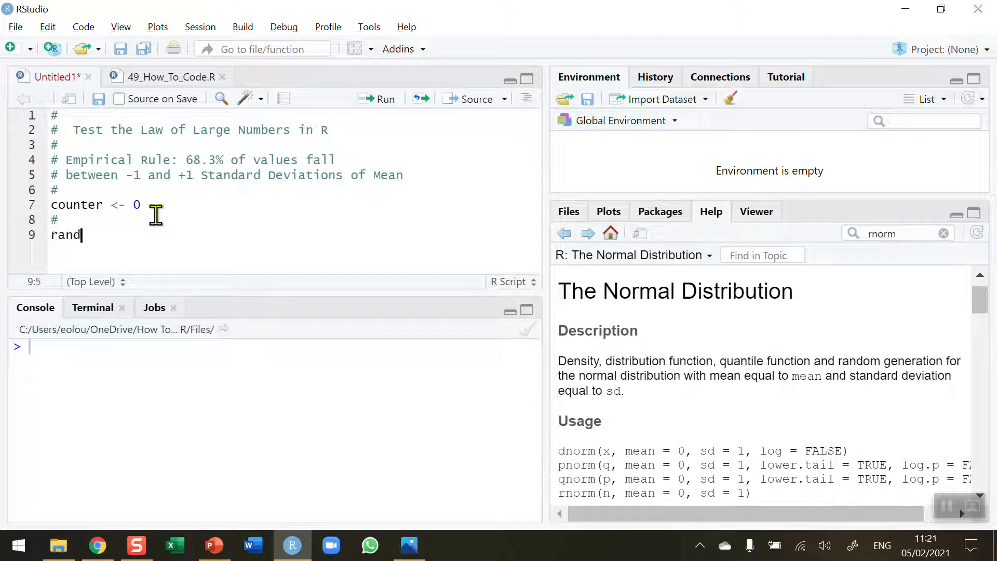
type("Num")
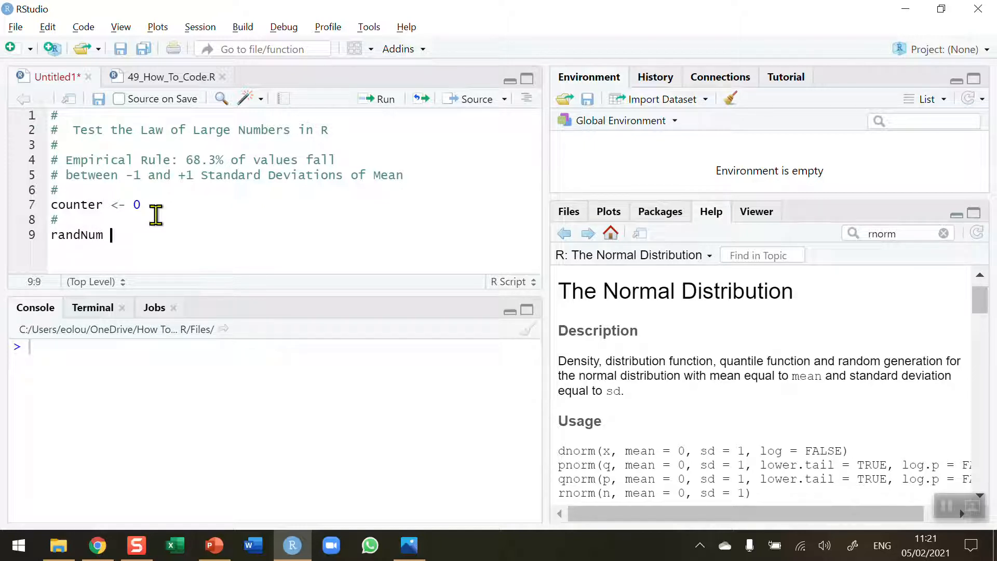
type("<- 1")
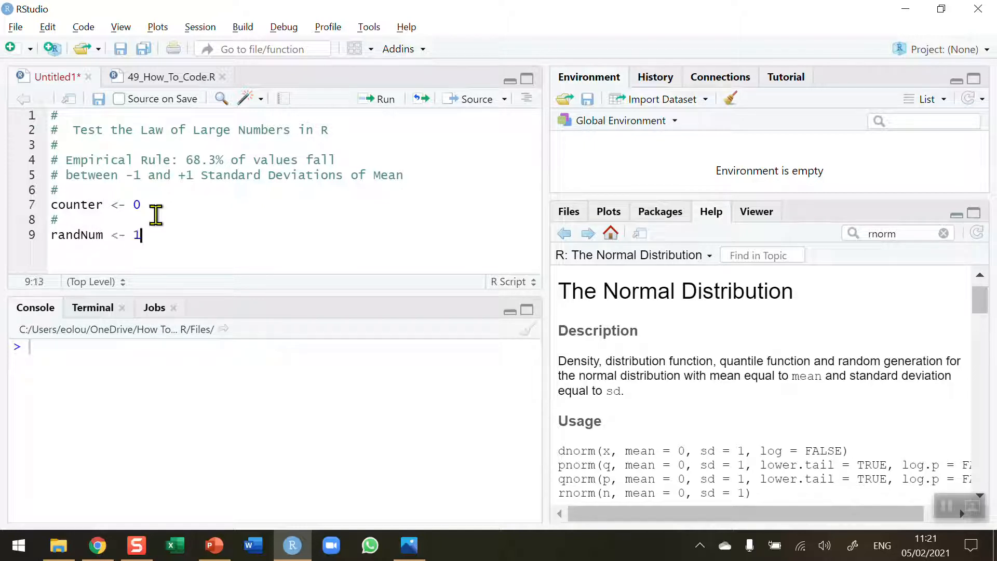
type("0")
type("#")
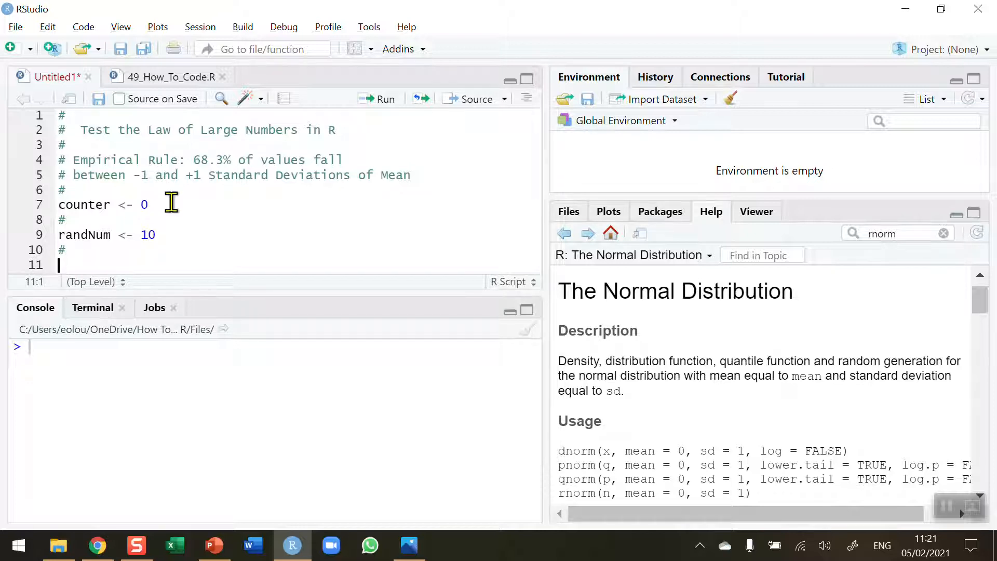
- Run the script lines, creating counter = 0 and randNum = 10 in the environment
left_click(151, 204)
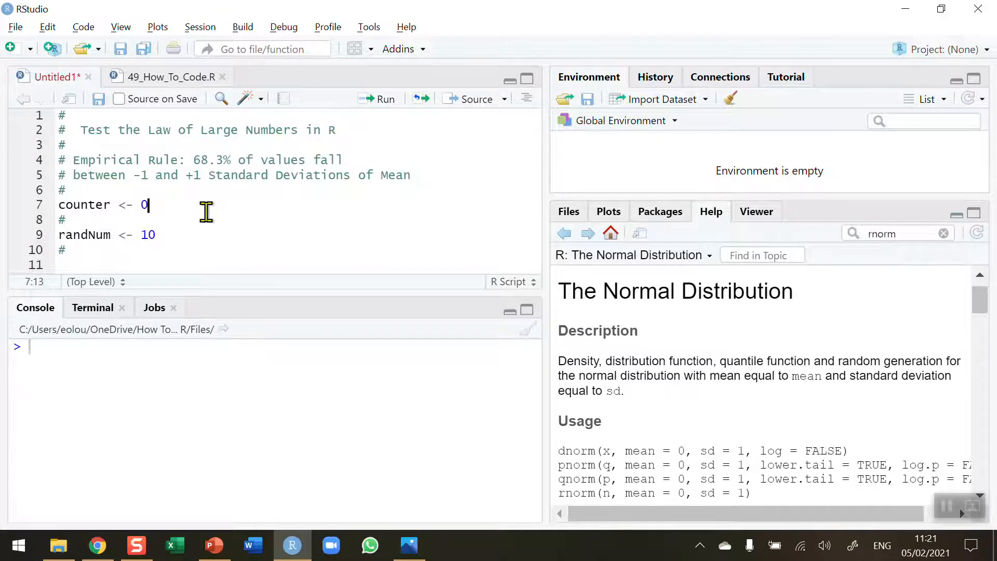
left_click(377, 99)
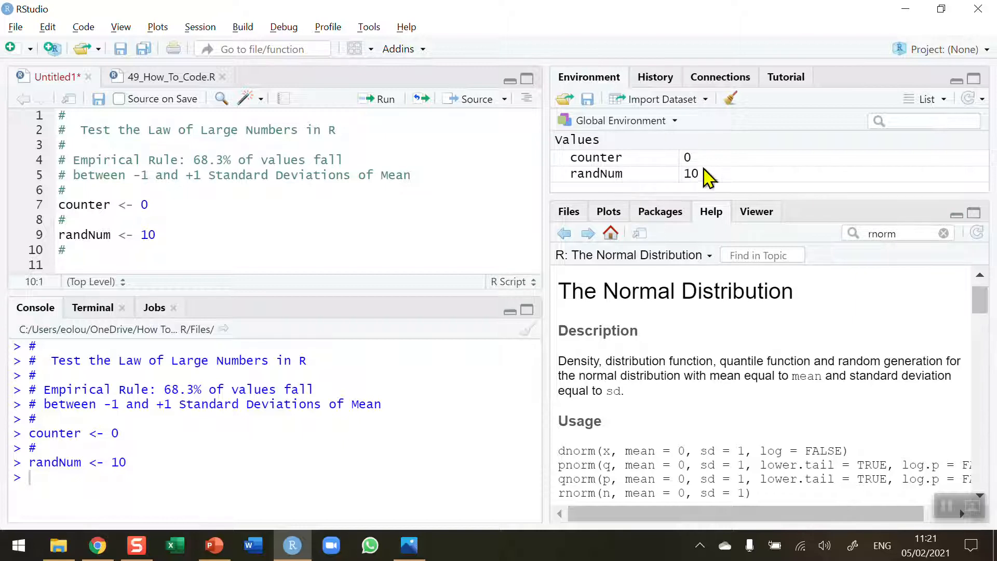
mouse_move(634, 191)
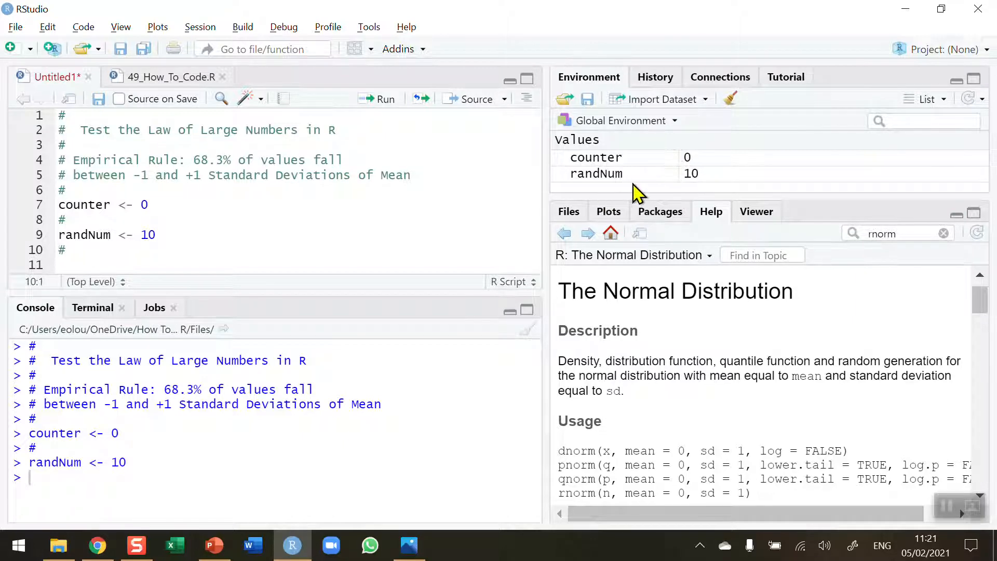
left_click(61, 266)
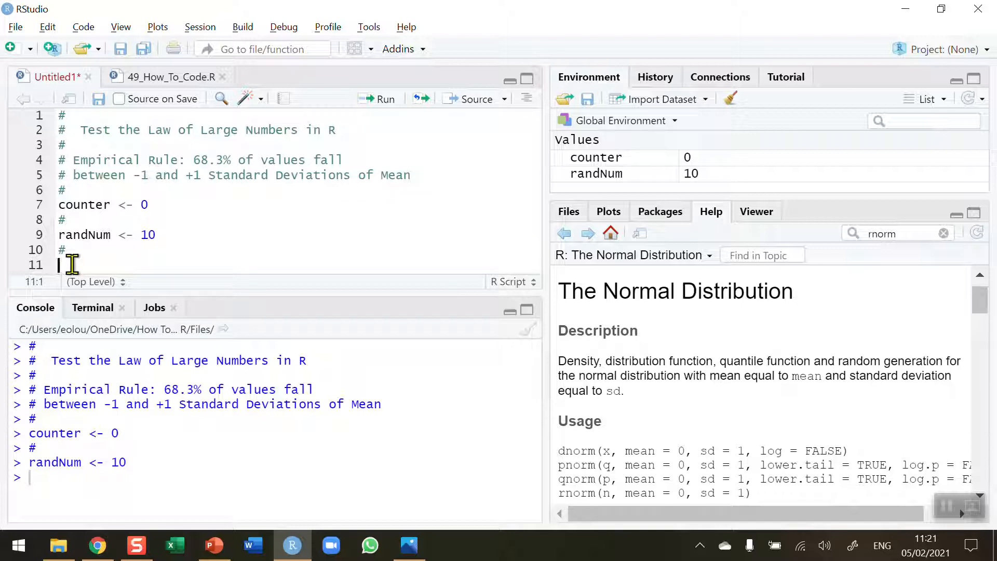
- Write the loop header for(i in rnorm(randNum)){ with an auto-closed empty body
type("for()")
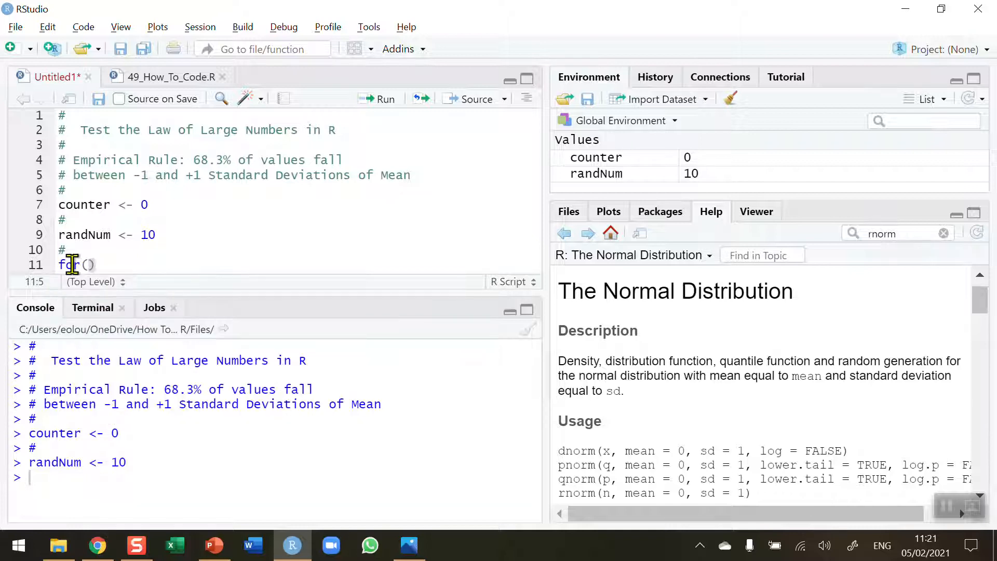
key("Return")
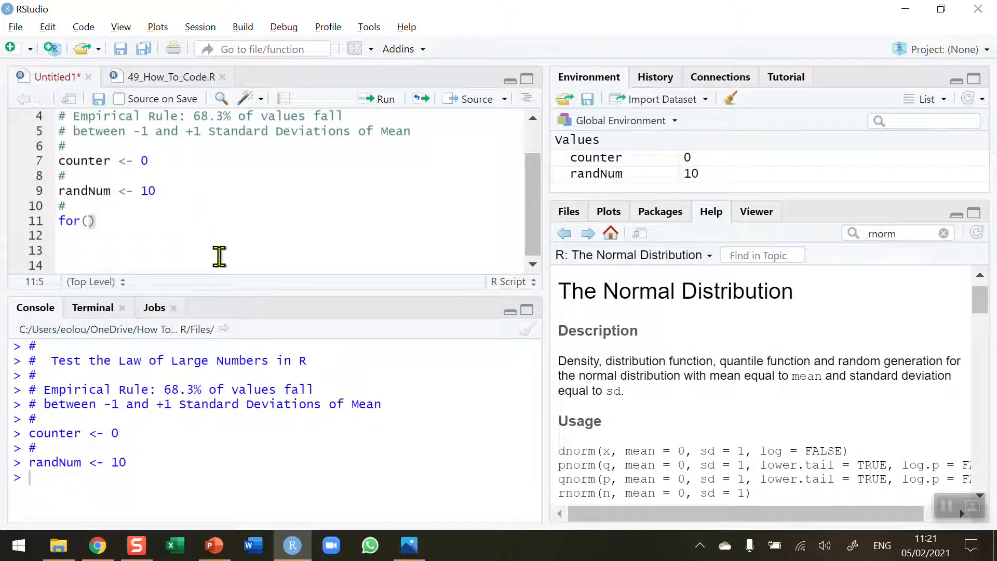
type("i")
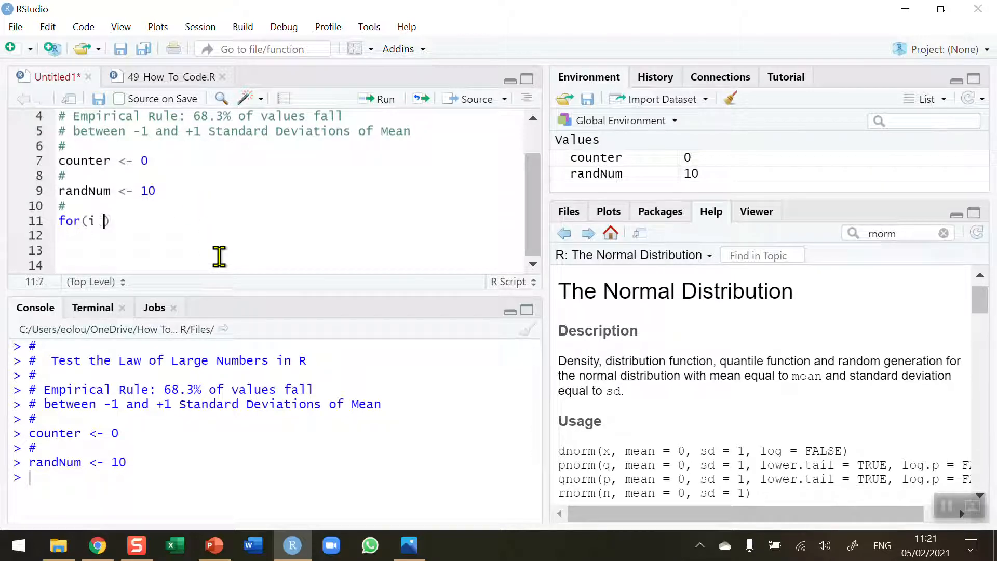
type("in")
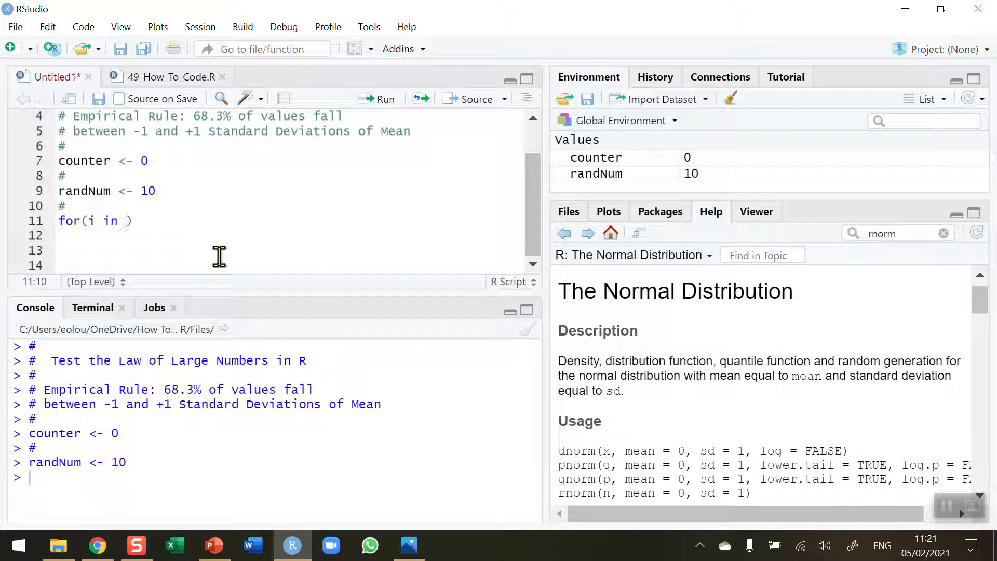
type("r")
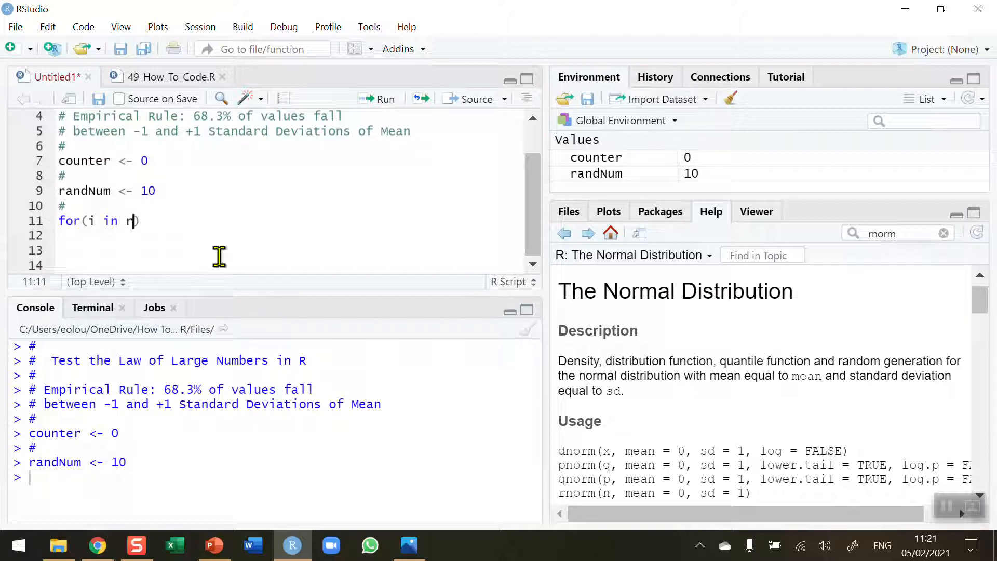
type("norm(")
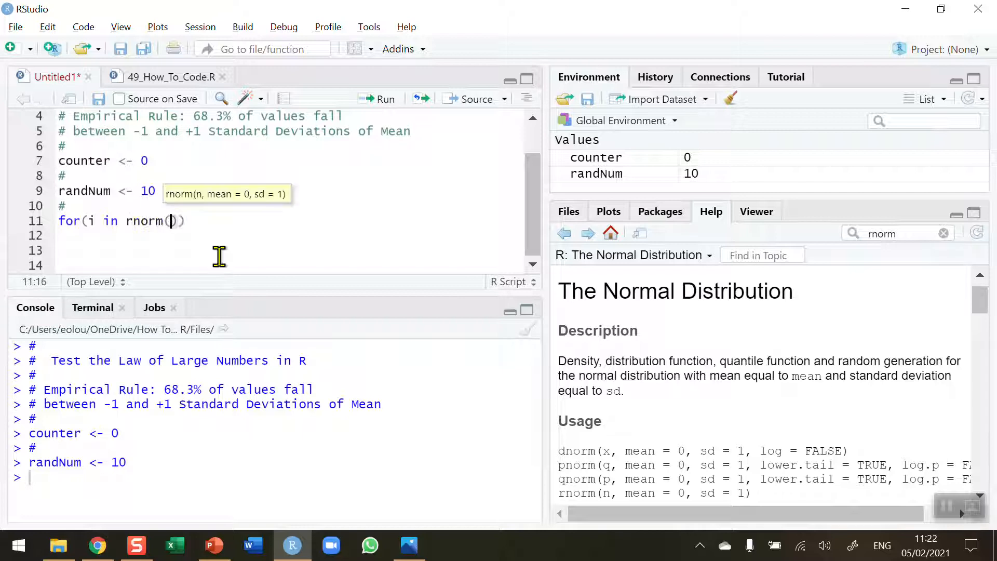
type("r")
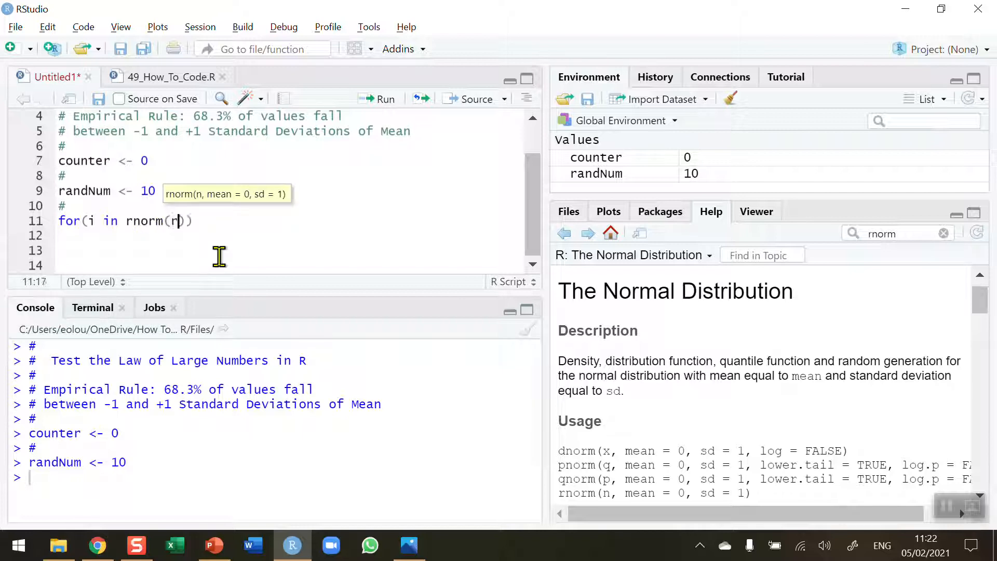
type("andNum")
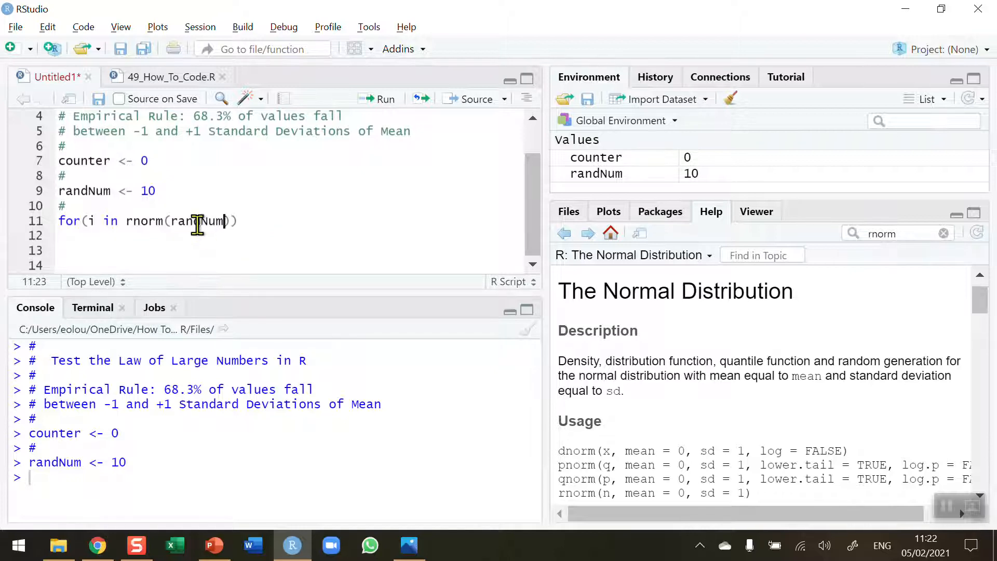
double_click(199, 220)
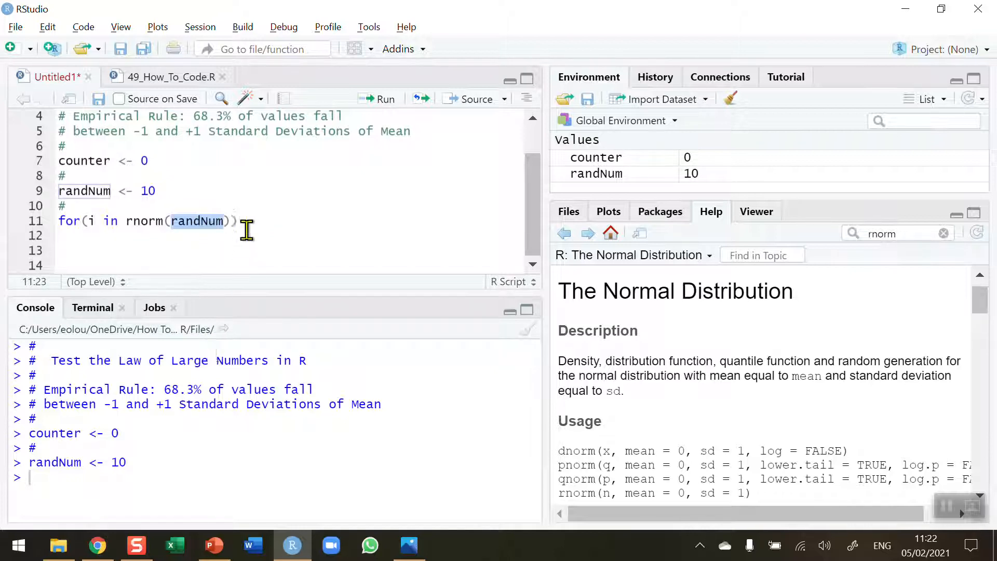
mouse_move(145, 206)
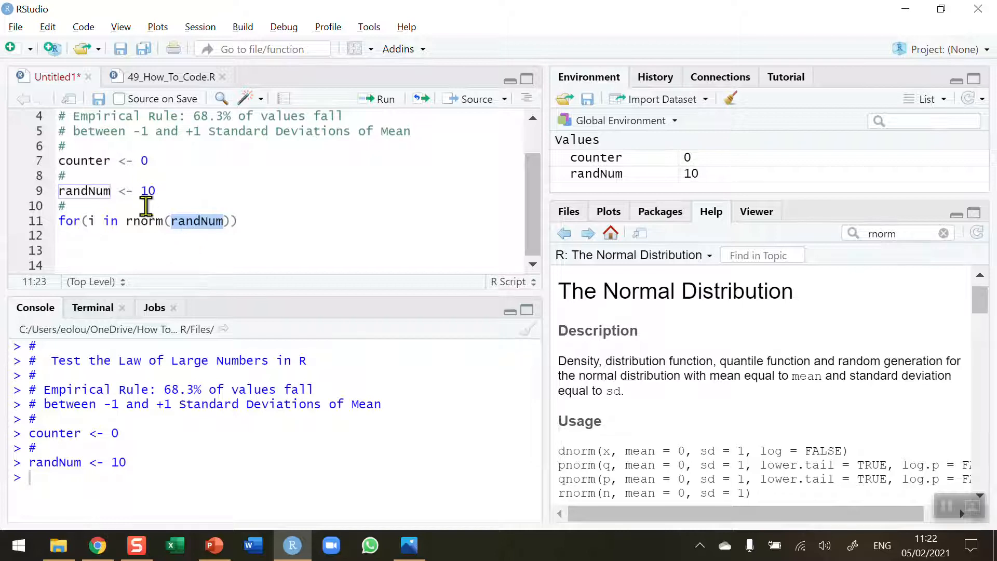
mouse_move(183, 192)
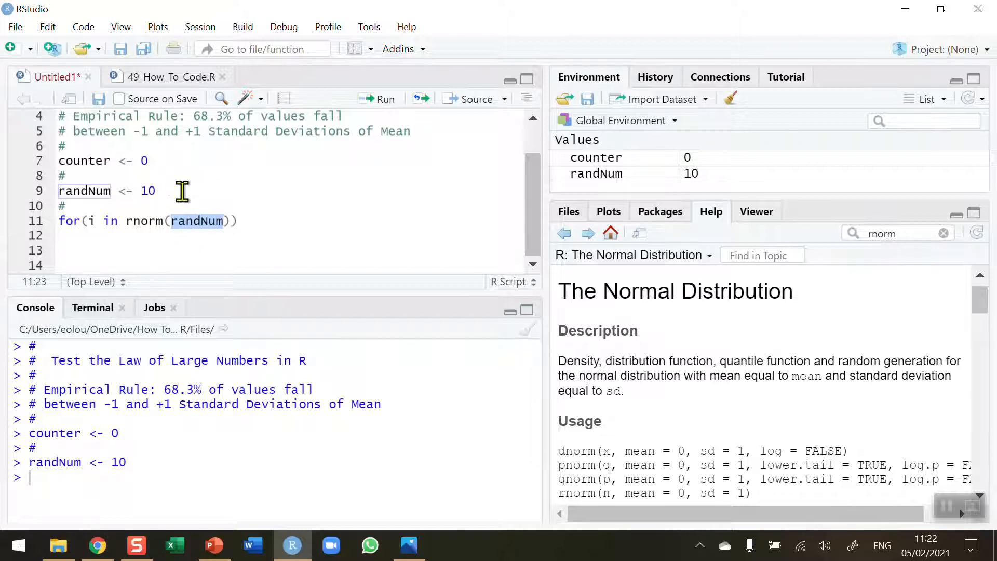
mouse_move(194, 239)
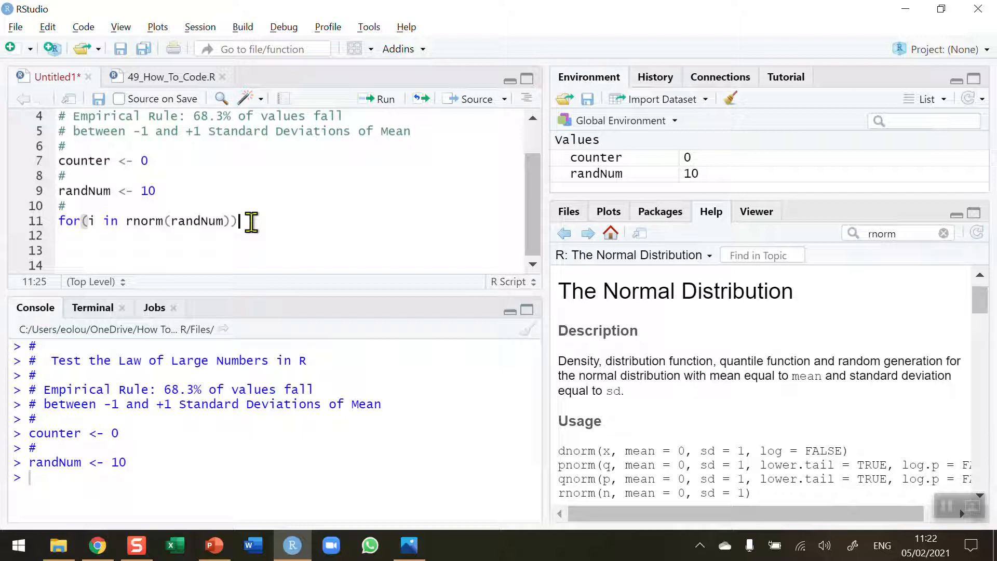
mouse_move(241, 221)
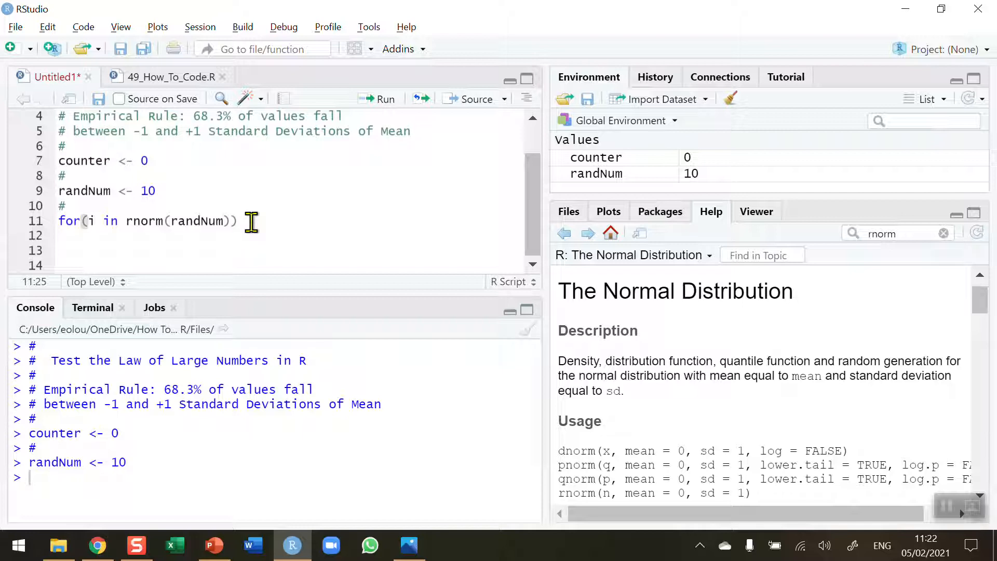
type("{")
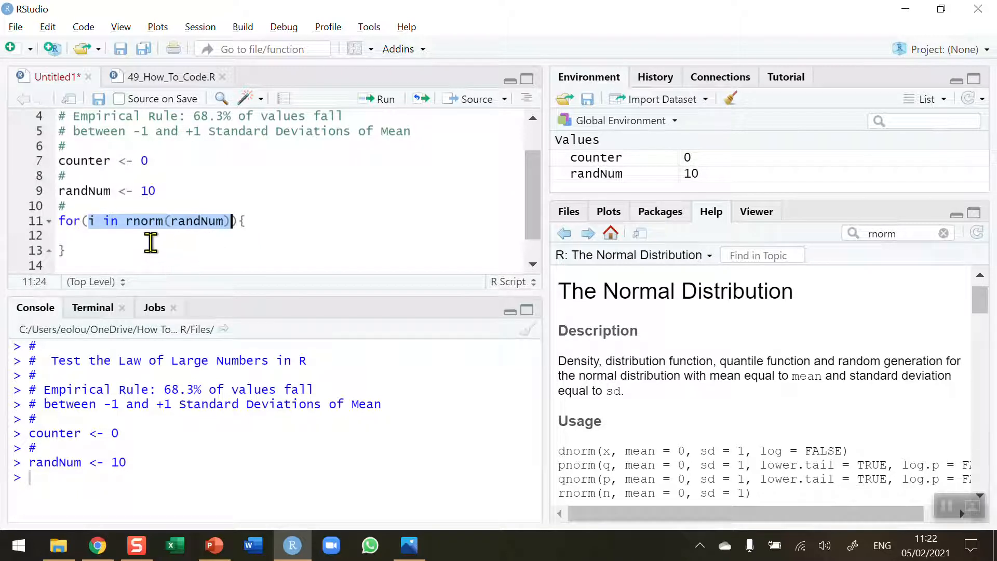
mouse_move(139, 236)
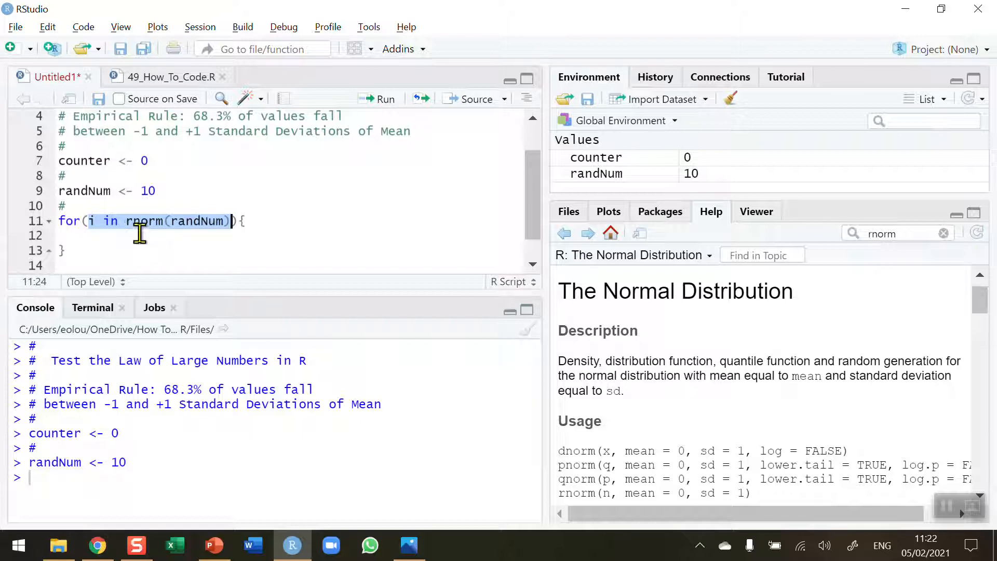
mouse_move(215, 240)
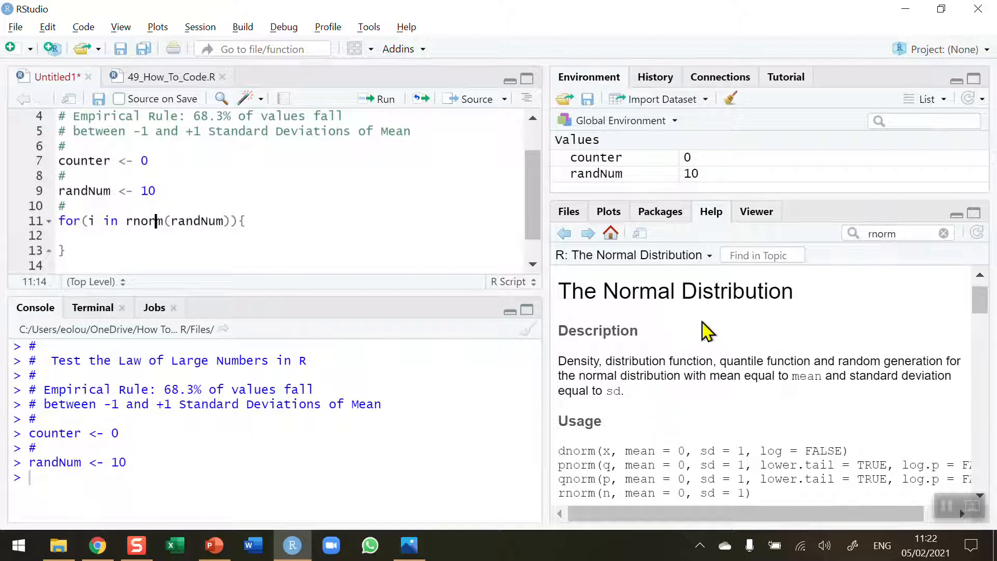
mouse_move(716, 229)
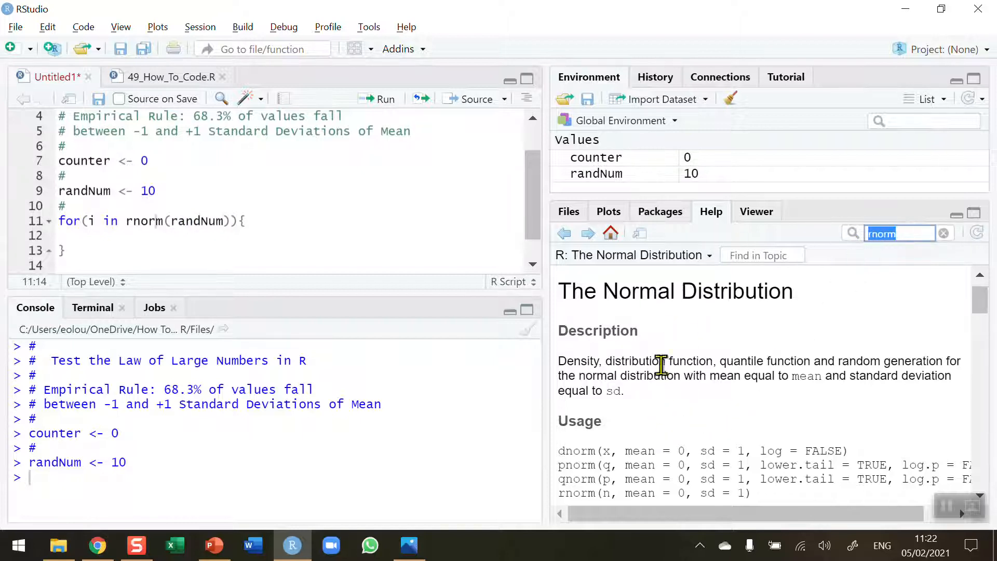
mouse_move(779, 420)
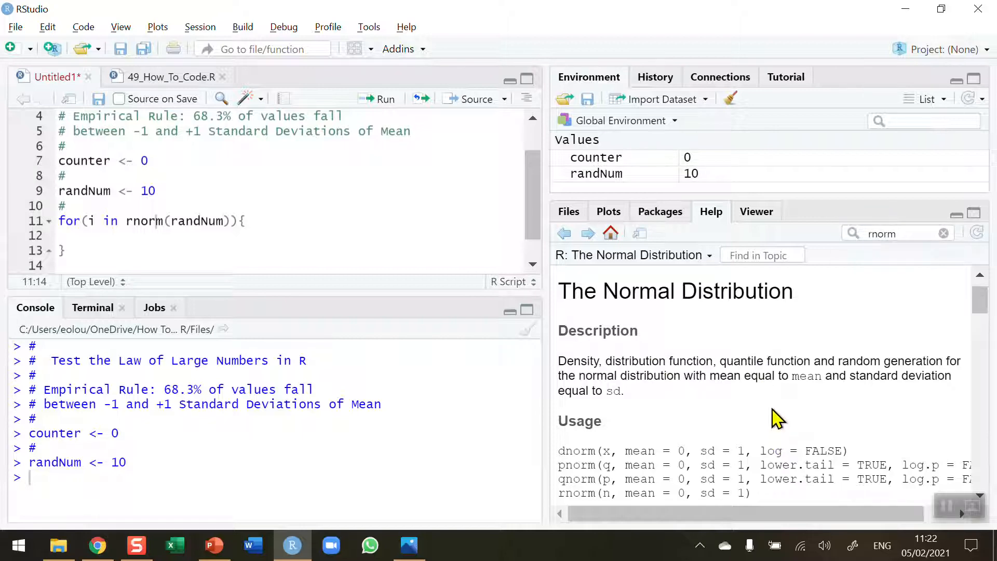
scroll("down", 3)
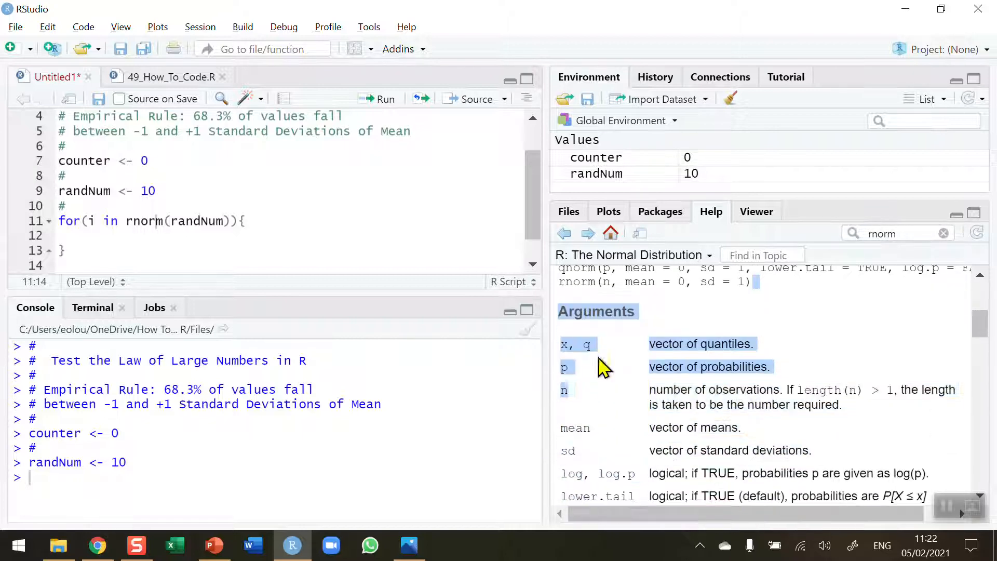
scroll("up", 3)
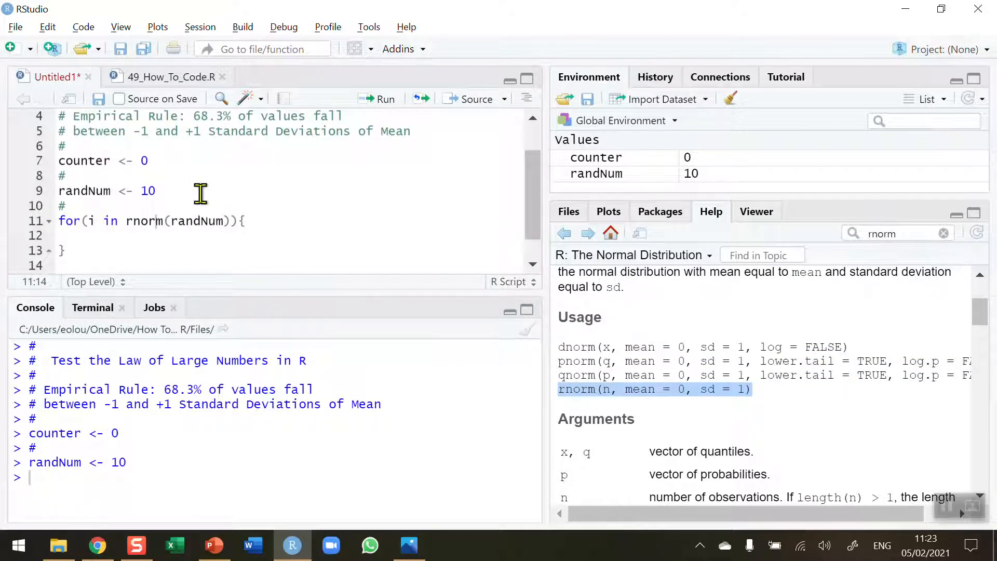
mouse_move(686, 408)
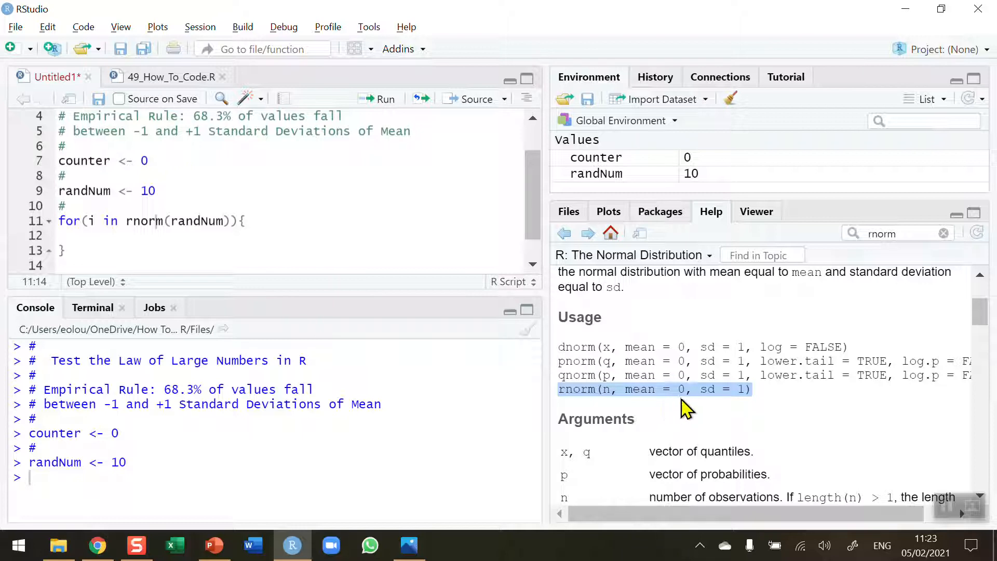
mouse_move(727, 388)
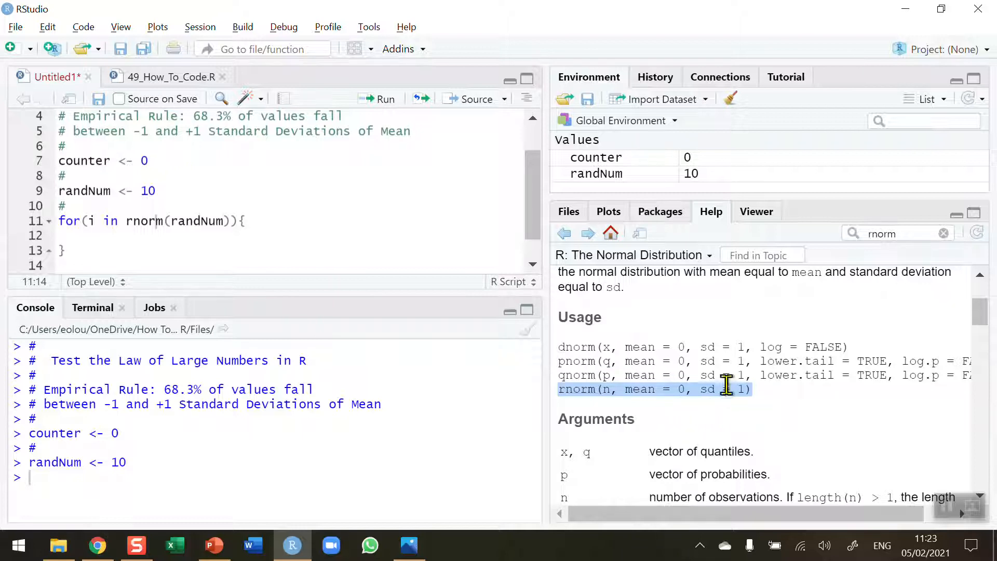
left_click(74, 235)
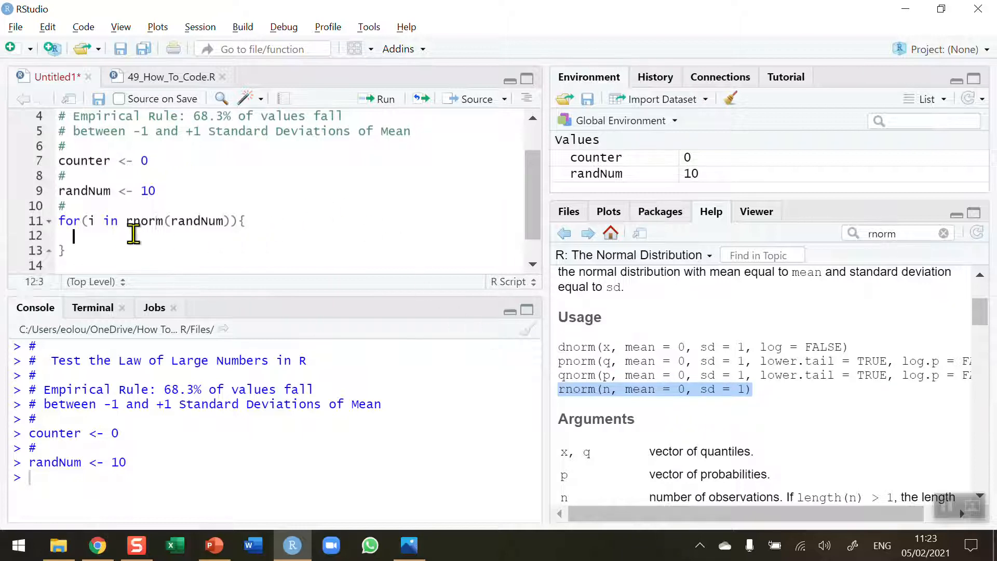
mouse_move(790, 382)
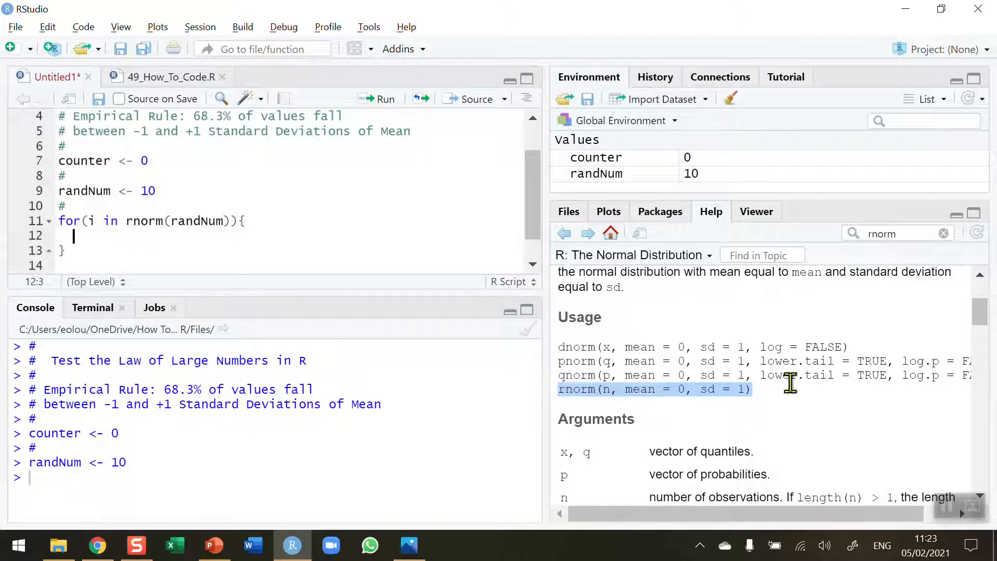
scroll("up", 3)
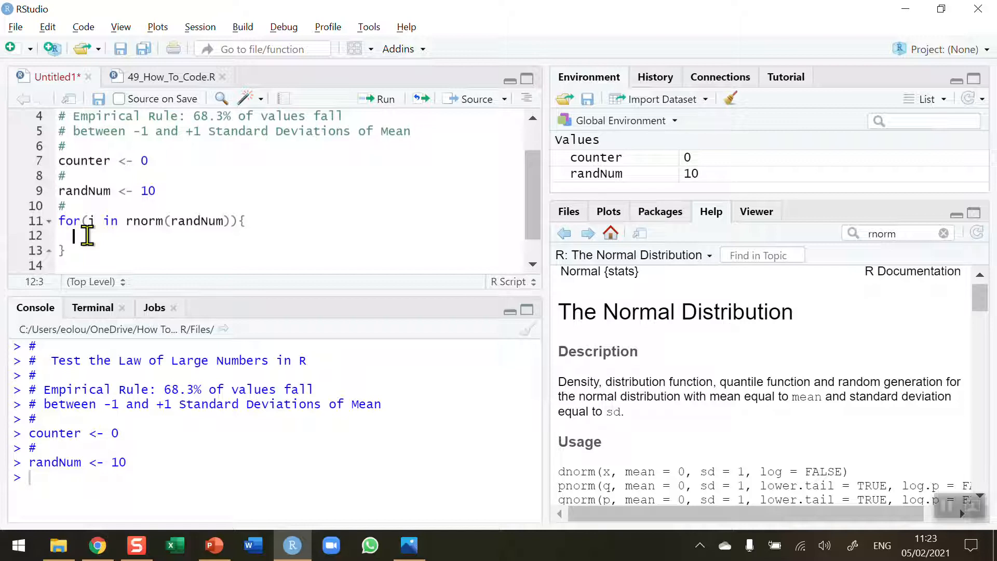
mouse_move(541, 193)
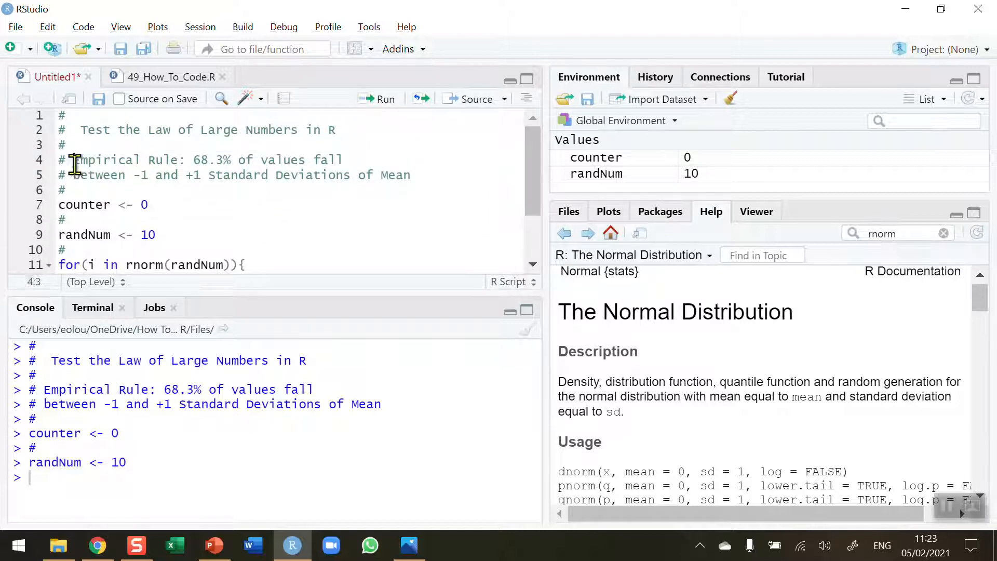
left_click_drag(73, 159, 412, 175)
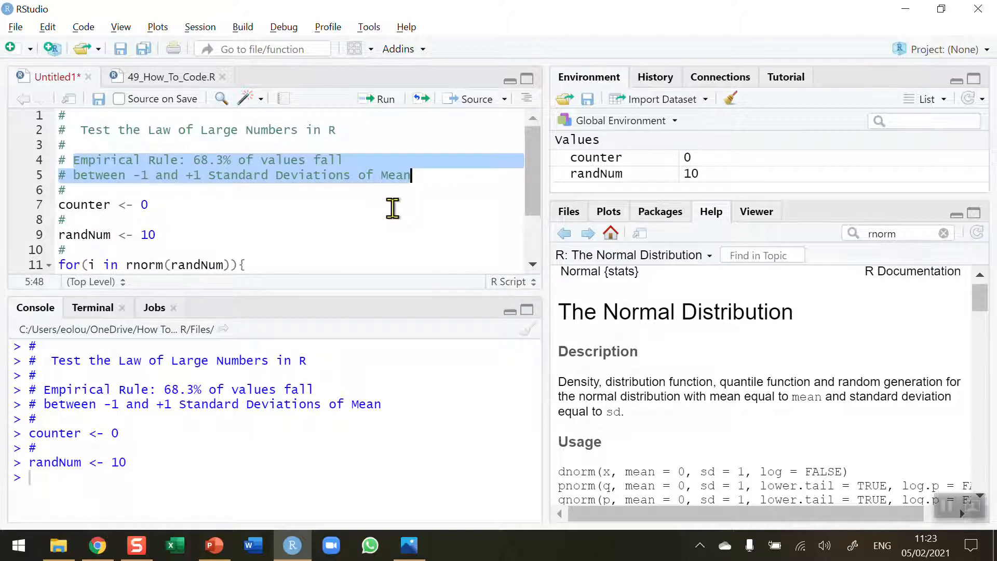
mouse_move(301, 229)
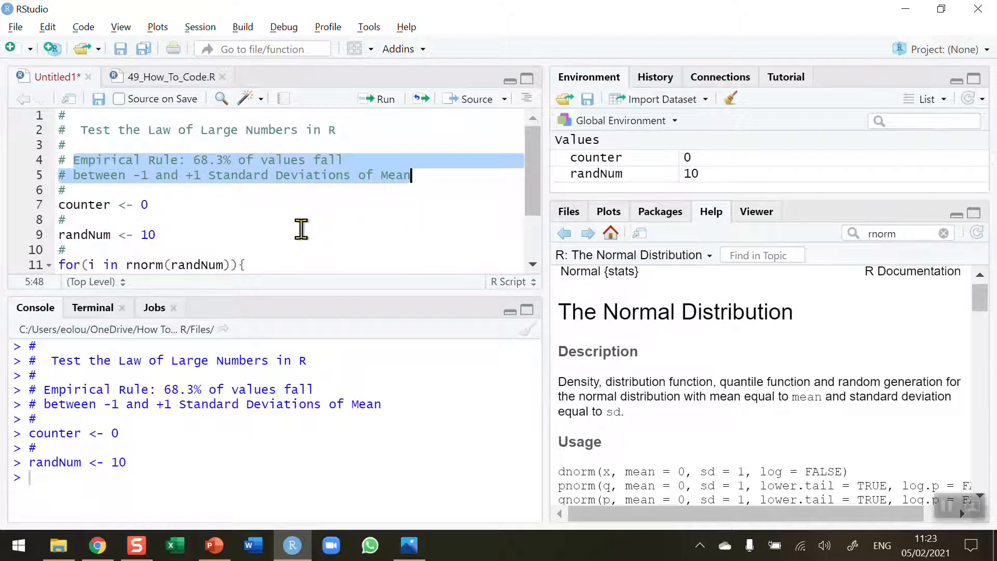
scroll("down", 3)
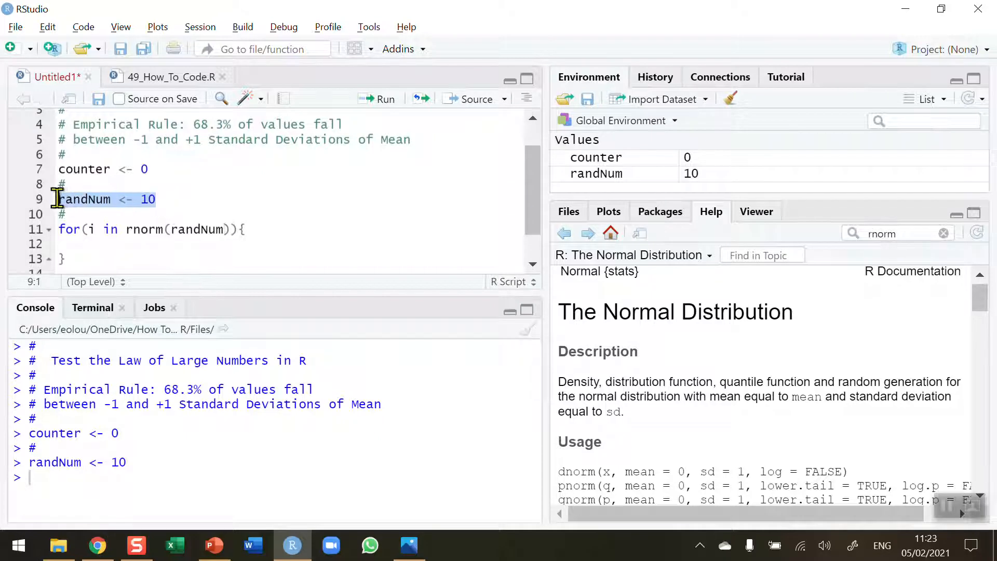
left_click(233, 229)
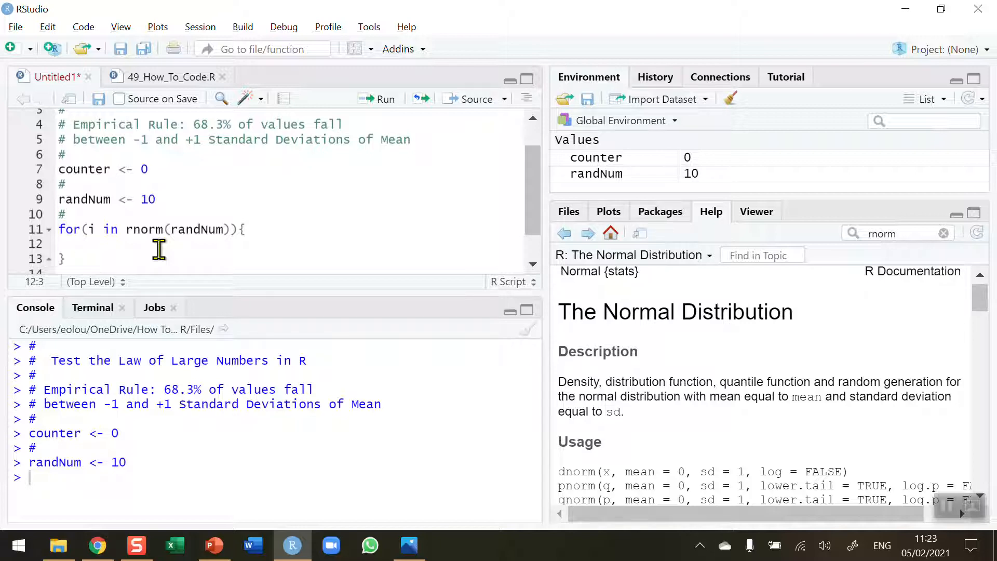
- Write the if condition i > -1 & i < 1 inside the loop
type("if")
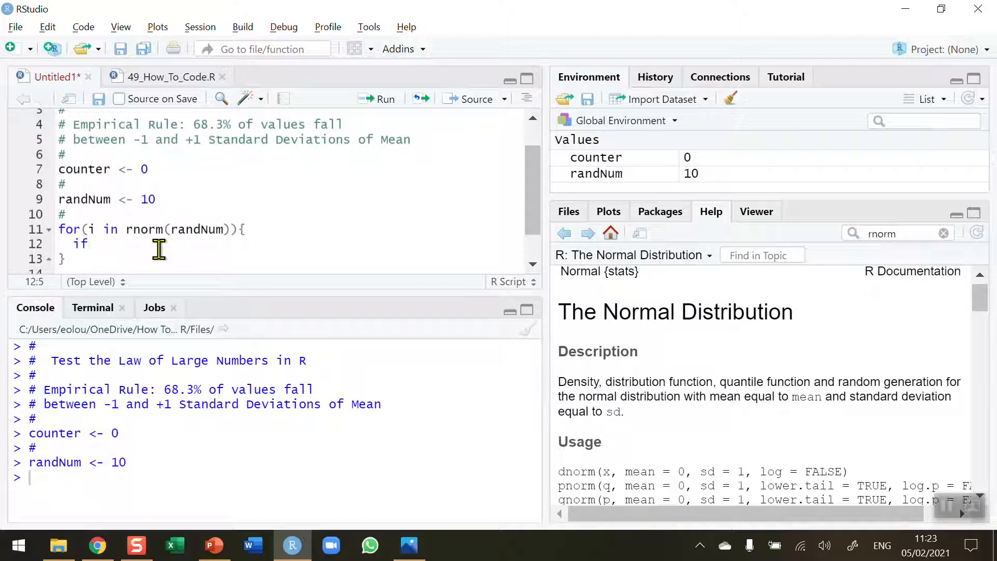
type("()")
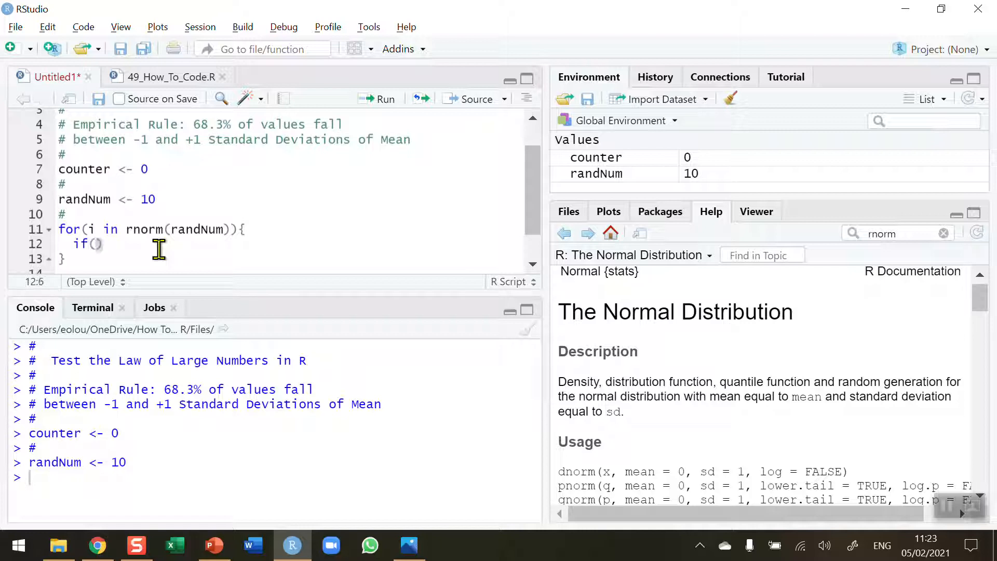
type("i")
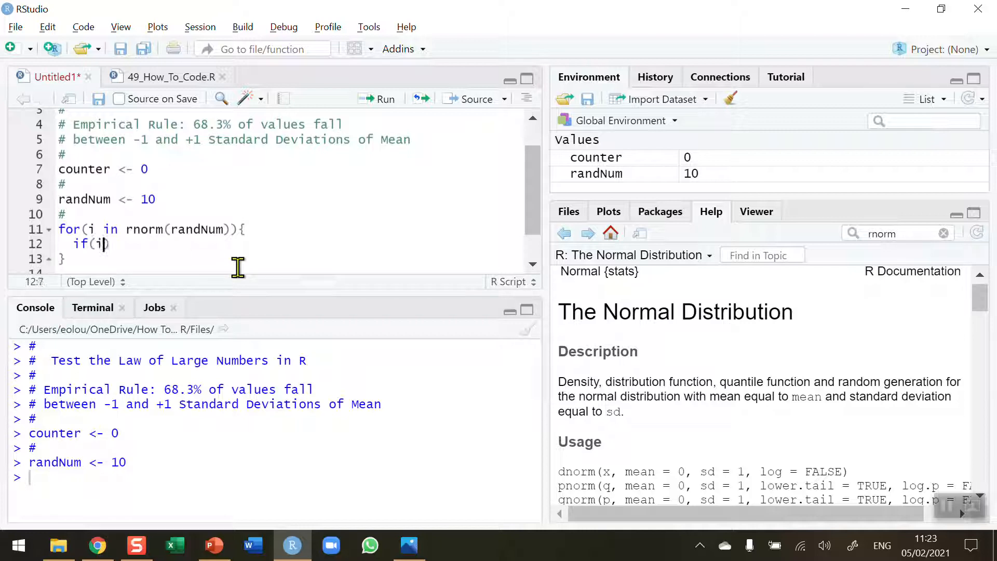
type("> -")
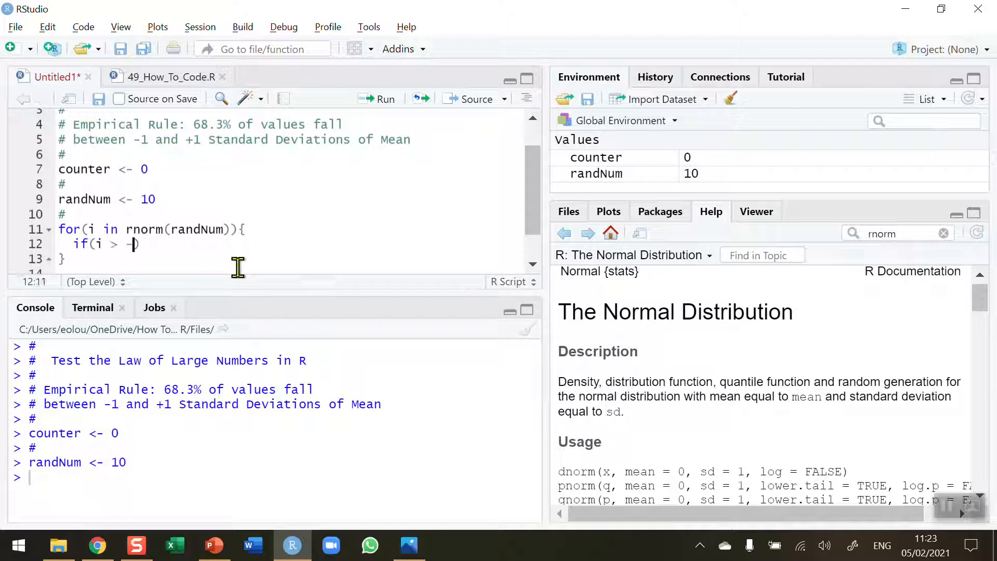
type("1")
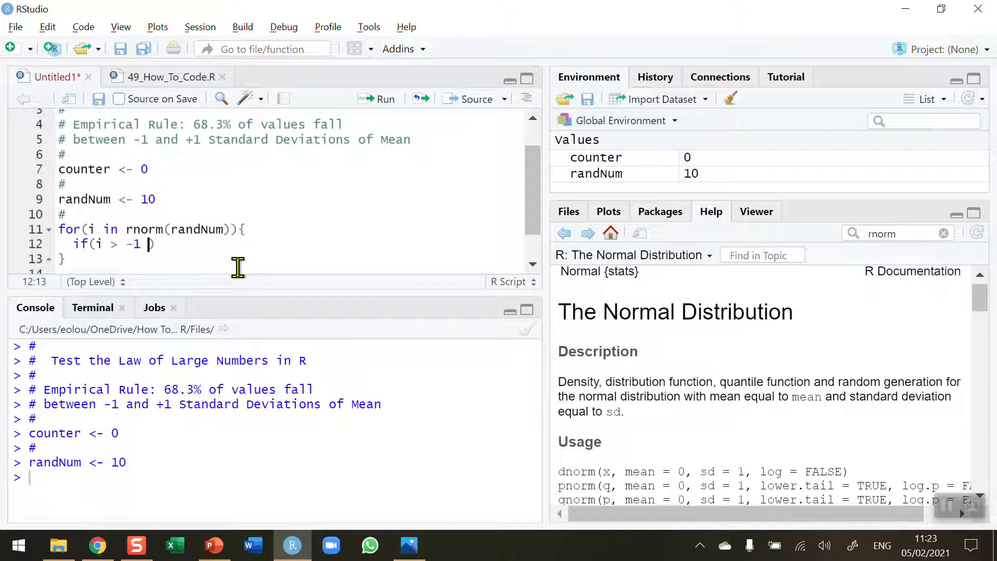
type("&")
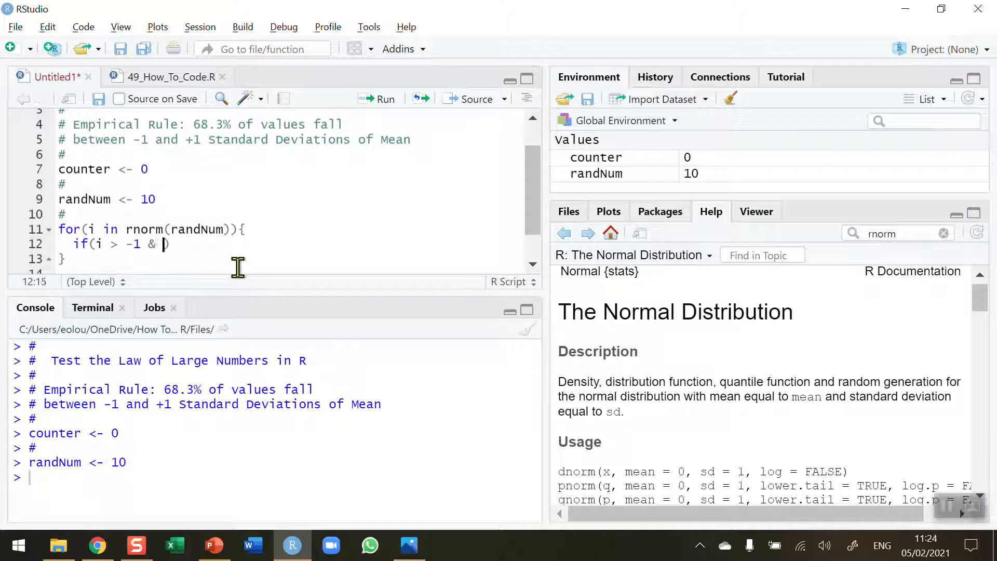
type("i <")
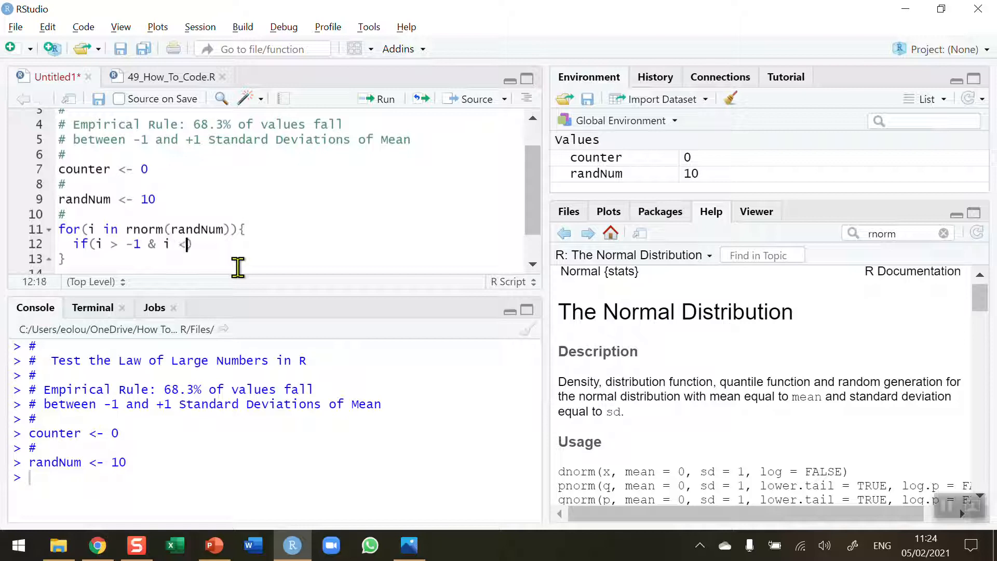
type("1)")
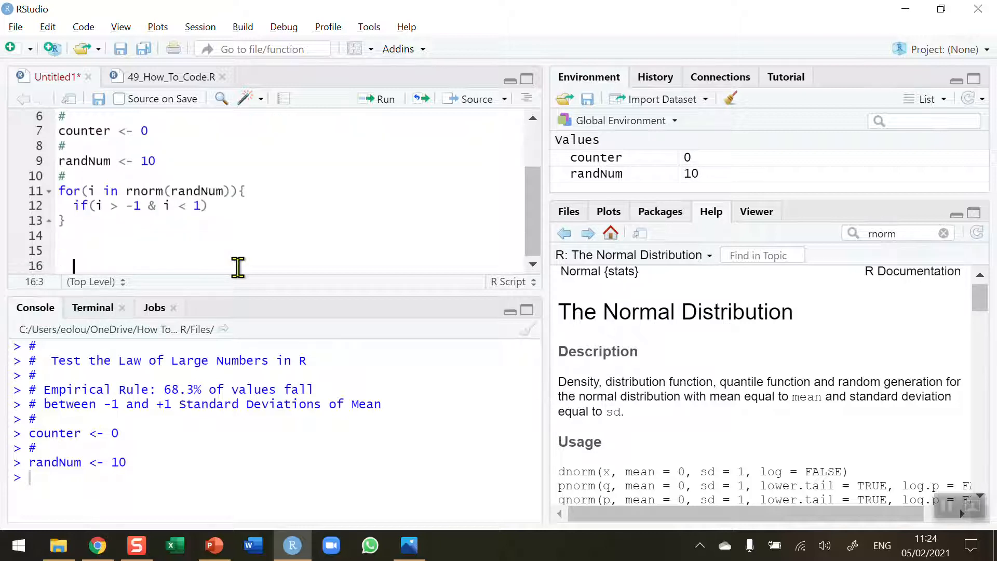
- Add counter <- counter + 1 inside the if block
left_click(208, 205)
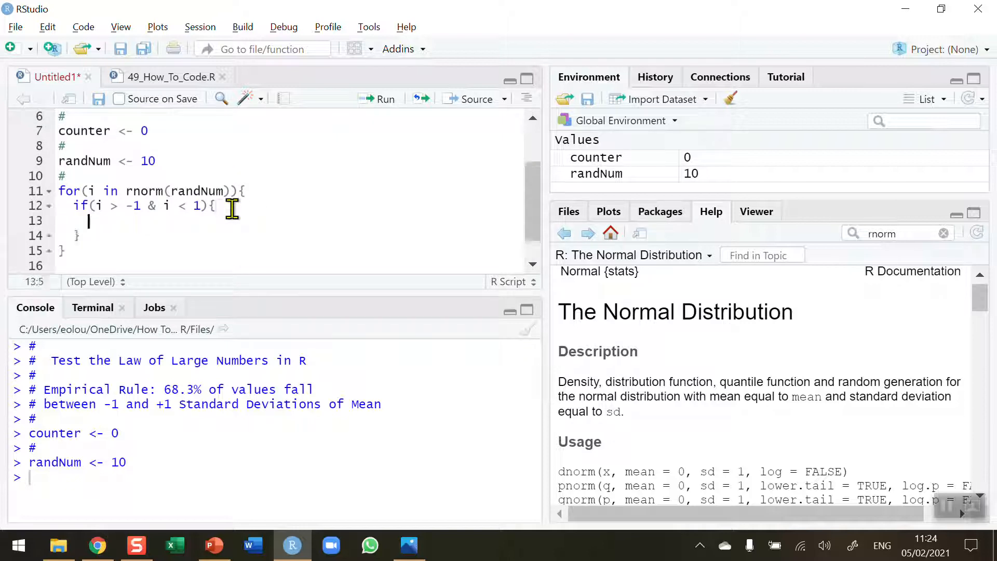
type("c")
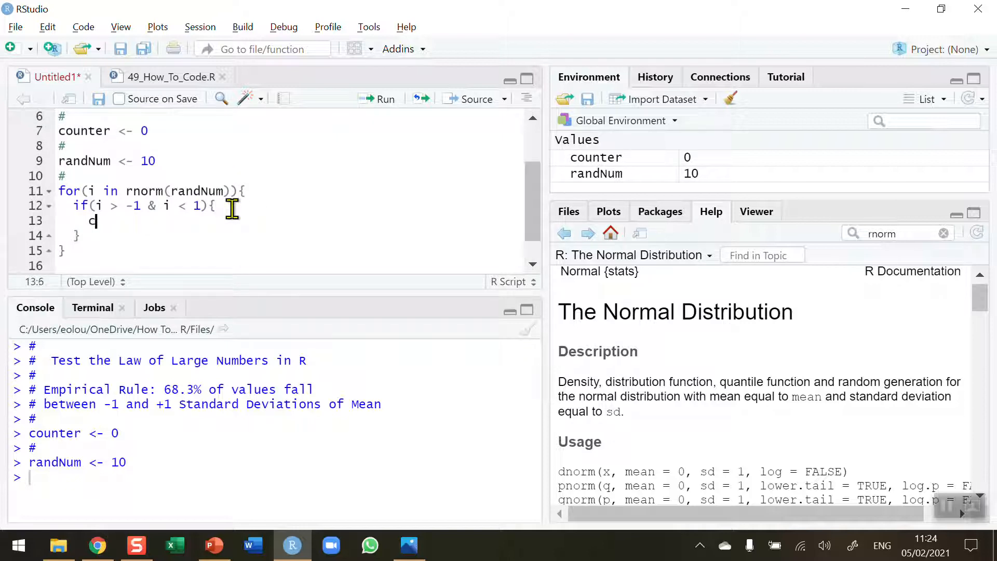
type("counter cou")
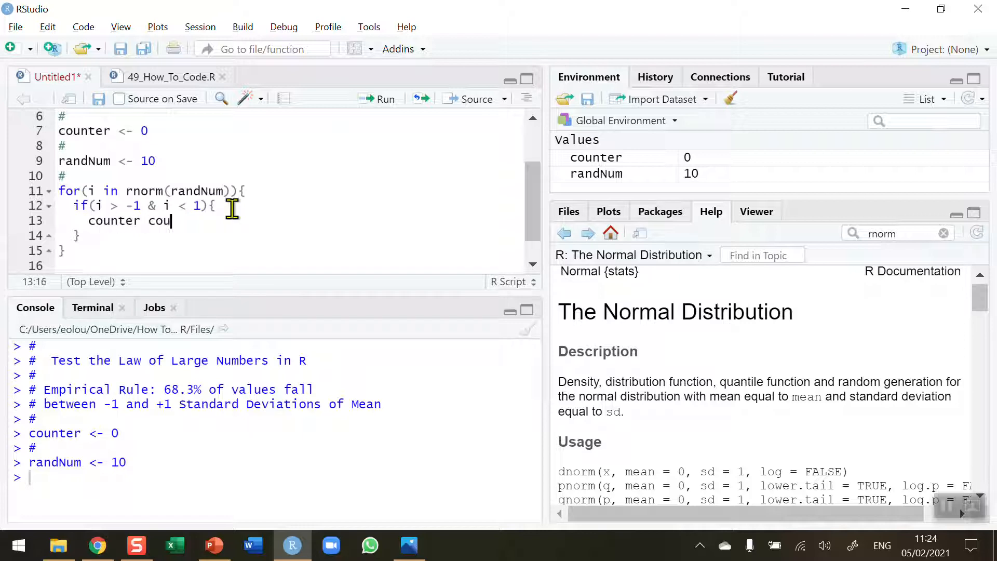
type("nter")
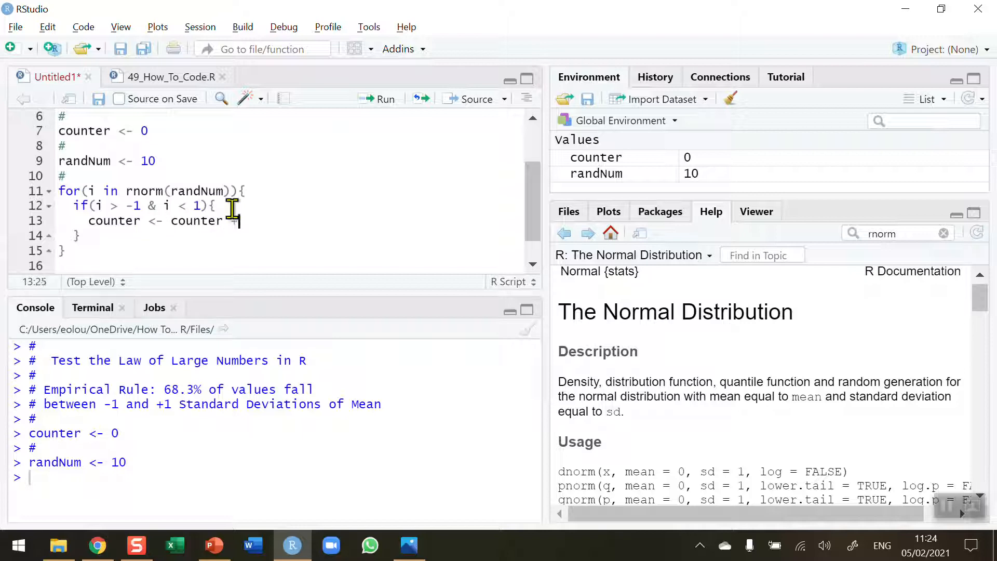
type("+ 1")
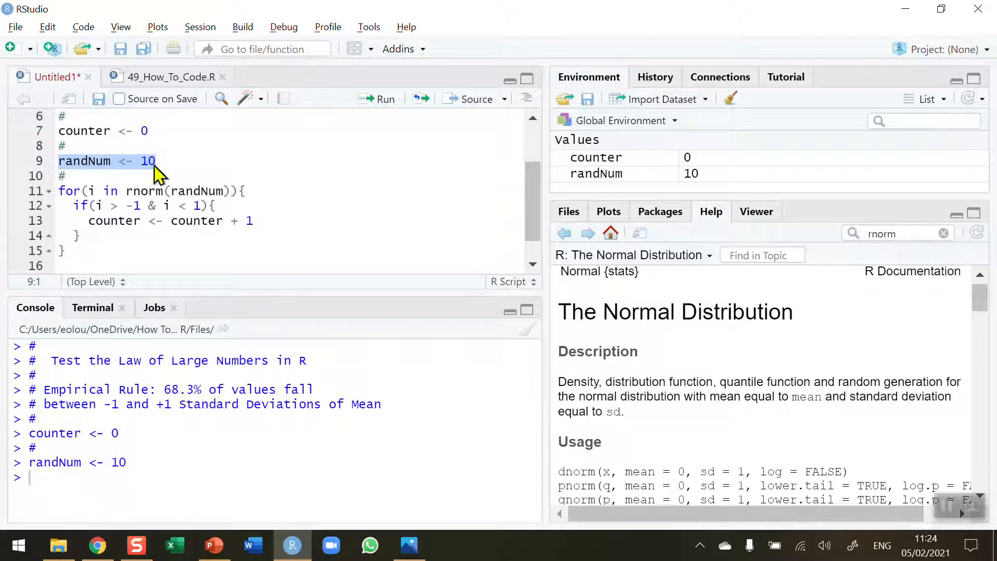
mouse_move(185, 162)
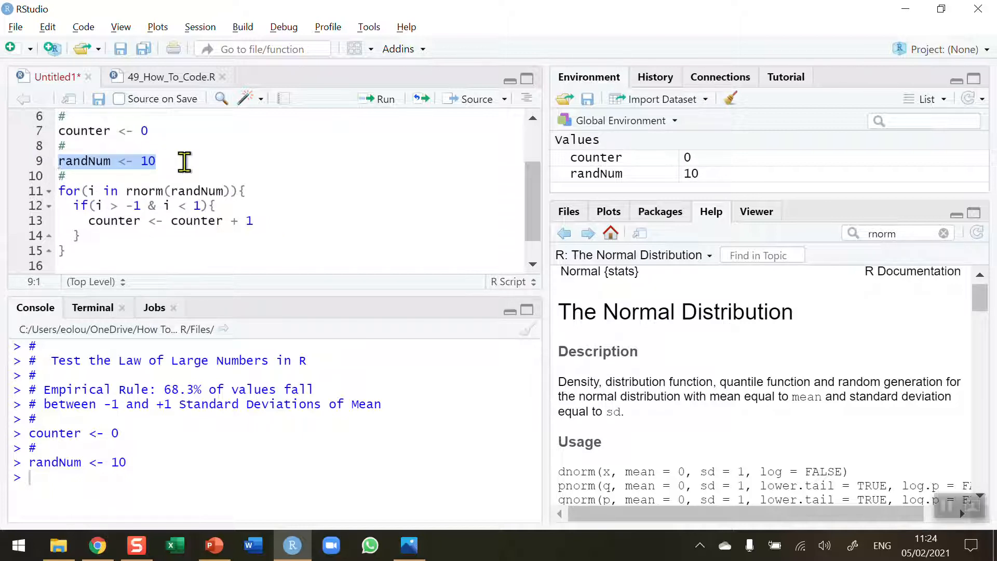
left_click(61, 190)
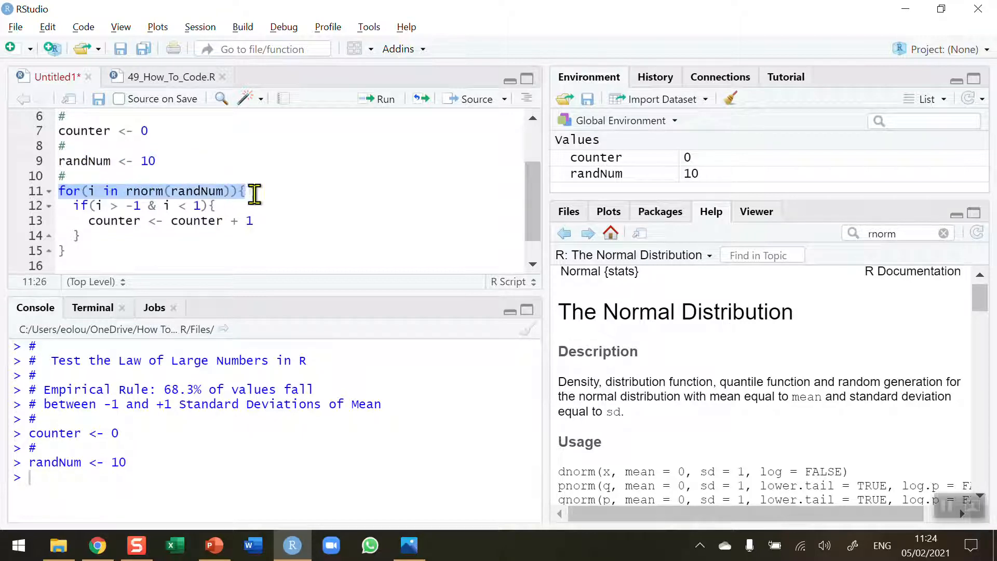
mouse_move(178, 197)
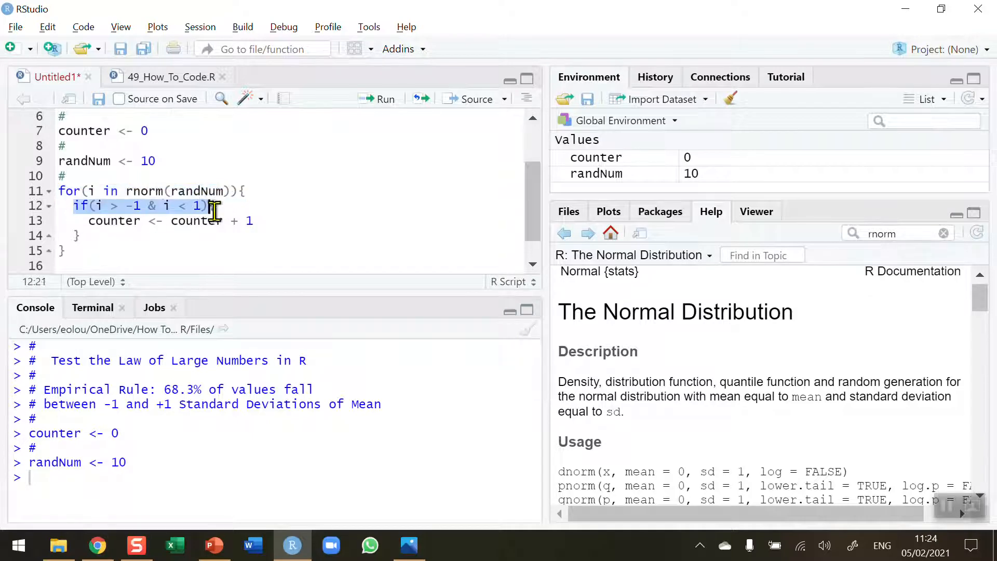
left_click_drag(213, 206, 76, 236)
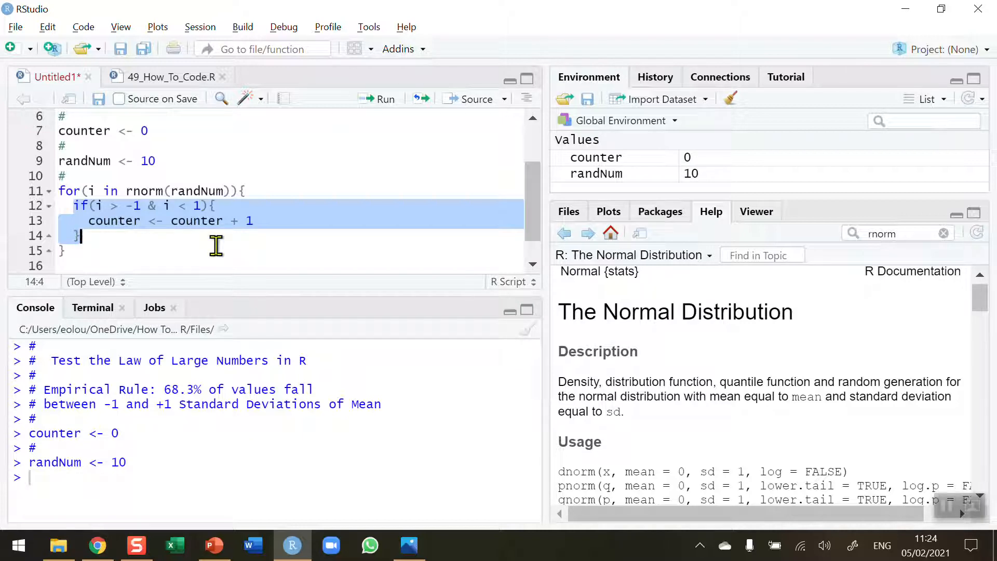
mouse_move(158, 243)
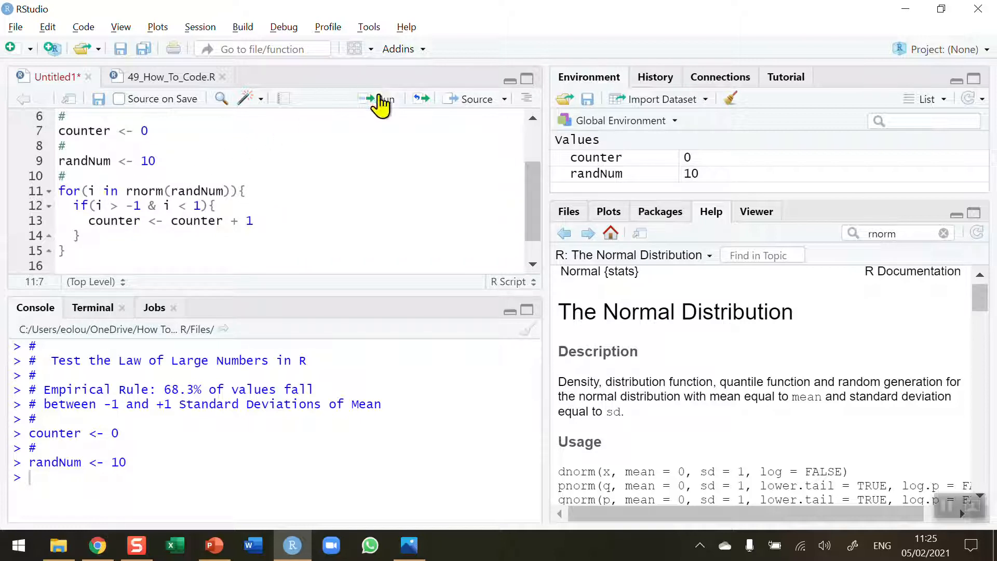
- Run the for loop, leaving counter at 6 and i near -0.555
left_click(379, 98)
type("#")
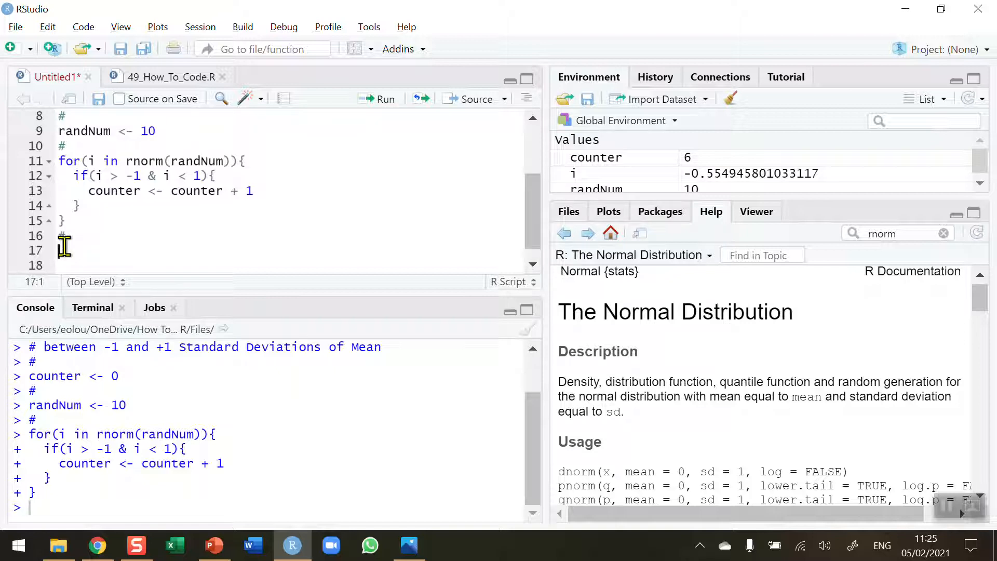
- Write answer <- (counter / randNum) * 100 on line 17, autocompleting counter
type("a")
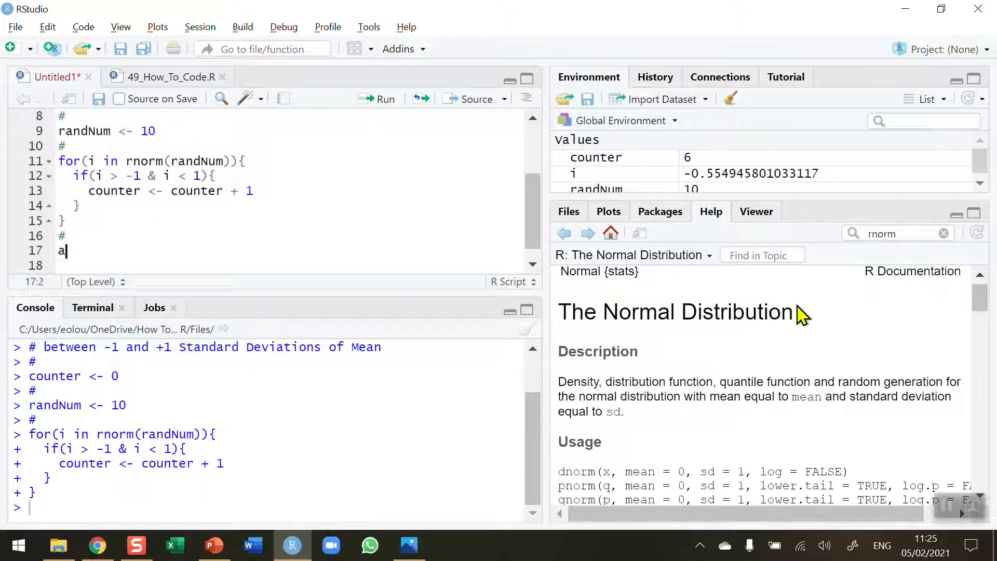
type("nswer")
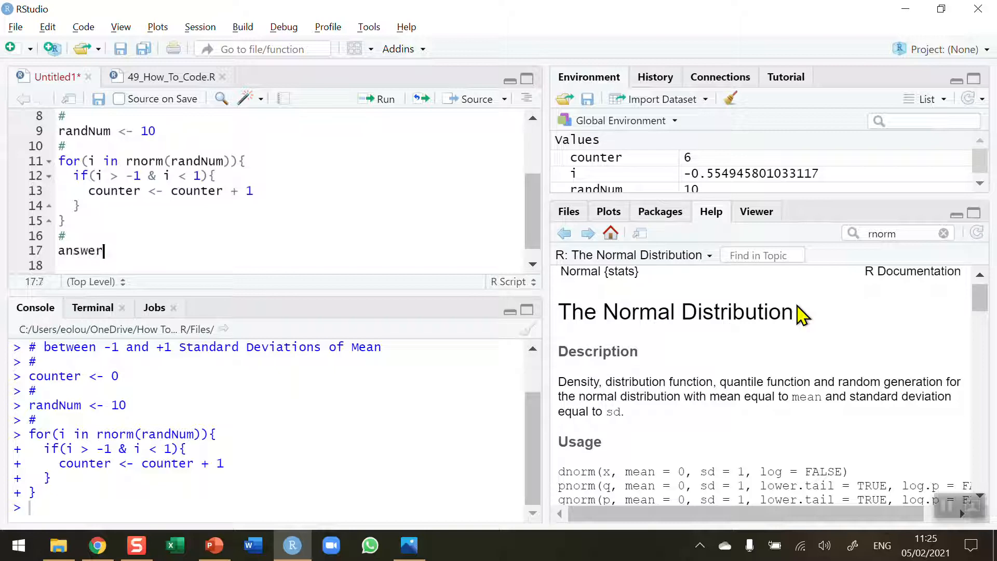
type("<-")
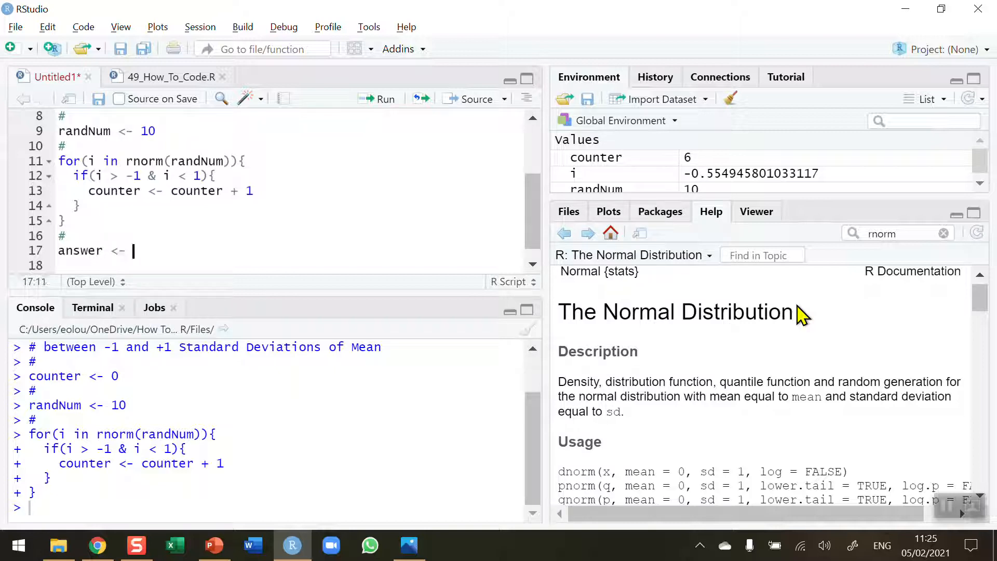
type("(")
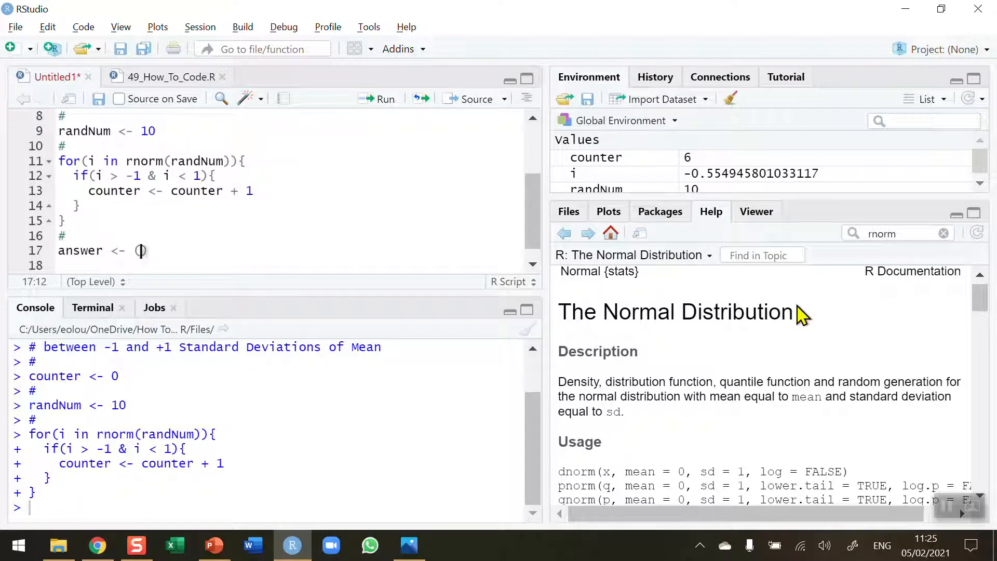
type("couner")
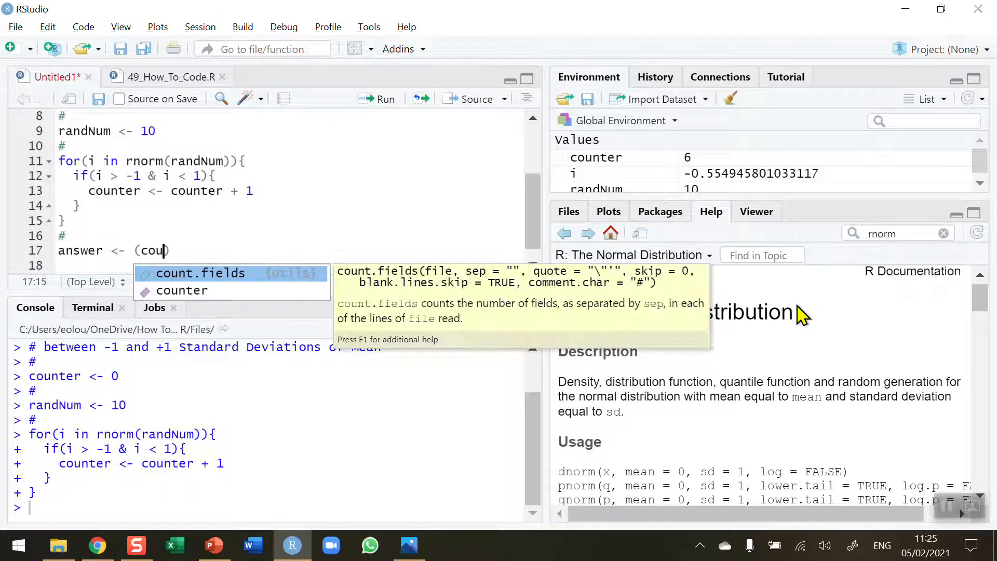
left_click(182, 291)
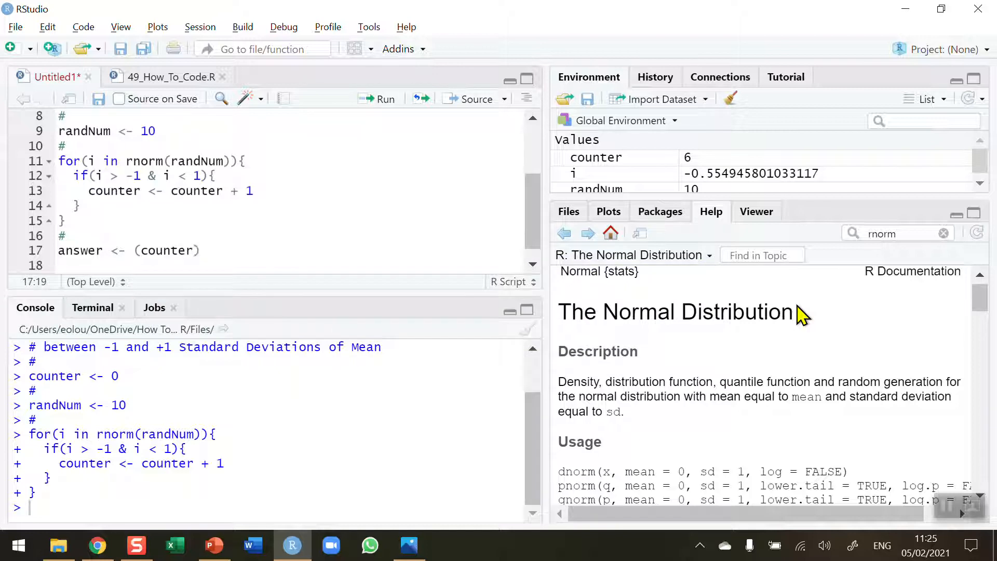
type("/ r")
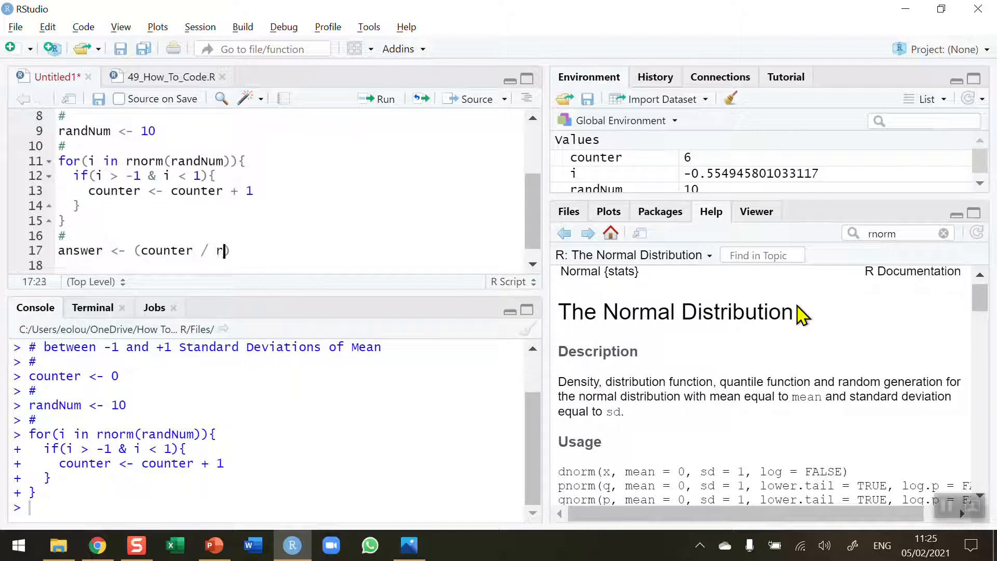
type("andNum")
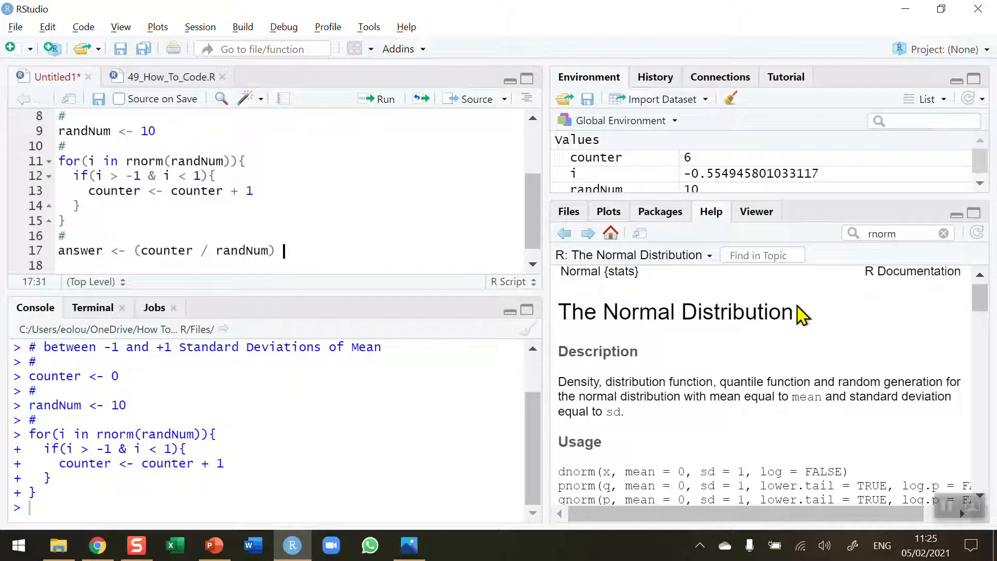
type("* 1")
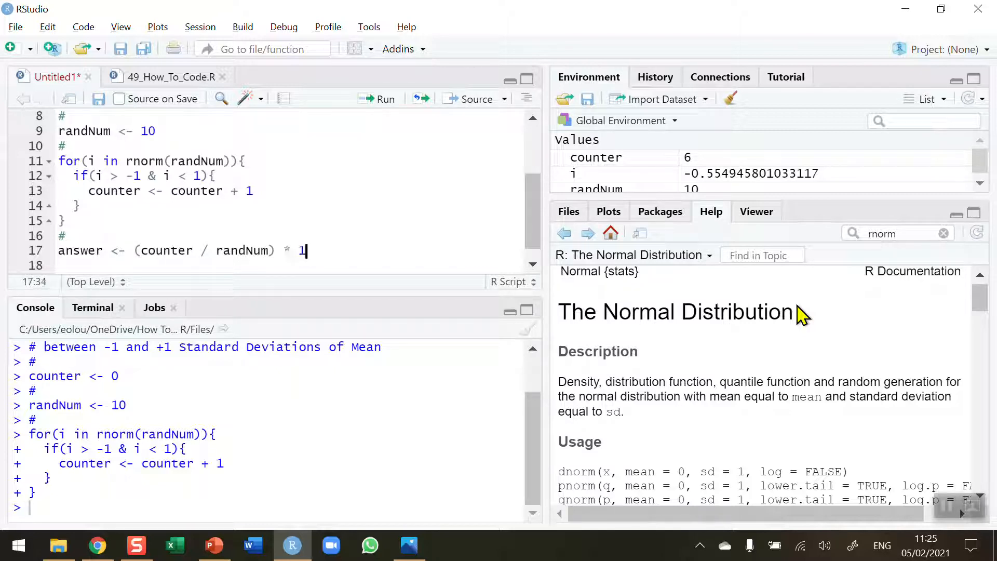
type("00")
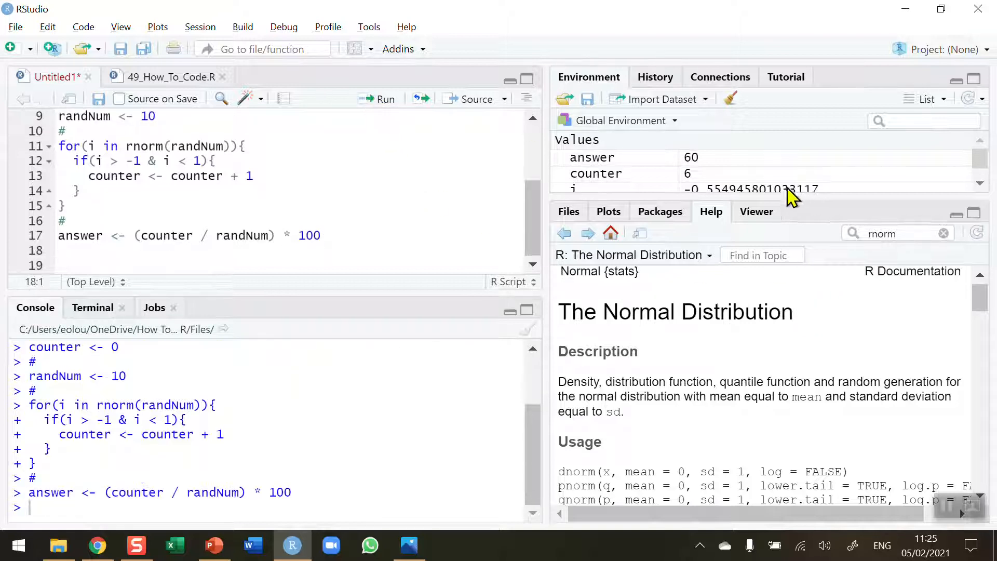
mouse_move(766, 195)
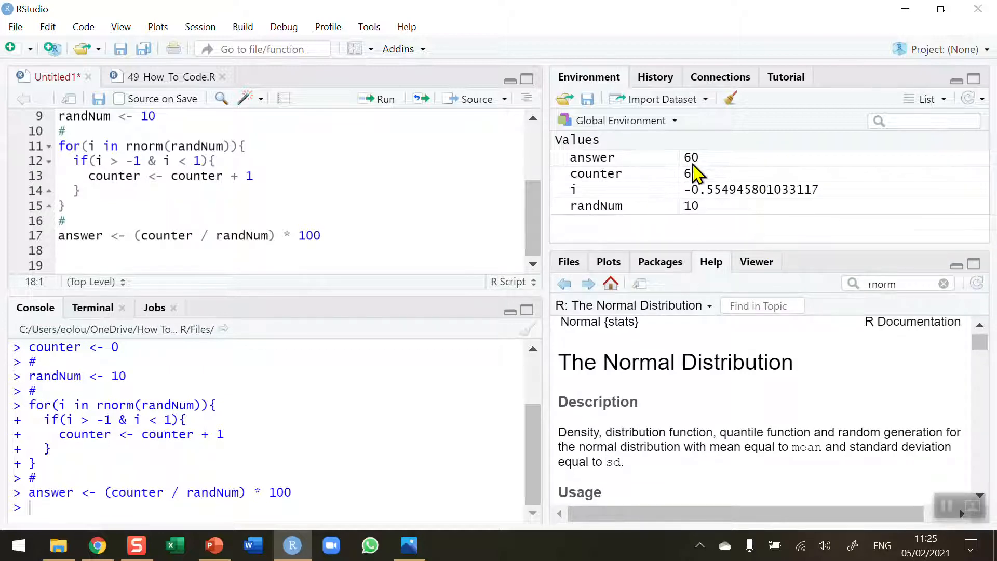
left_click(68, 250)
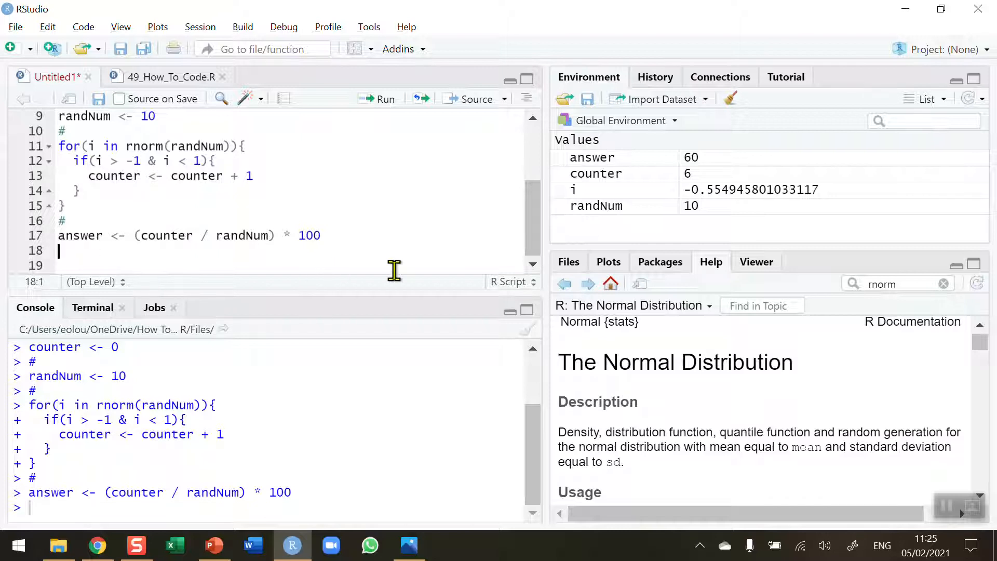
type("print(ans")
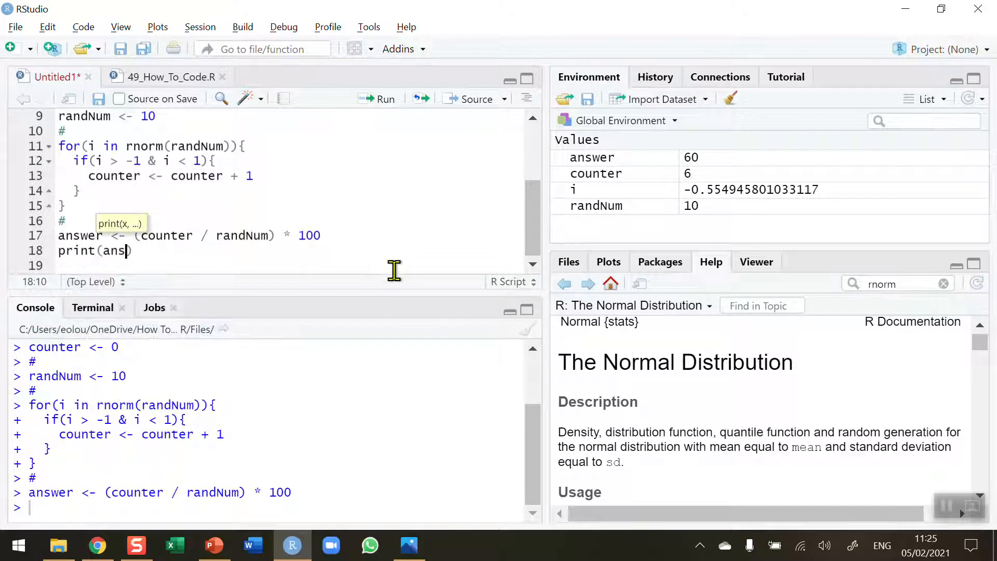
type("wer")
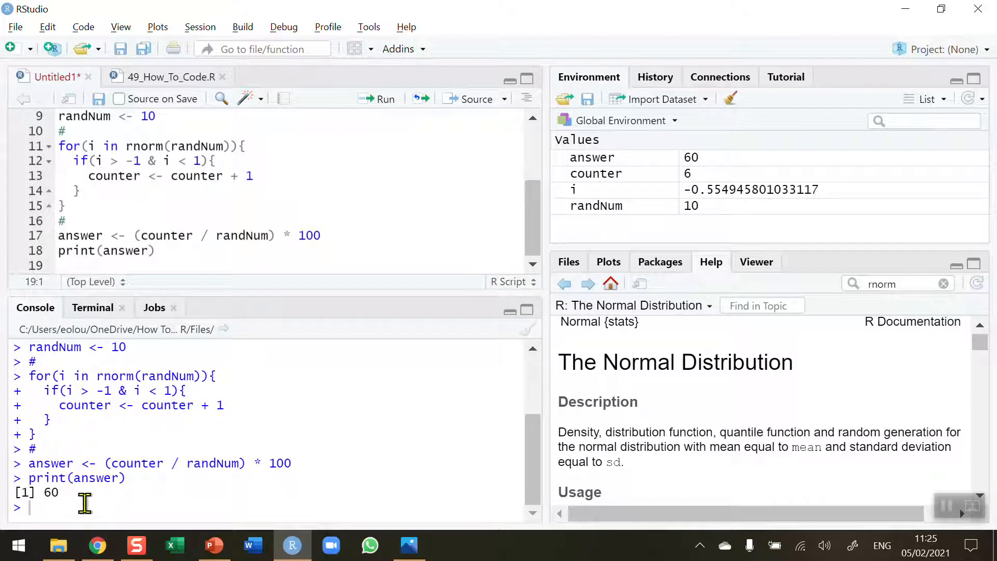
double_click(35, 493)
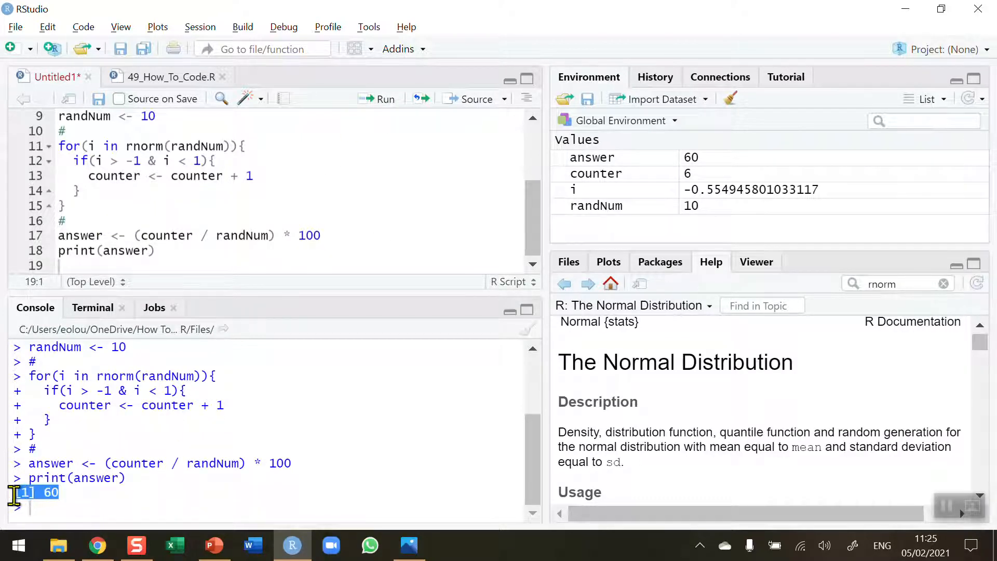
scroll("up", 3)
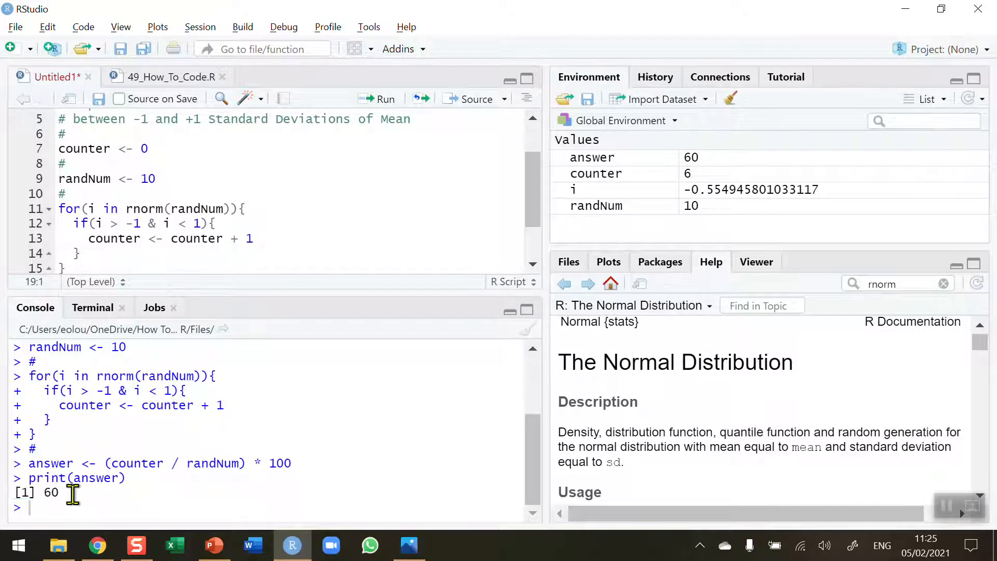
mouse_move(158, 208)
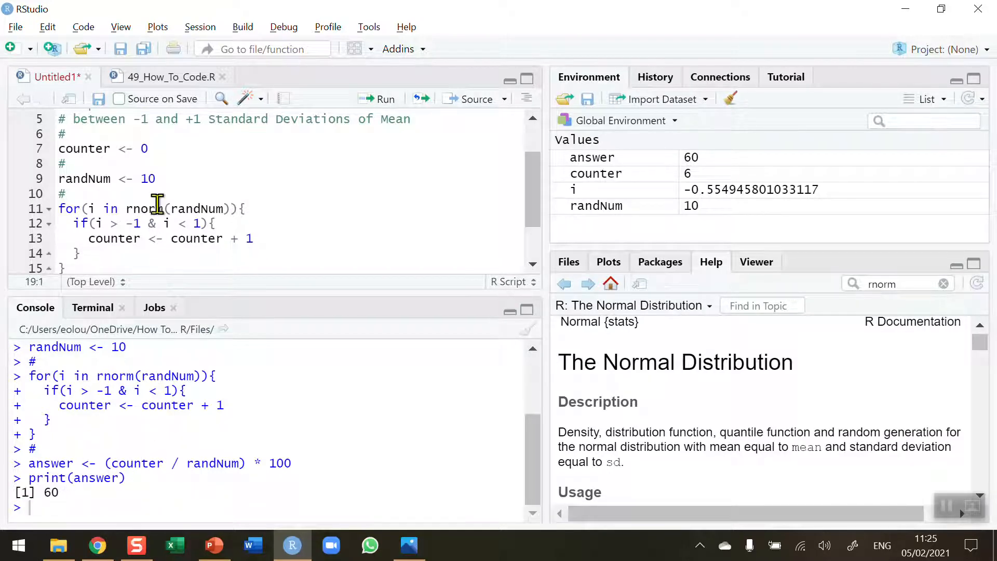
mouse_move(445, 176)
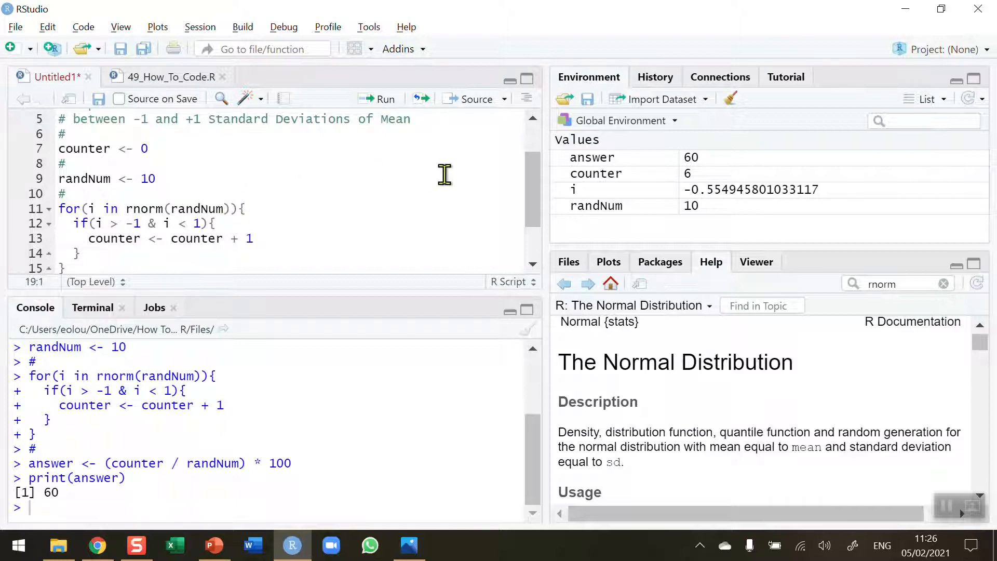
scroll("up", 3)
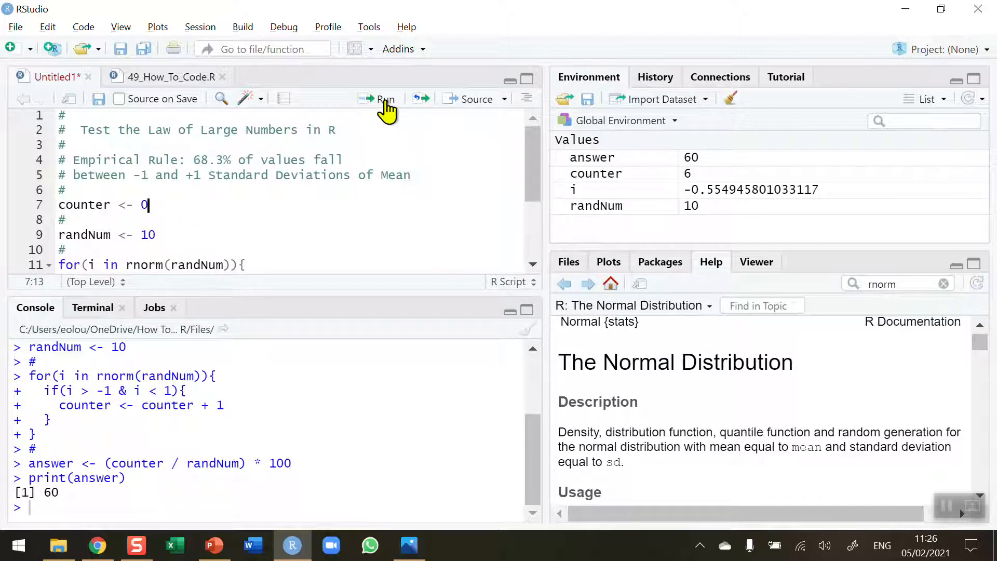
- Rerun the opening lines, loop and answer with randNum 10, printing [1] 70
left_click(385, 99)
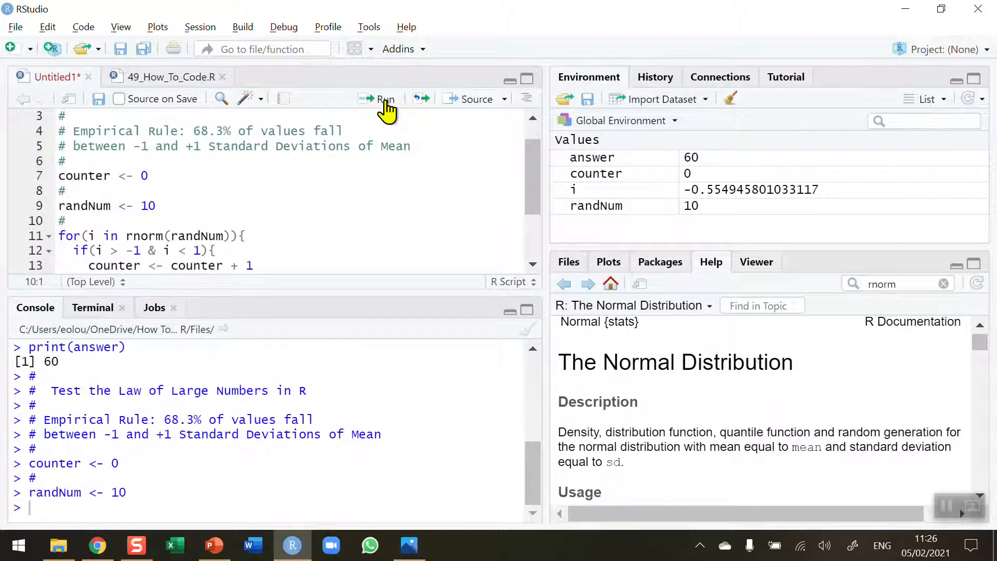
left_click(384, 98)
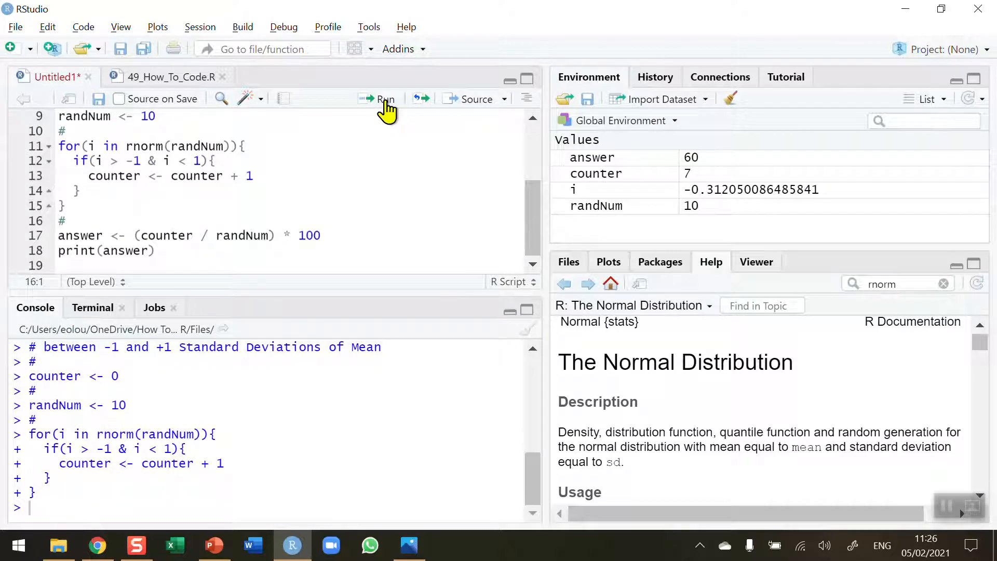
left_click(379, 99)
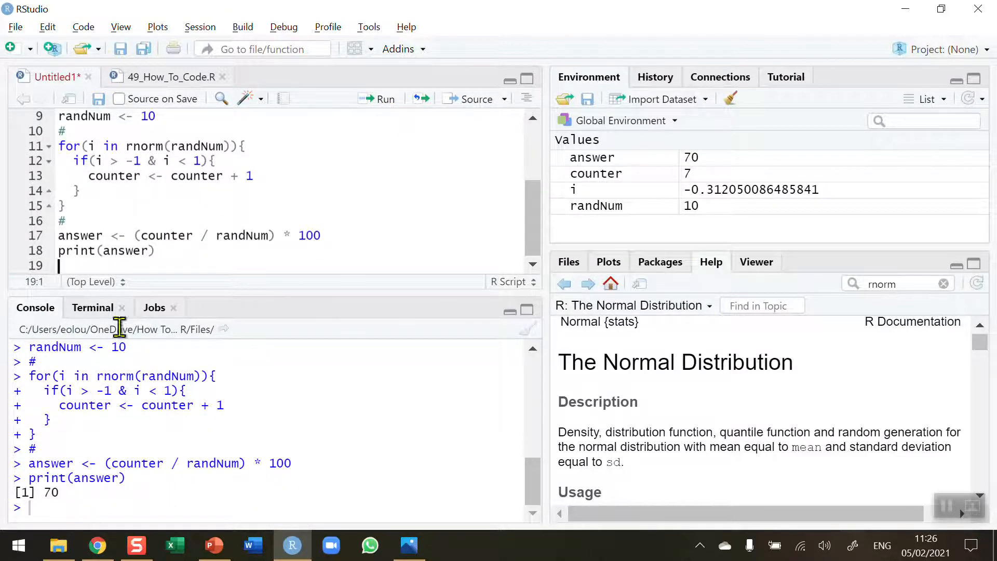
scroll("up", 3)
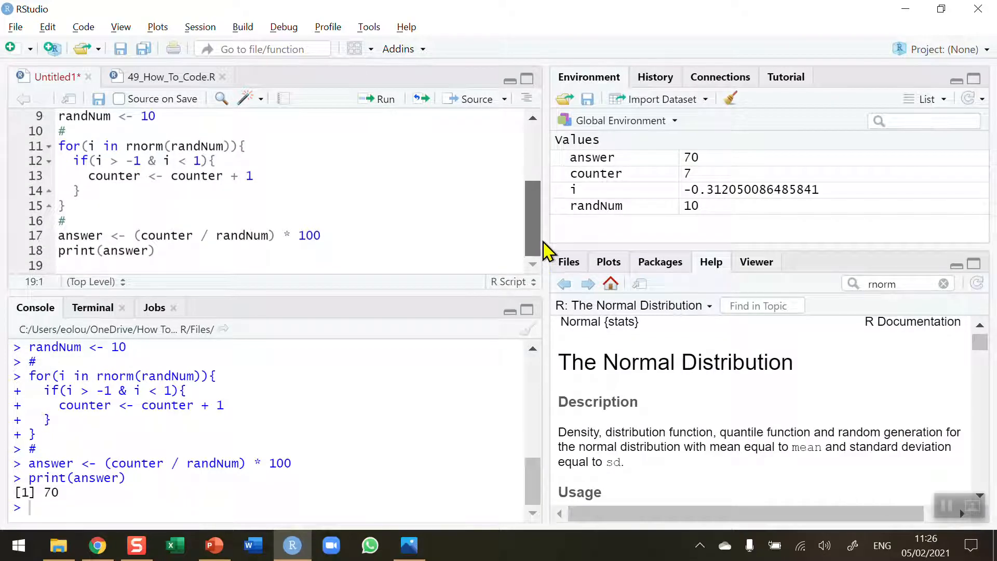
- Change line 9 to randNum <- 100
scroll("up", 3)
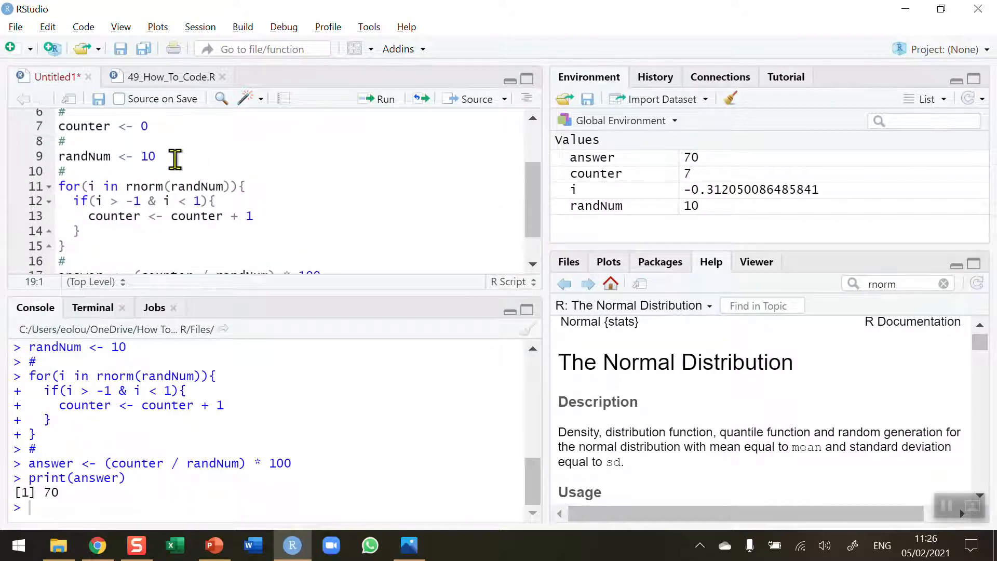
type("0")
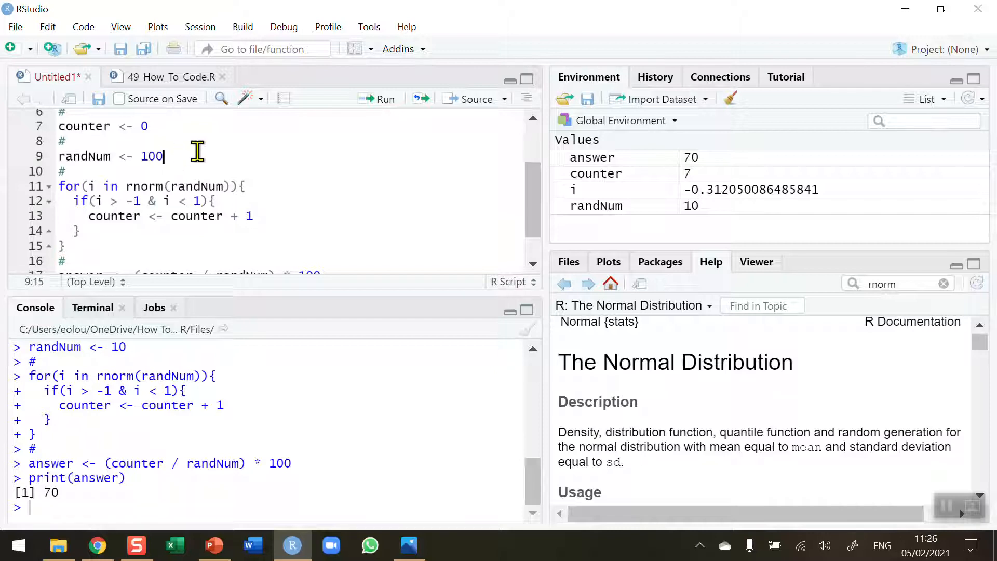
scroll("up", 3)
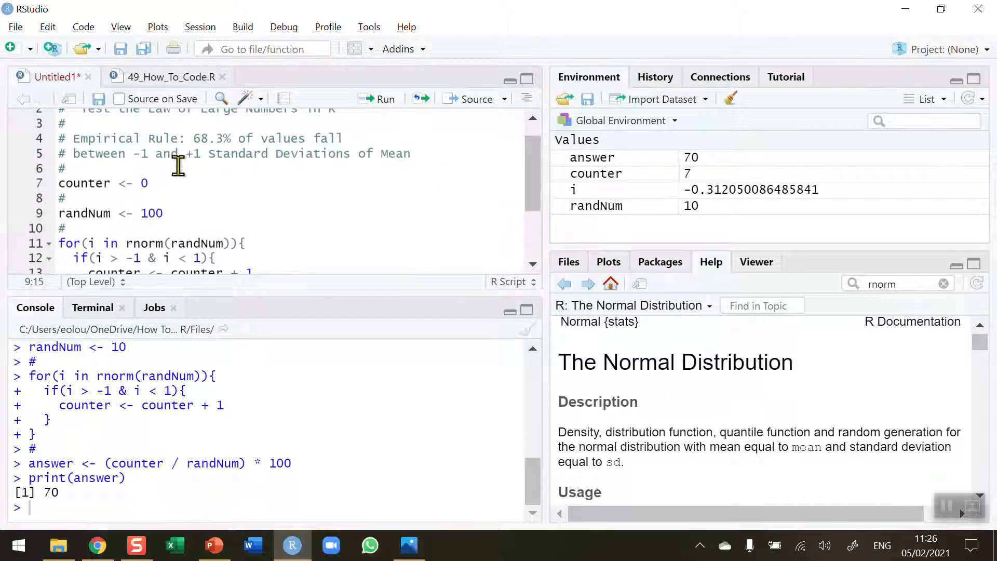
- Rerun the script line by line through print(answer), giving [1] 66
left_click(384, 99)
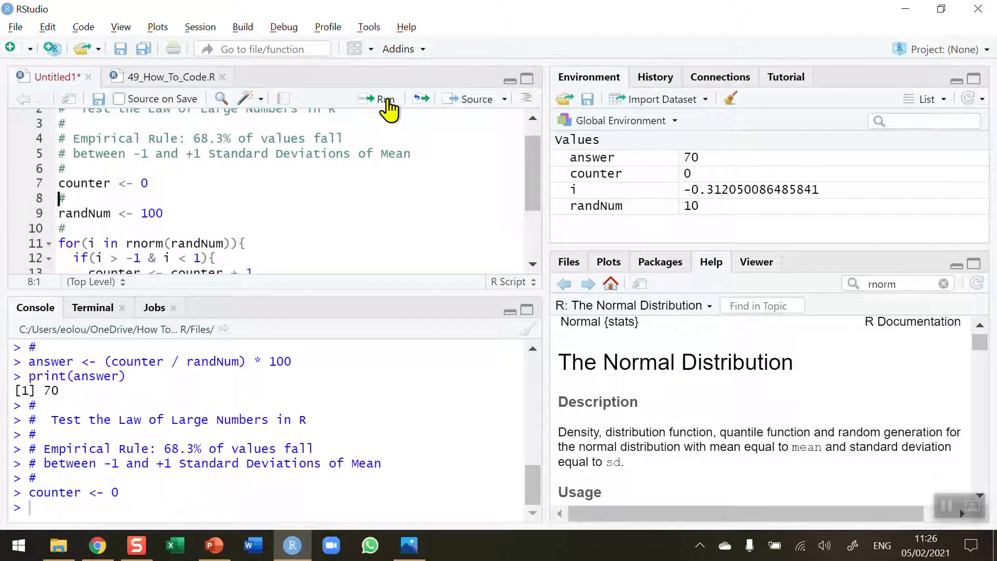
left_click(384, 99)
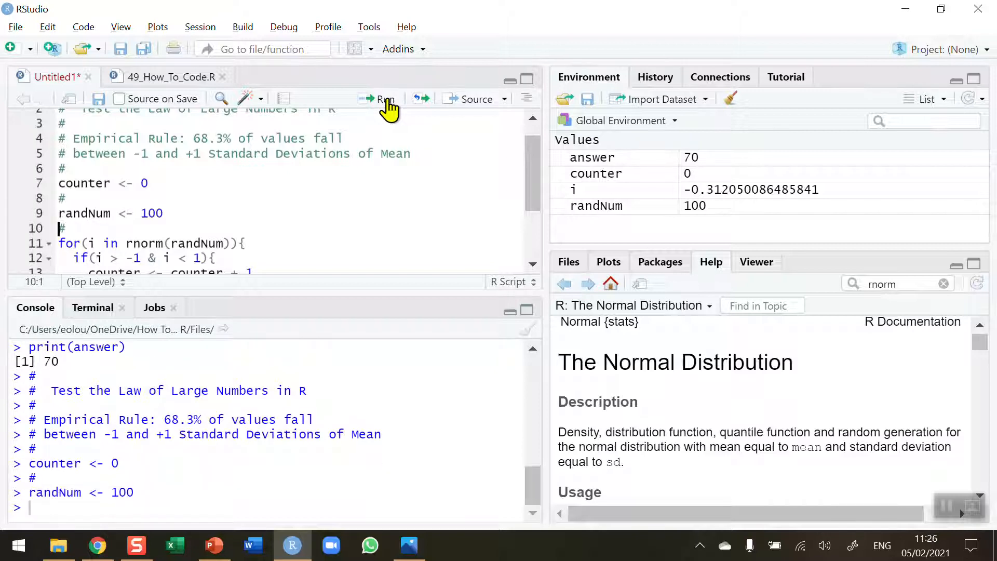
left_click(385, 98)
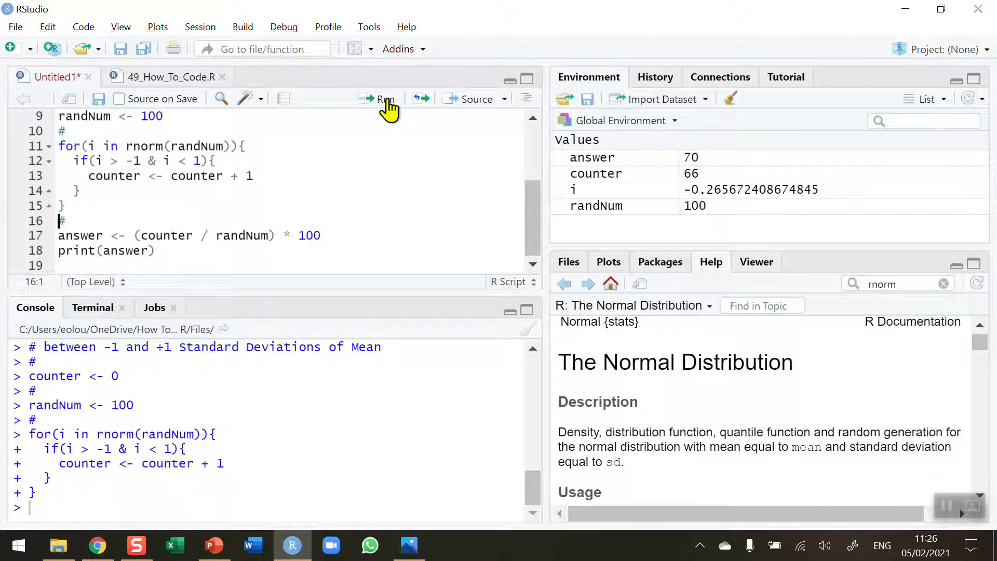
left_click(382, 100)
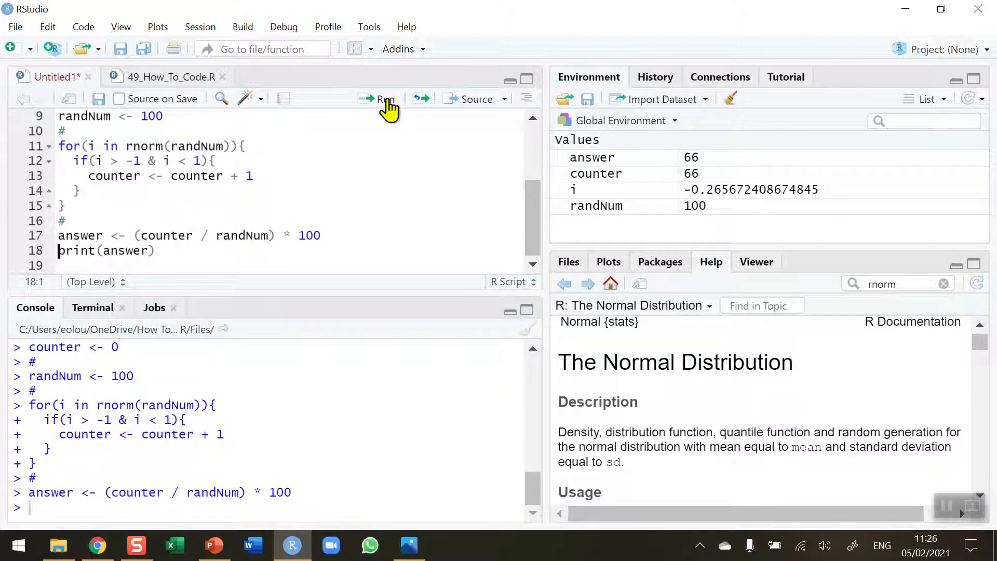
left_click(380, 99)
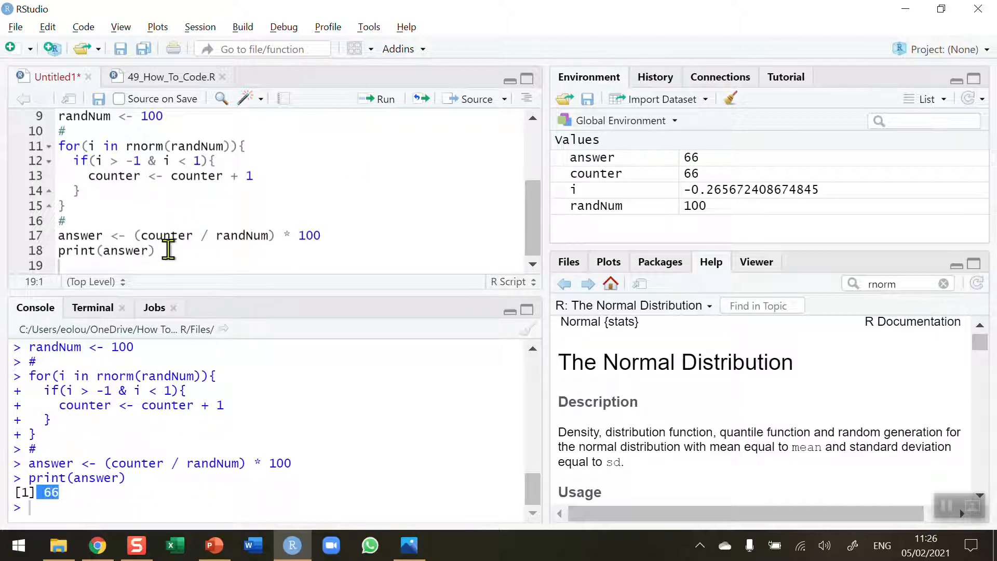
scroll("up", 3)
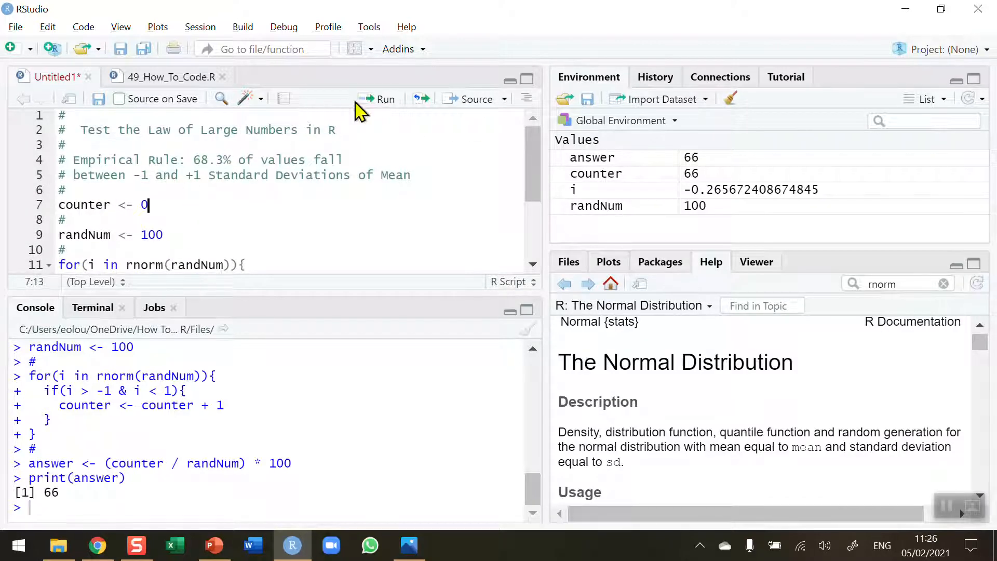
- Rerun the setup, counting loop and print lines with randNum 100, printing 71
left_click(379, 99)
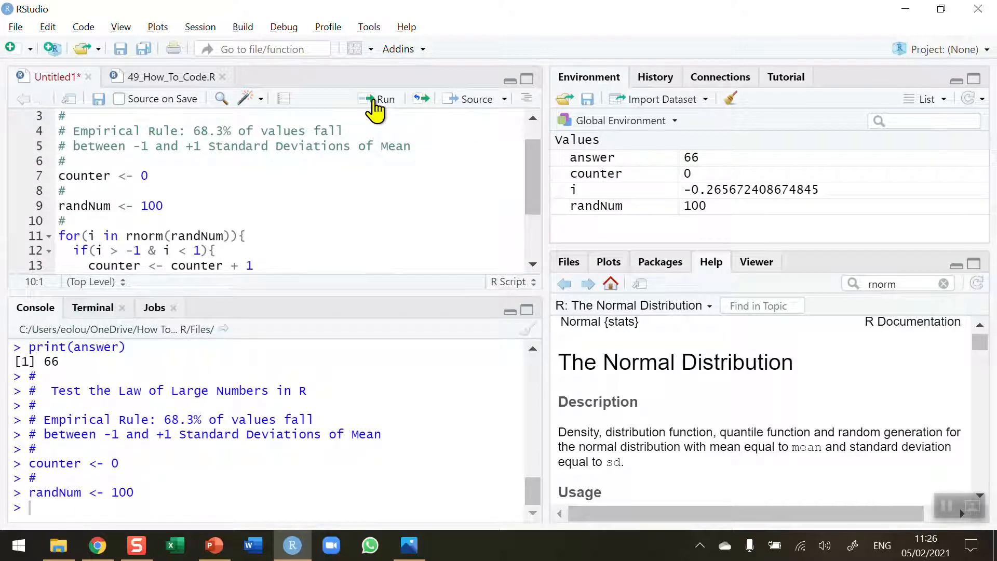
left_click(385, 98)
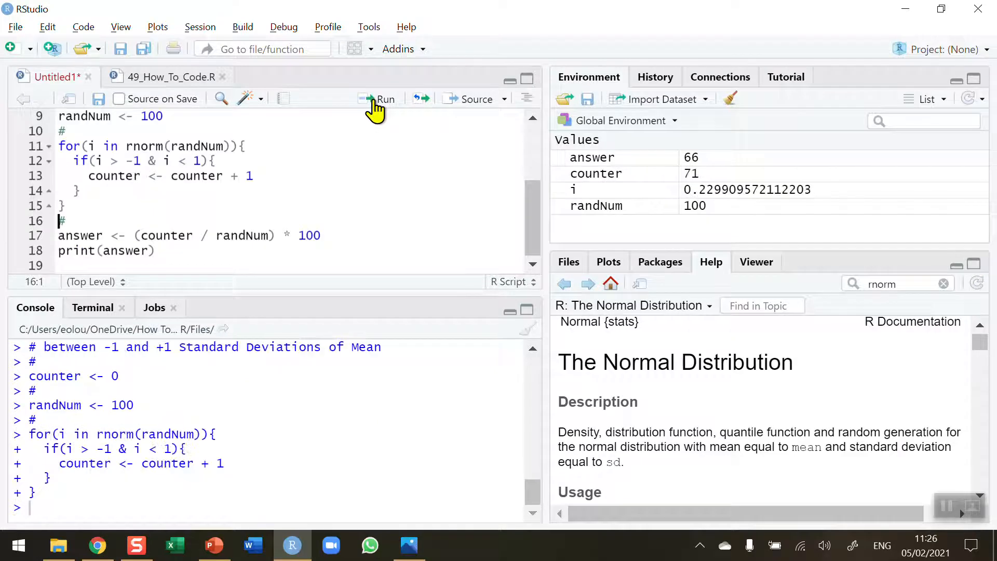
left_click(385, 98)
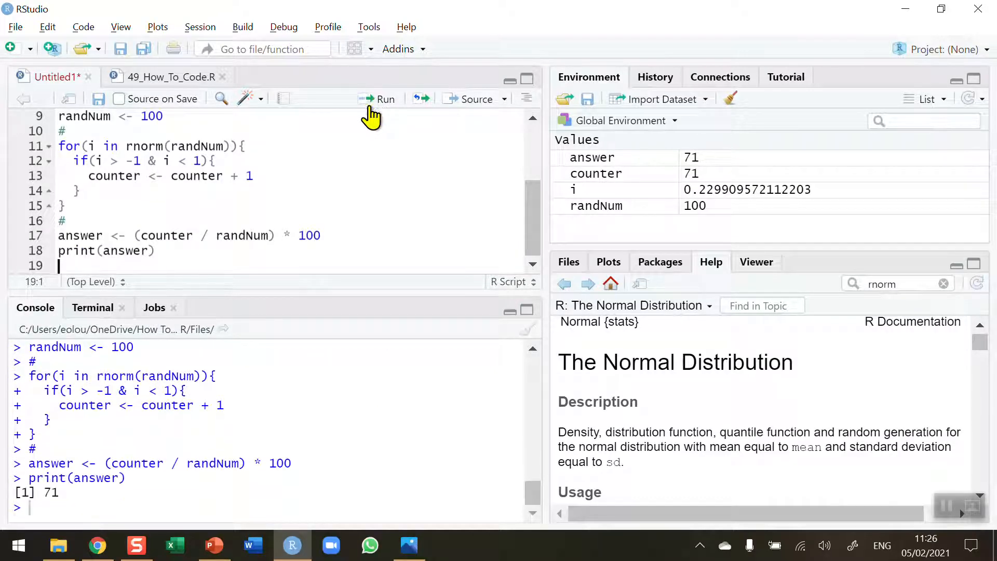
mouse_move(157, 196)
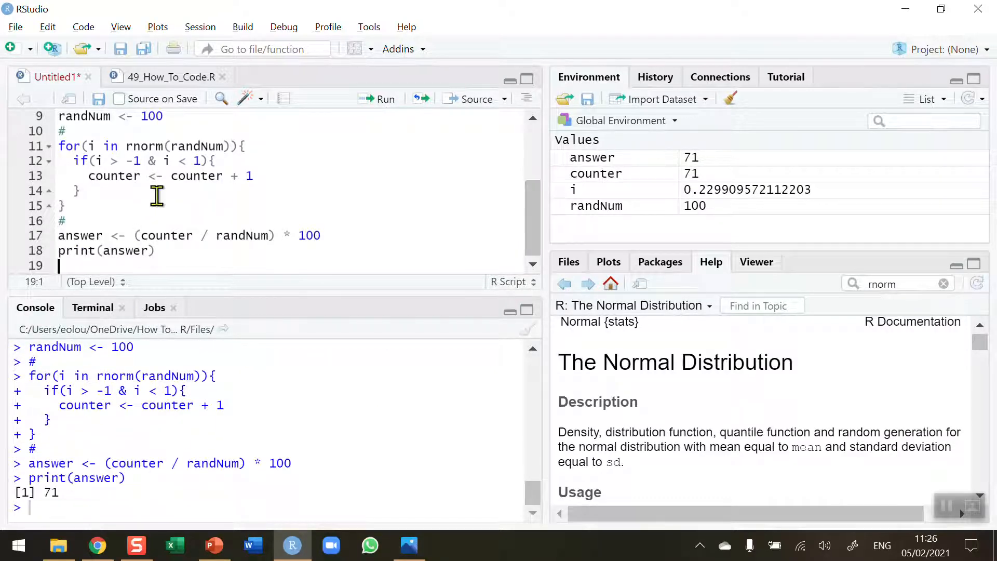
mouse_move(534, 223)
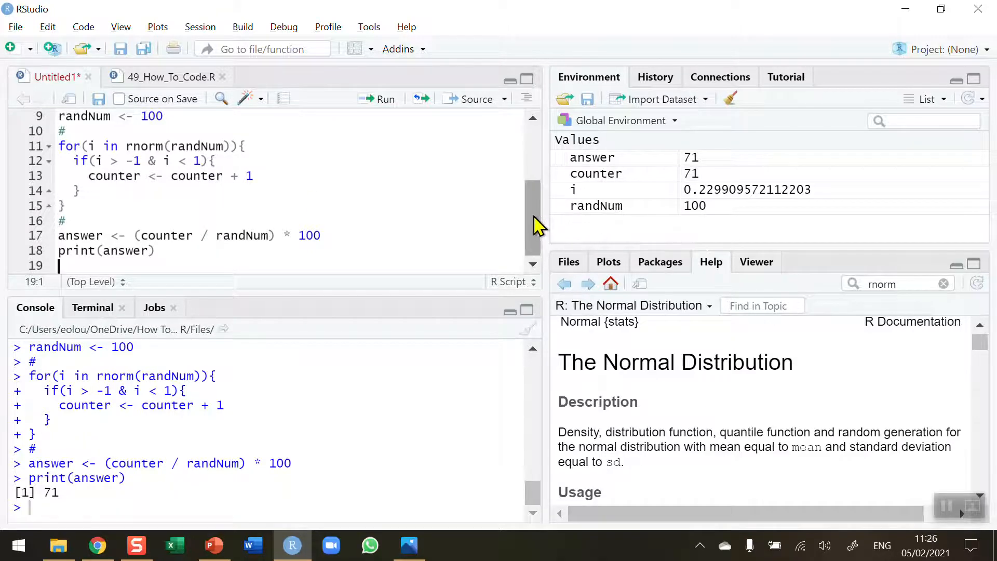
- Change line 9 to randNum <- 1000 and run the script line by line, printing 69.6
scroll("up", 3)
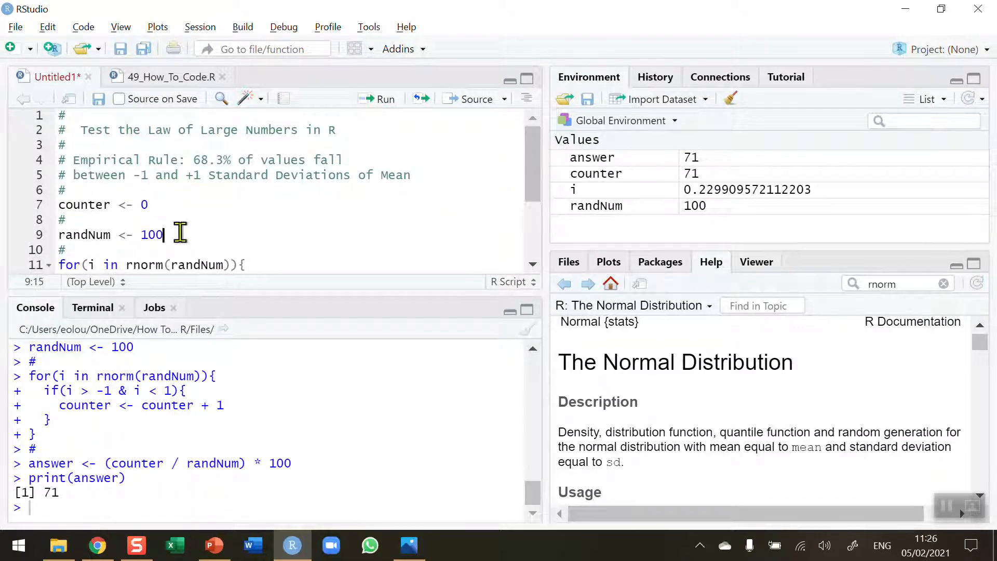
type("0")
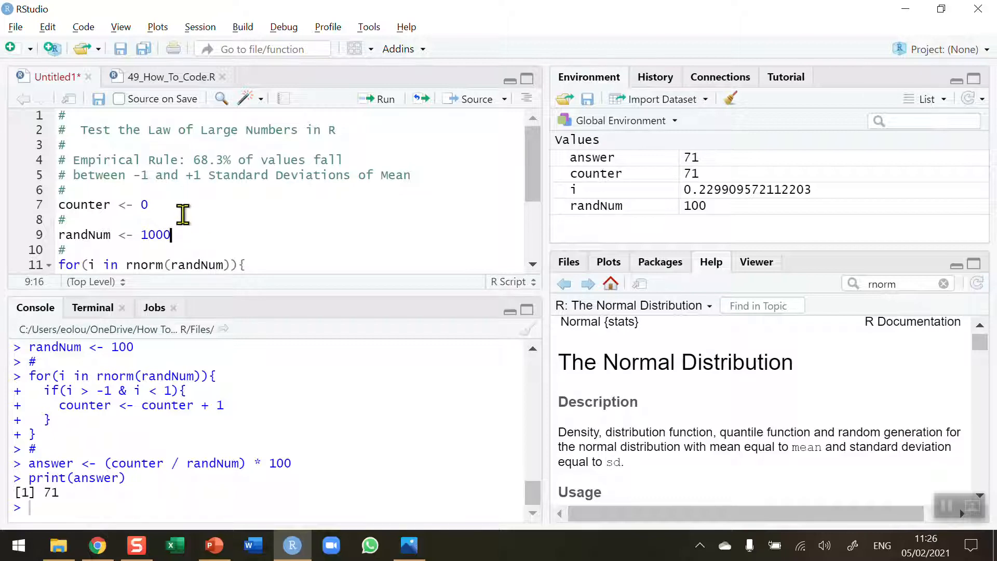
left_click(380, 98)
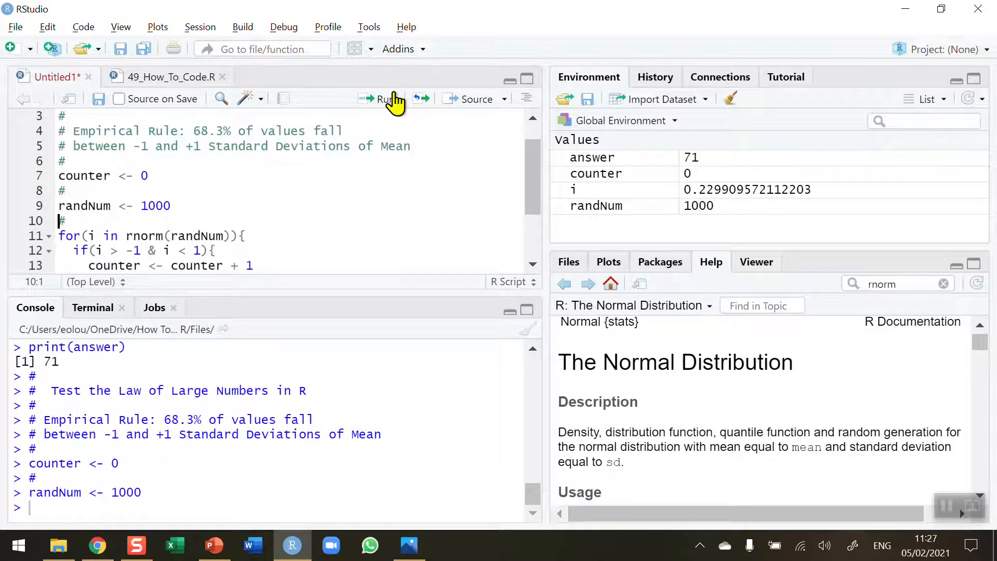
left_click(381, 98)
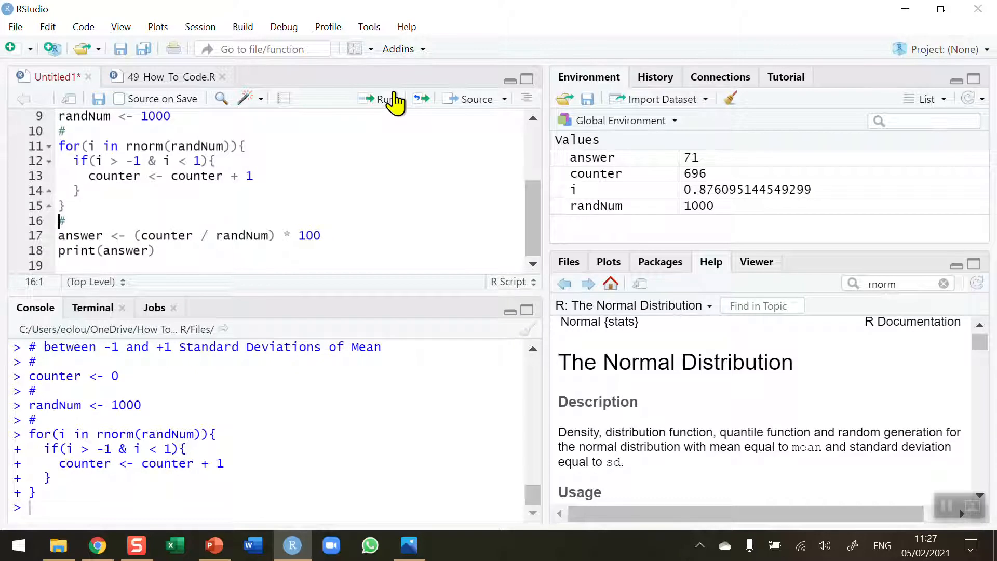
left_click(384, 99)
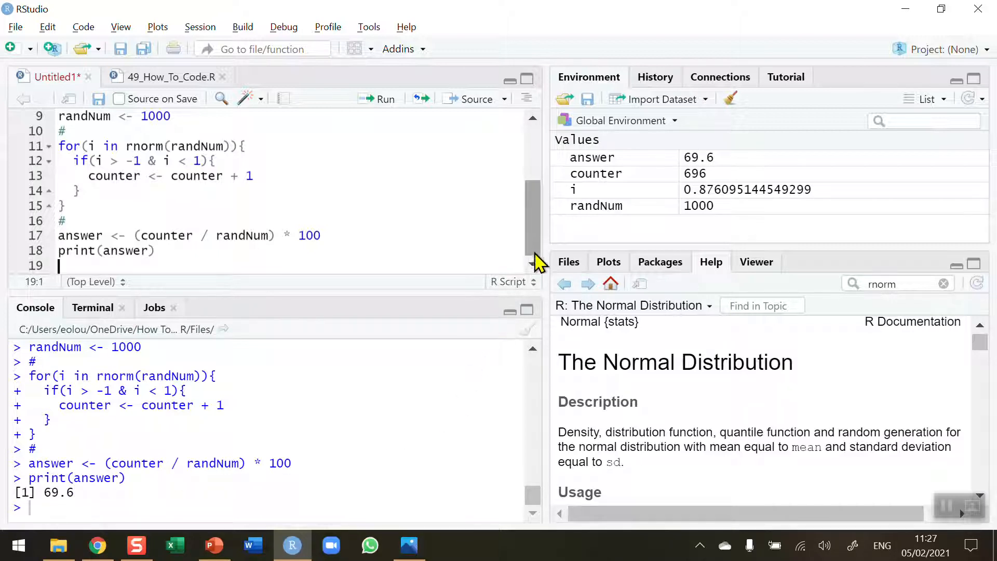
- Make randNum 10000, run the script to print 67.84, then return to the randNum line
scroll("up", 3)
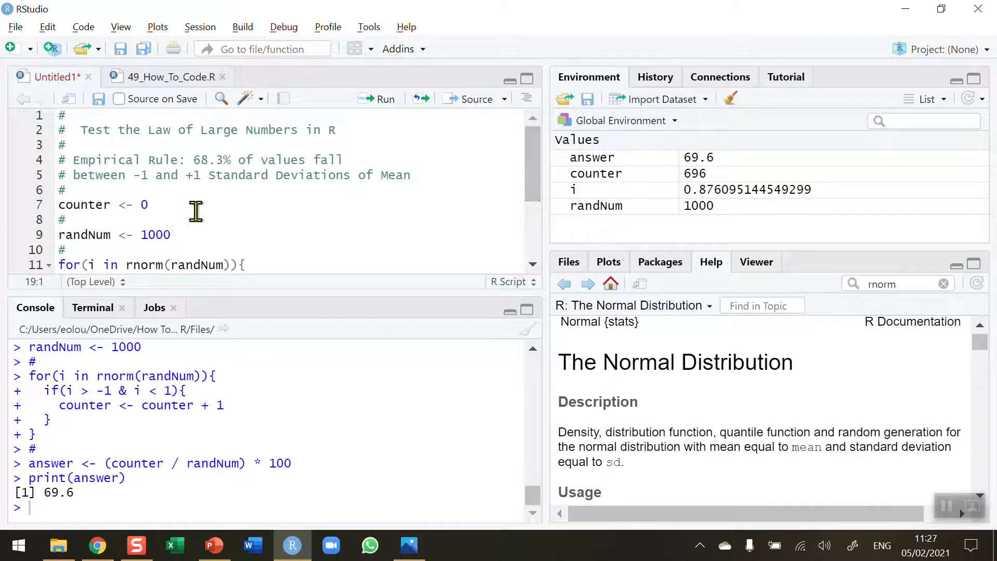
type("0")
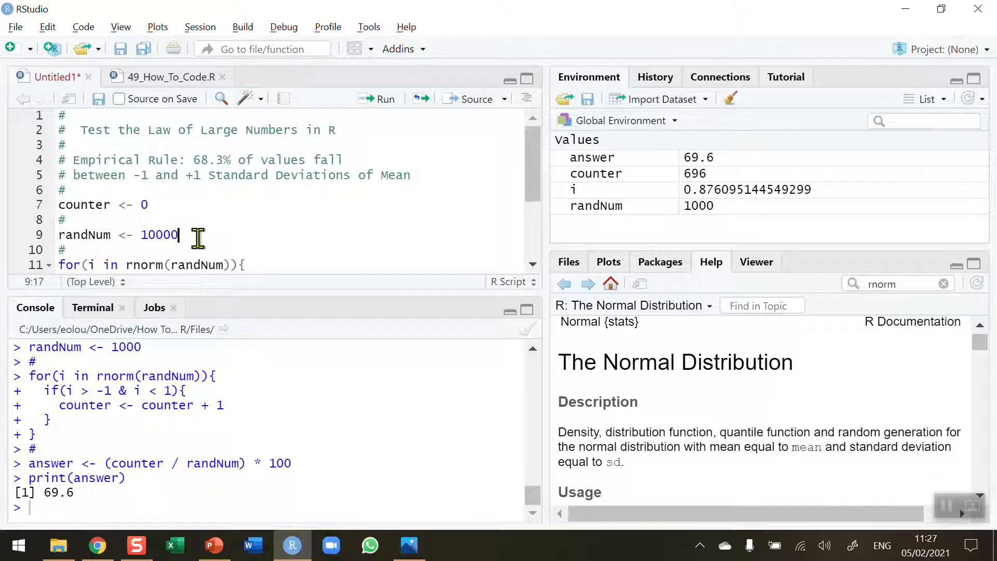
mouse_move(175, 336)
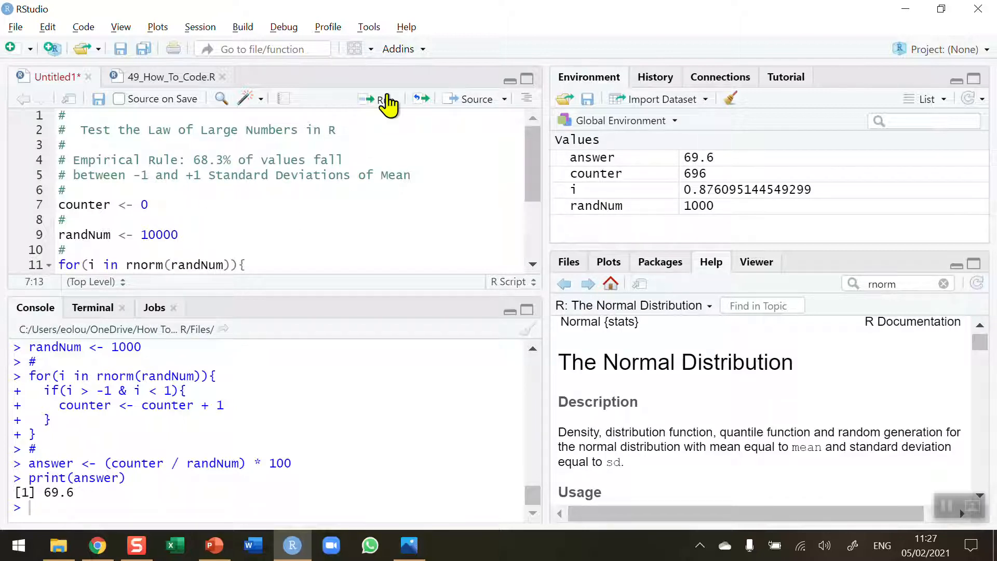
left_click(379, 98)
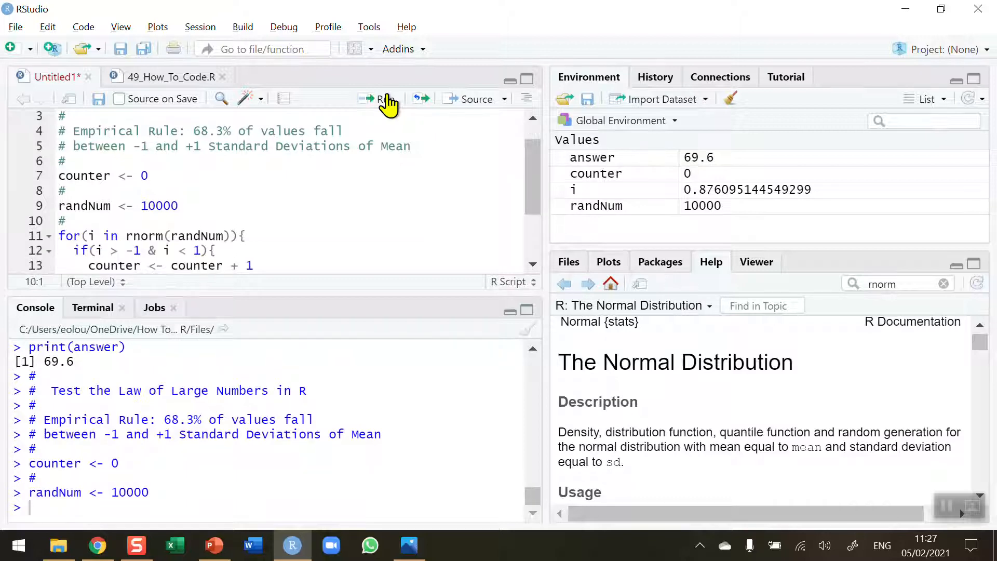
left_click(383, 98)
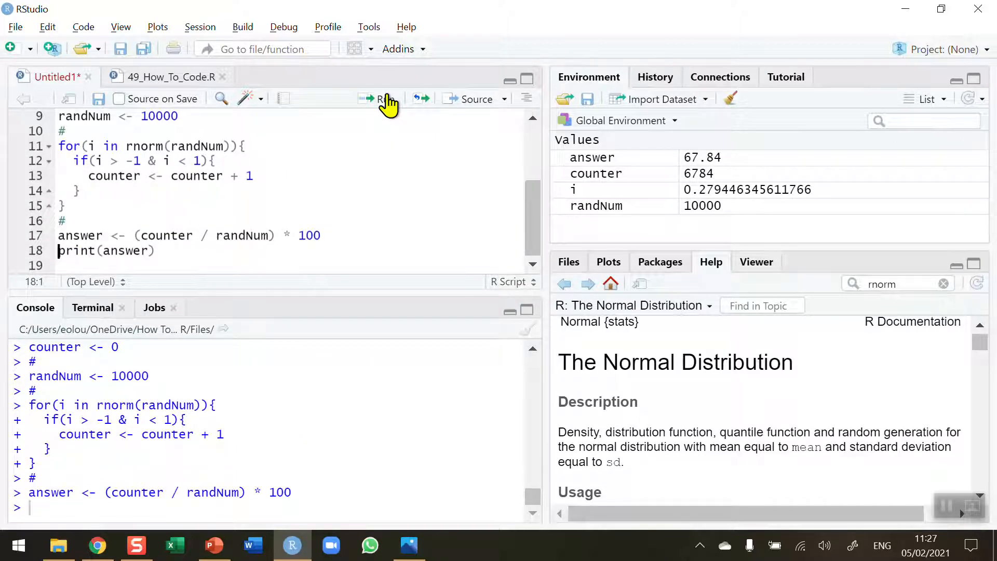
left_click(378, 99)
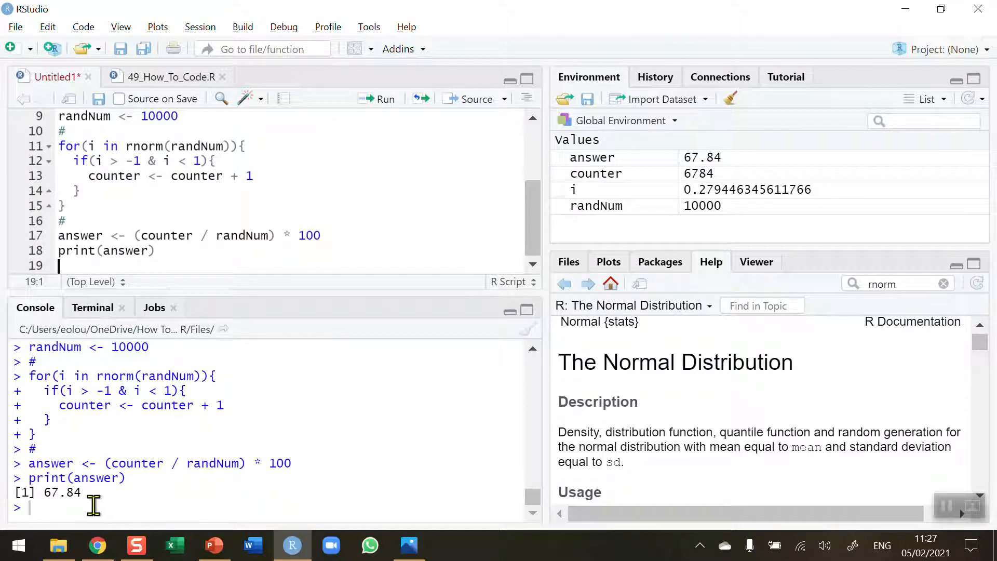
mouse_move(537, 299)
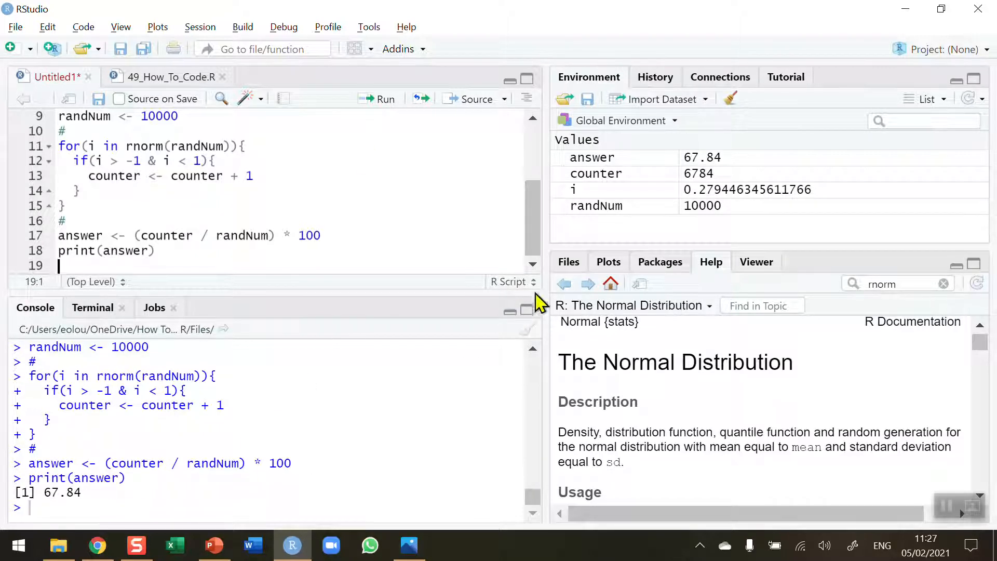
scroll("up", 3)
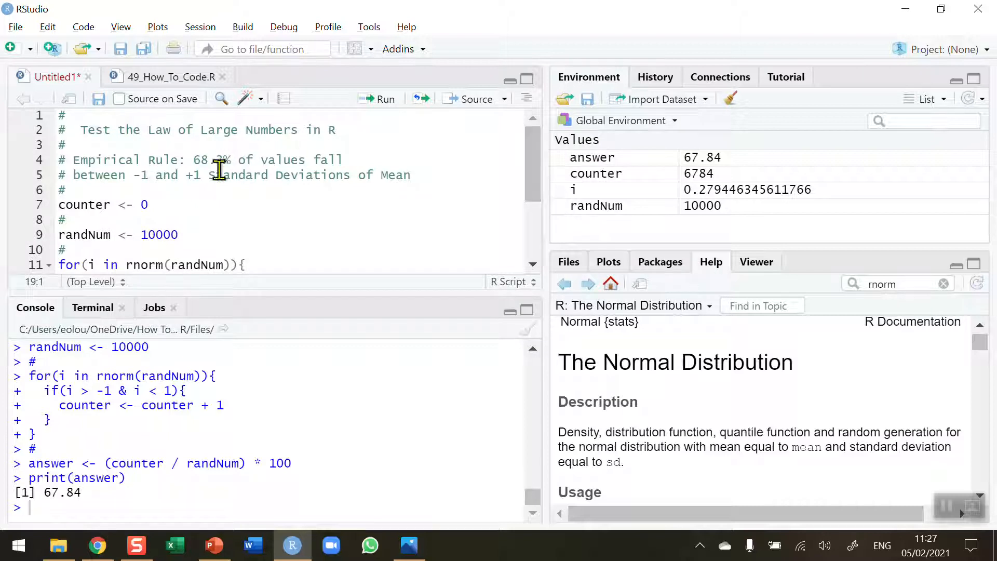
left_click(194, 242)
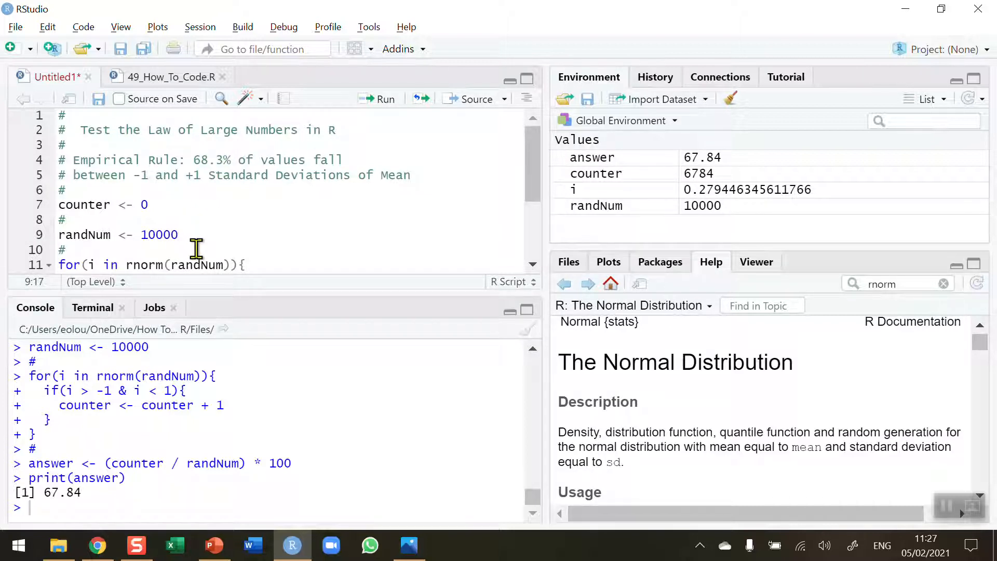
left_click(408, 546)
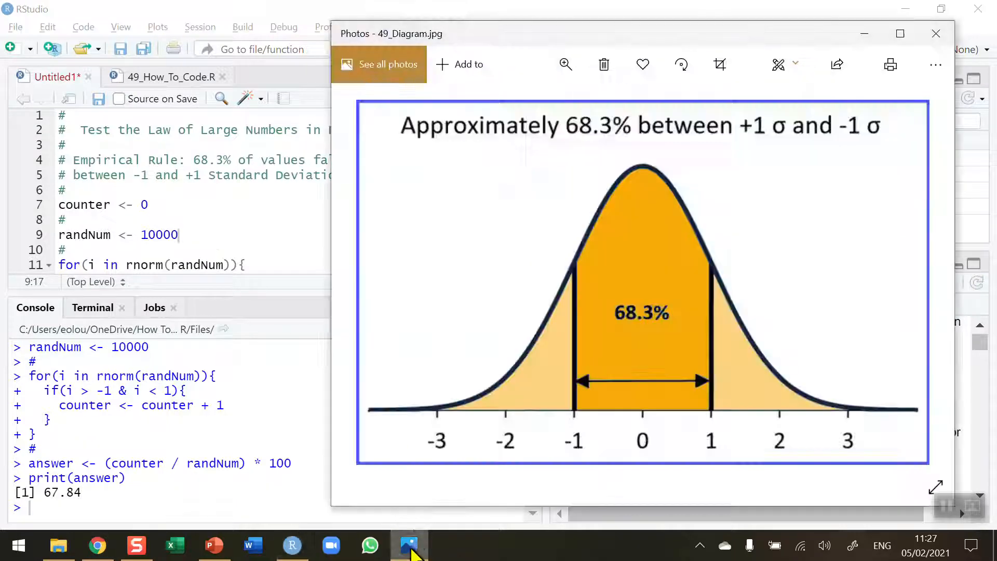
mouse_move(774, 375)
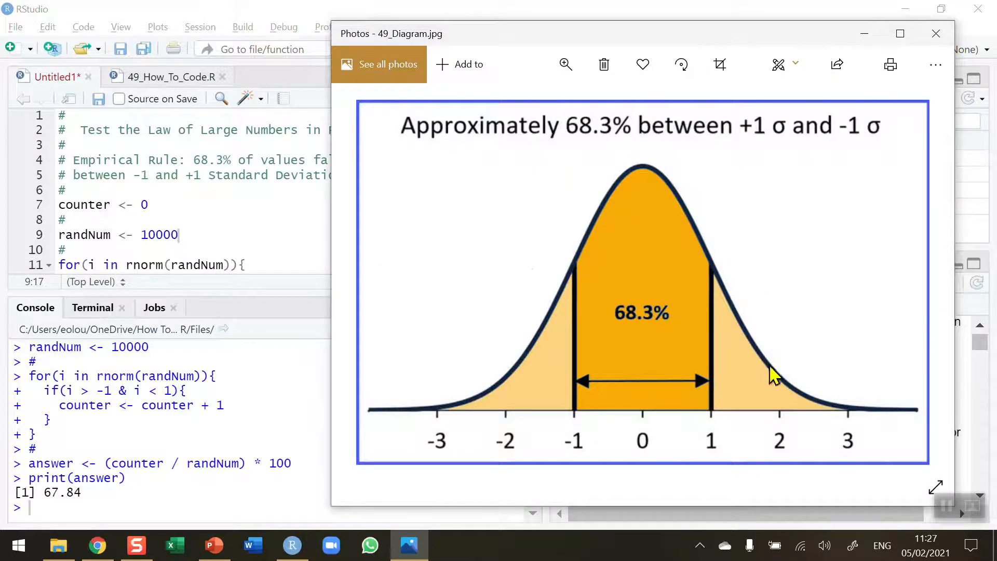
mouse_move(226, 235)
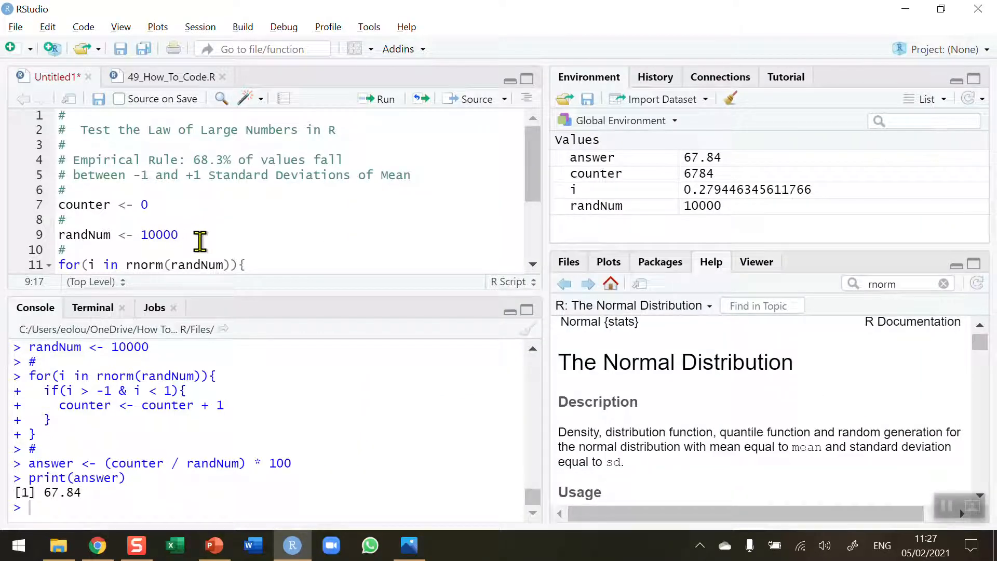
- Make randNum 1000000, run each line to print 68.2888, and select that Console result
type("00")
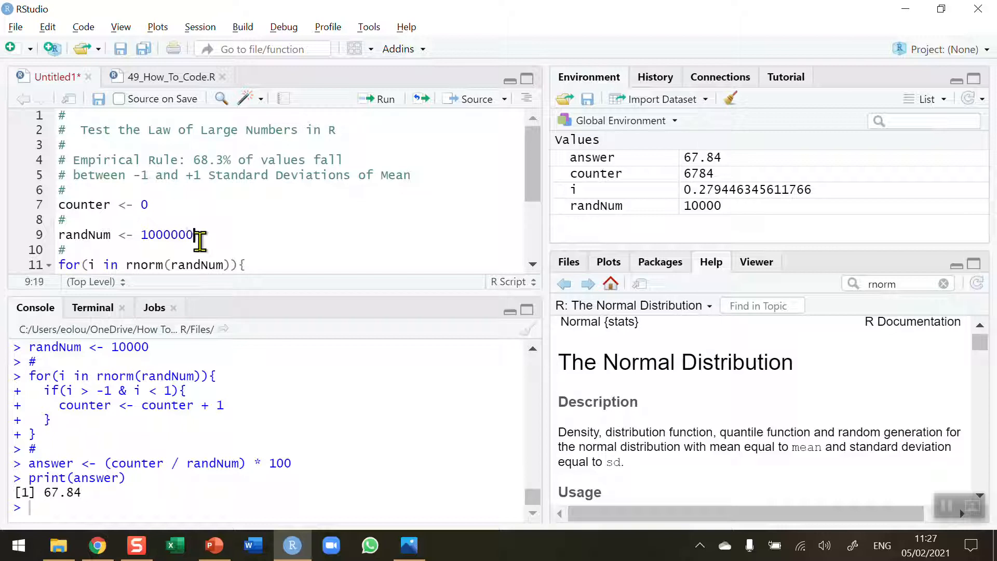
left_click(150, 205)
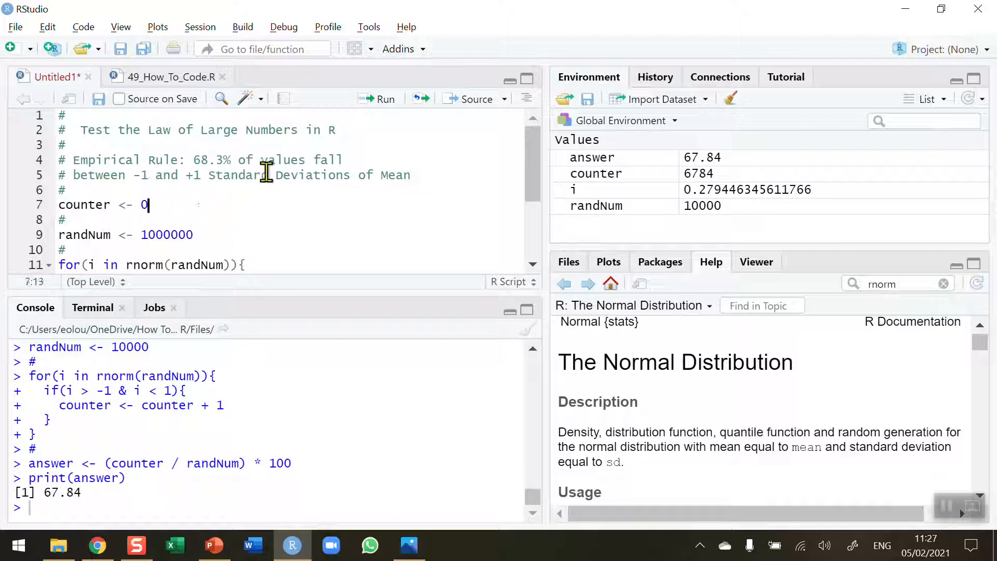
left_click(378, 99)
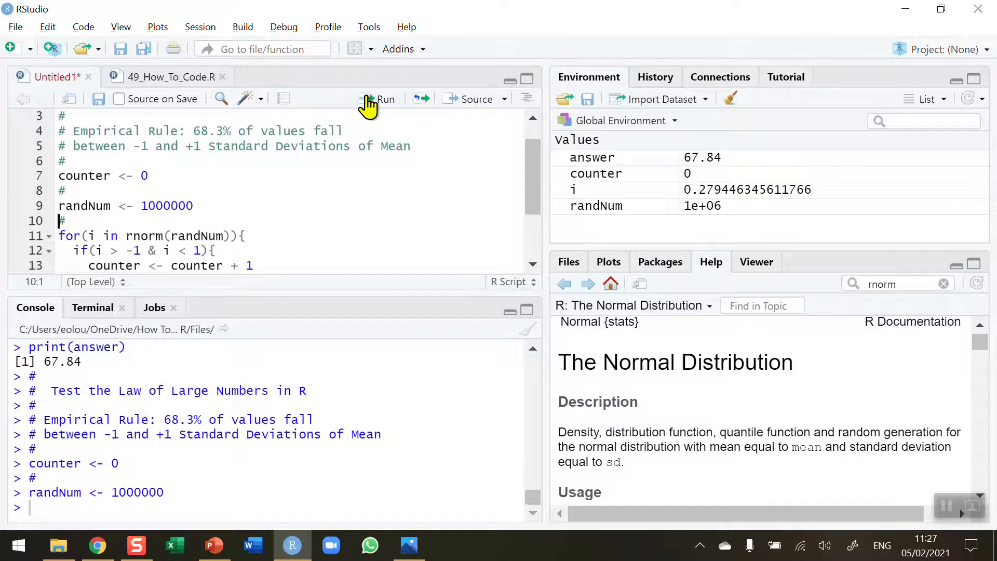
left_click(384, 99)
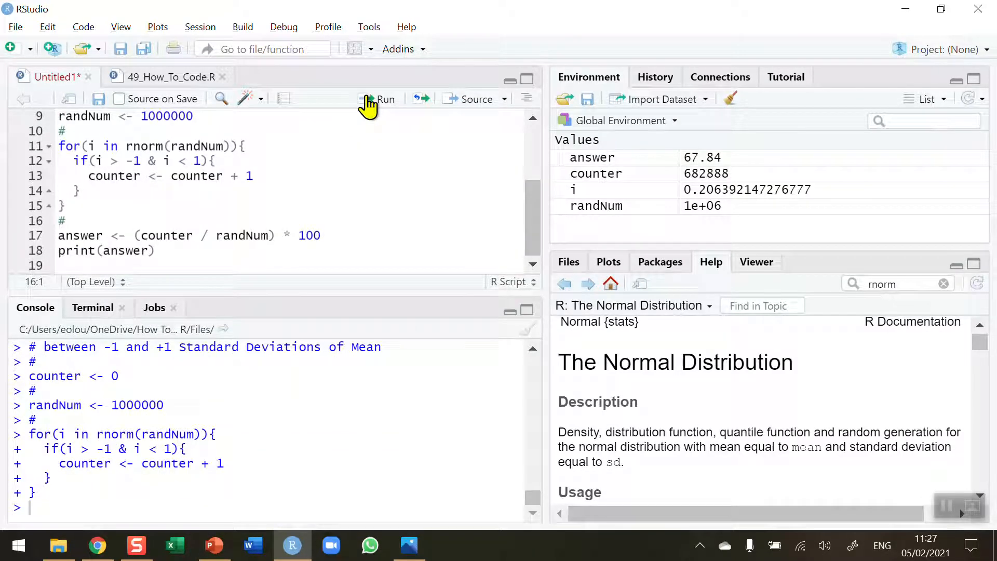
left_click(383, 99)
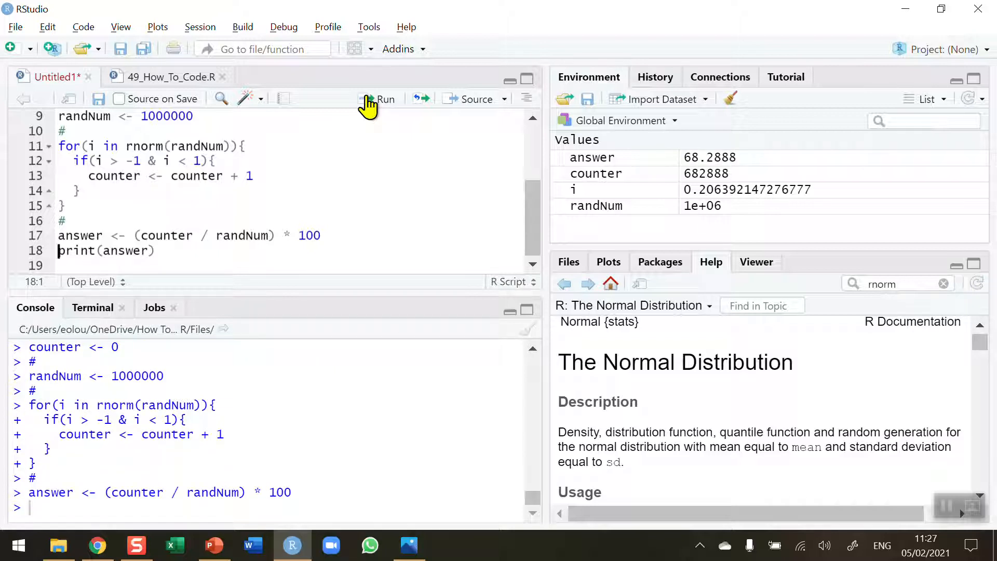
left_click(377, 99)
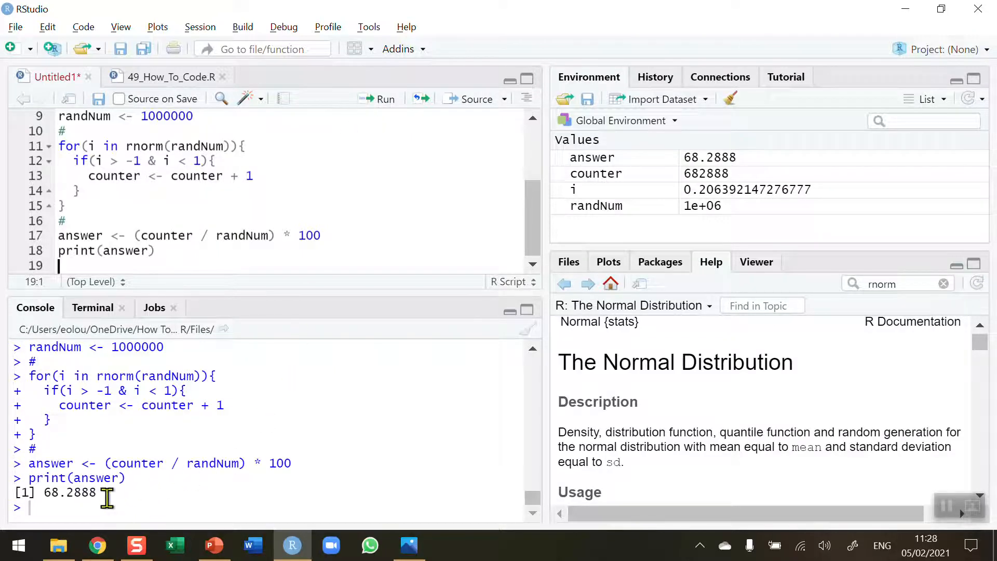
double_click(69, 492)
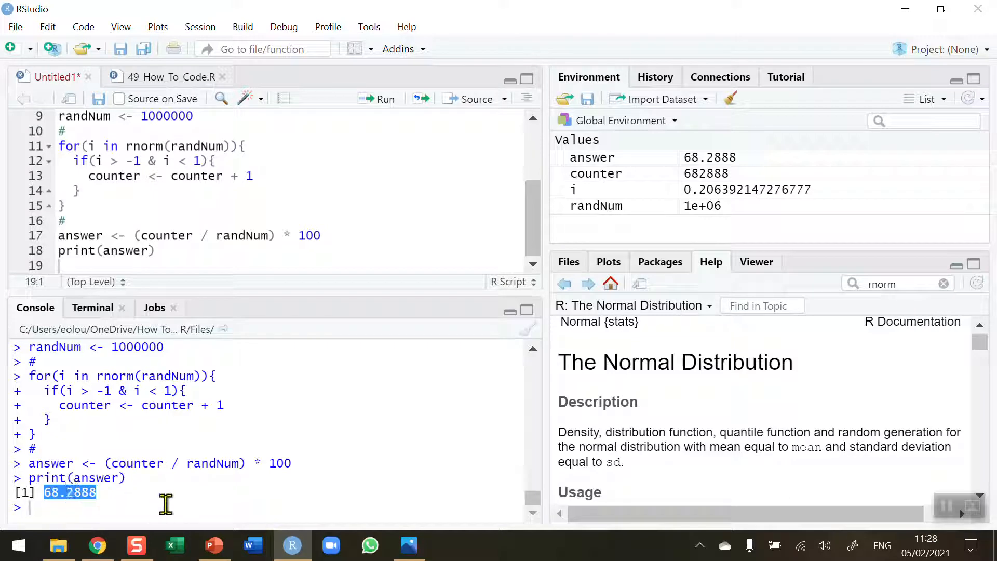
mouse_move(183, 501)
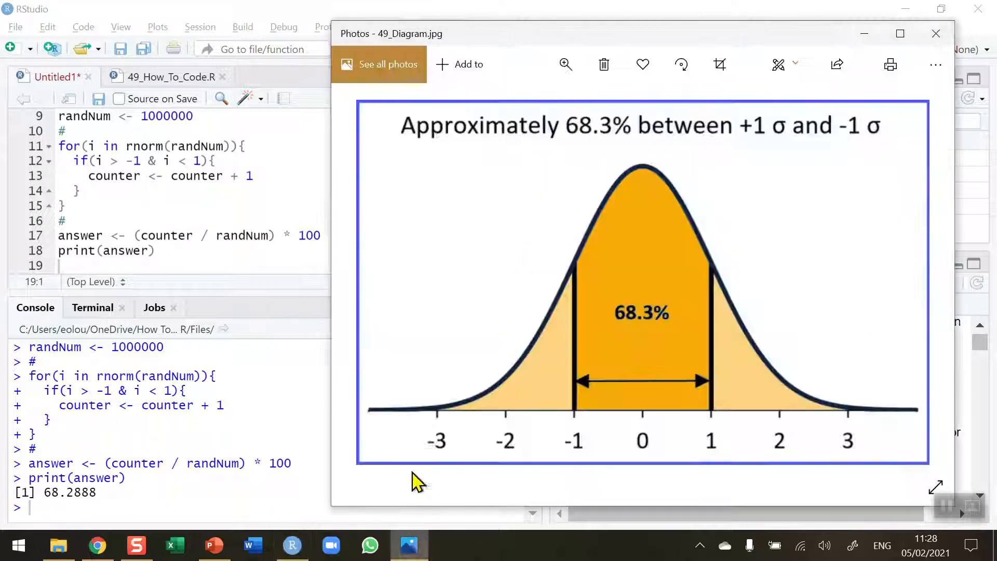
mouse_move(602, 318)
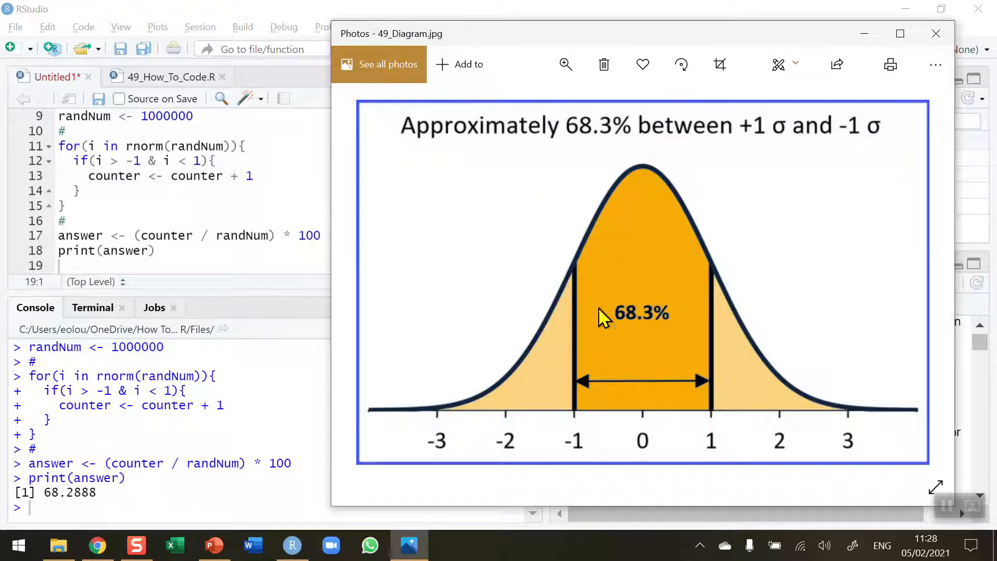
mouse_move(663, 294)
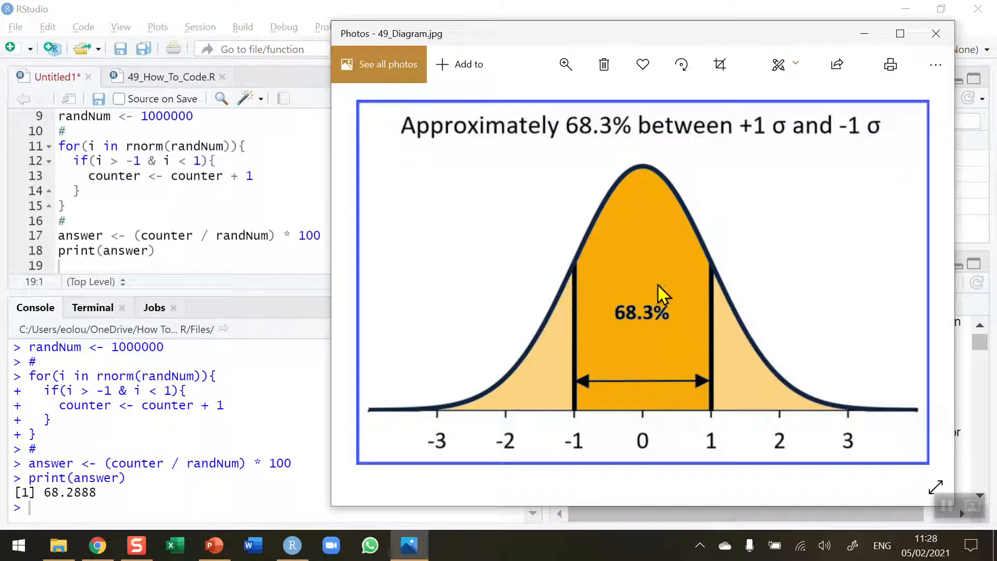
mouse_move(267, 224)
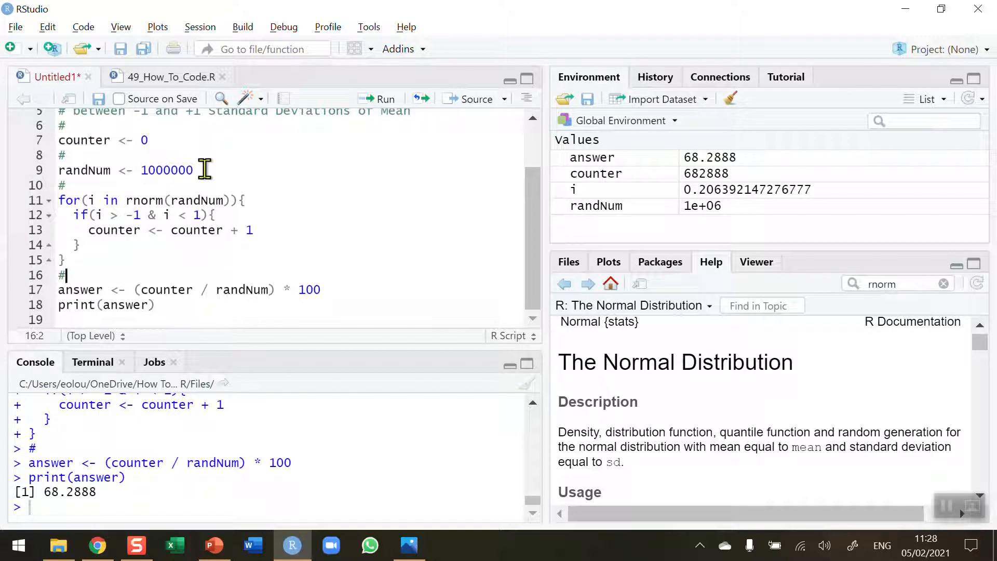
mouse_move(157, 230)
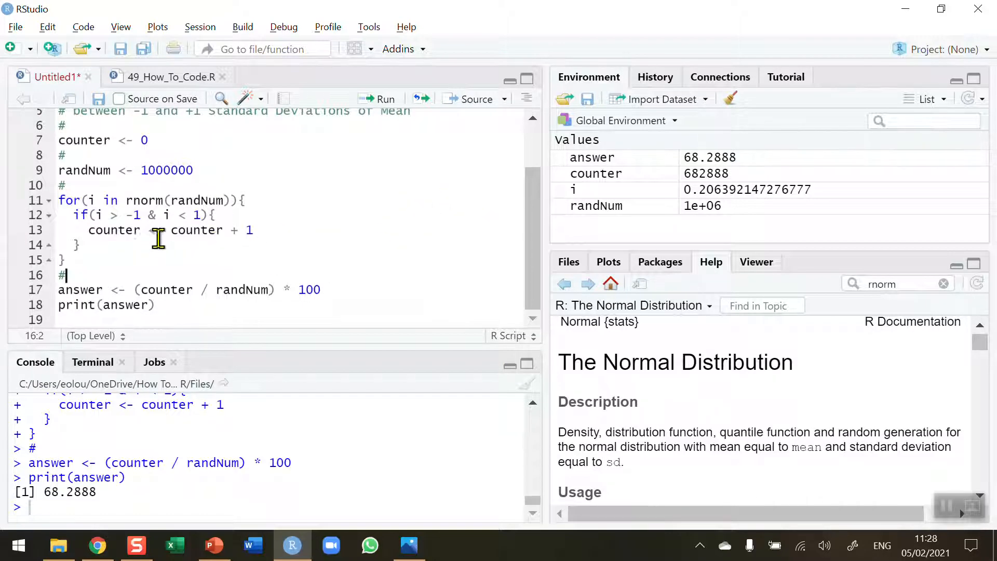
mouse_move(205, 215)
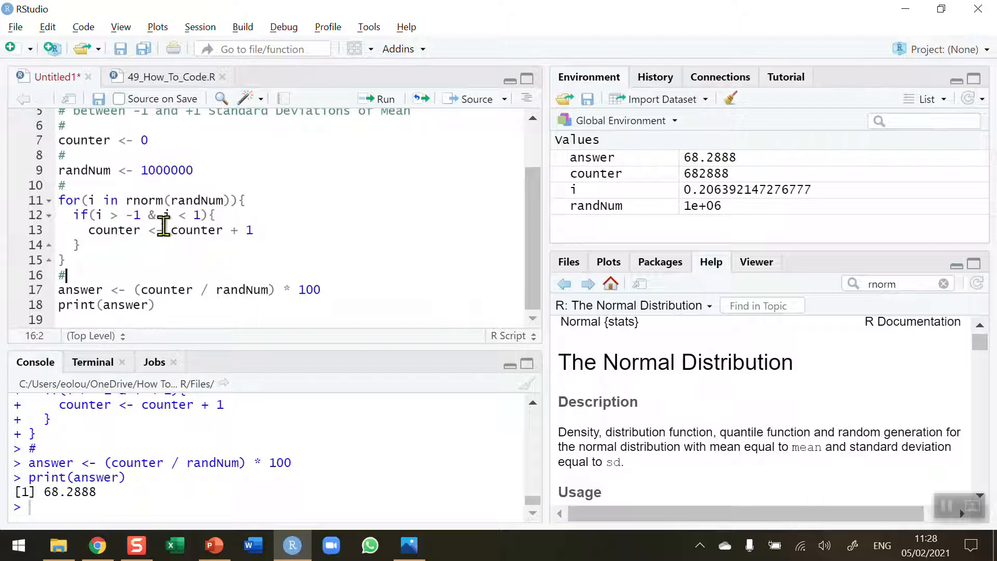
mouse_move(253, 202)
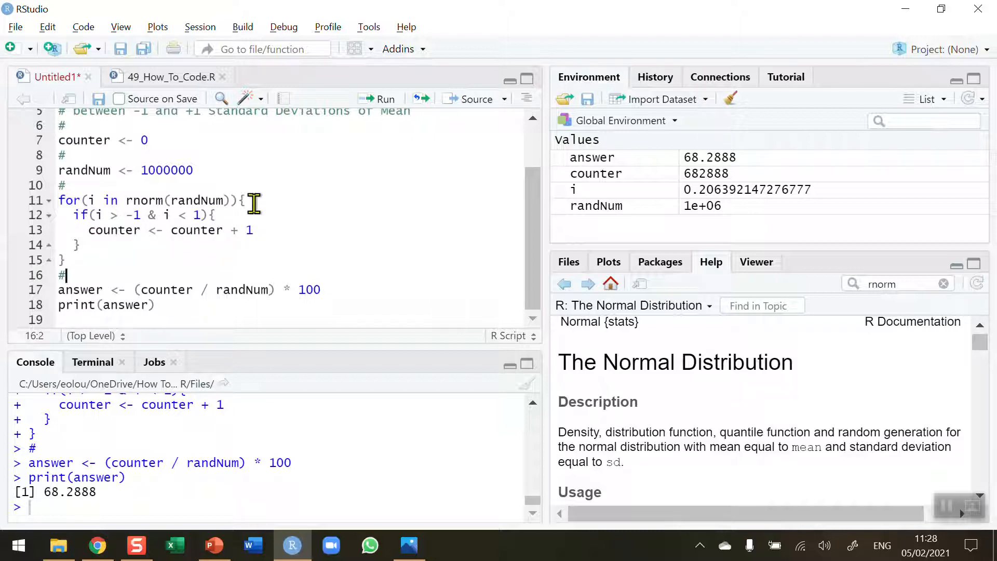
mouse_move(79, 140)
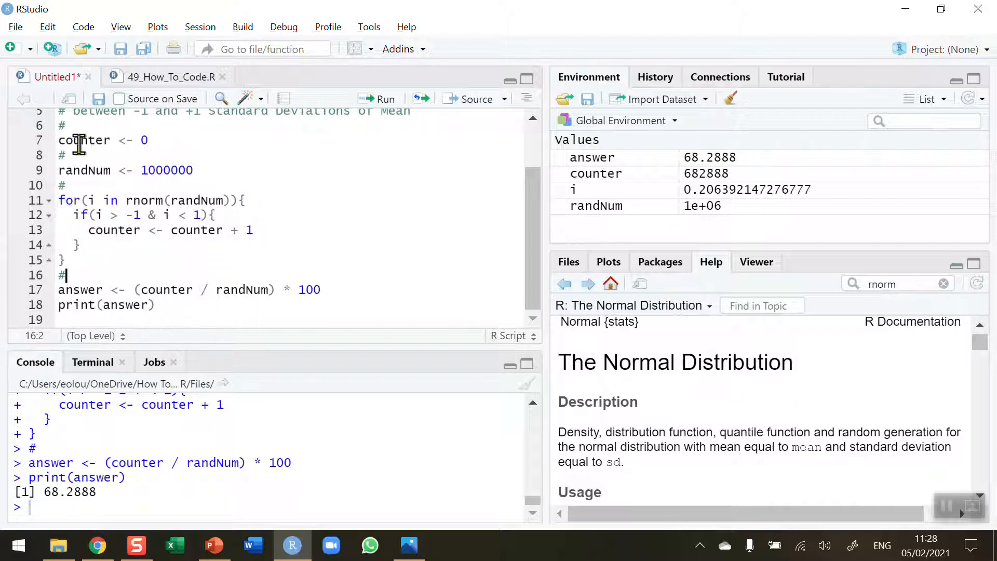
left_click_drag(77, 140, 197, 170)
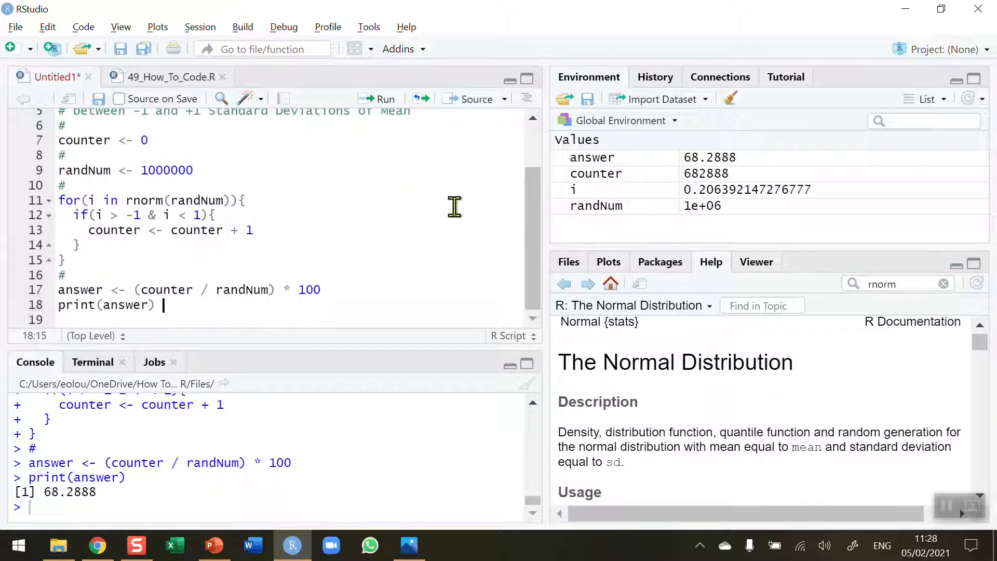
mouse_move(324, 219)
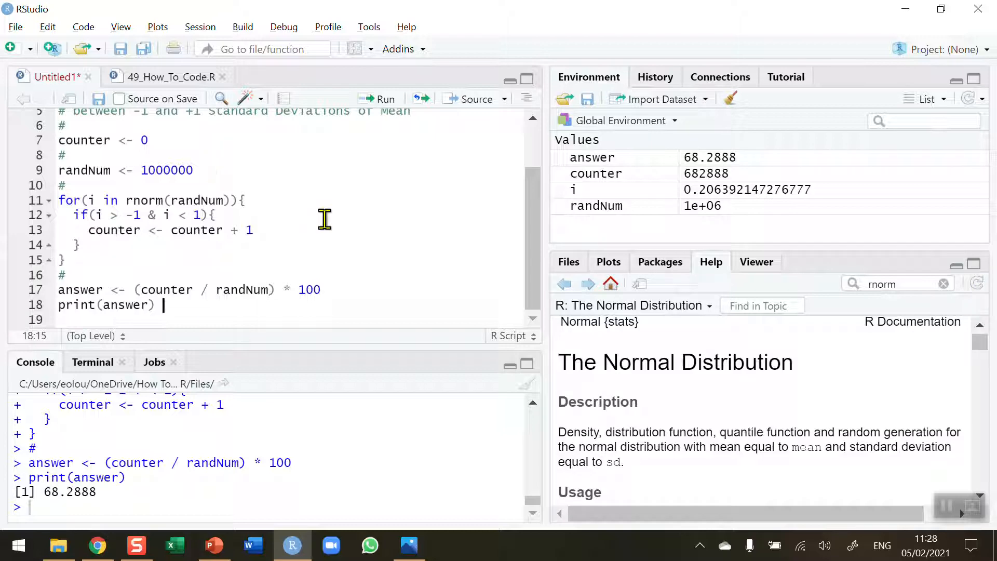